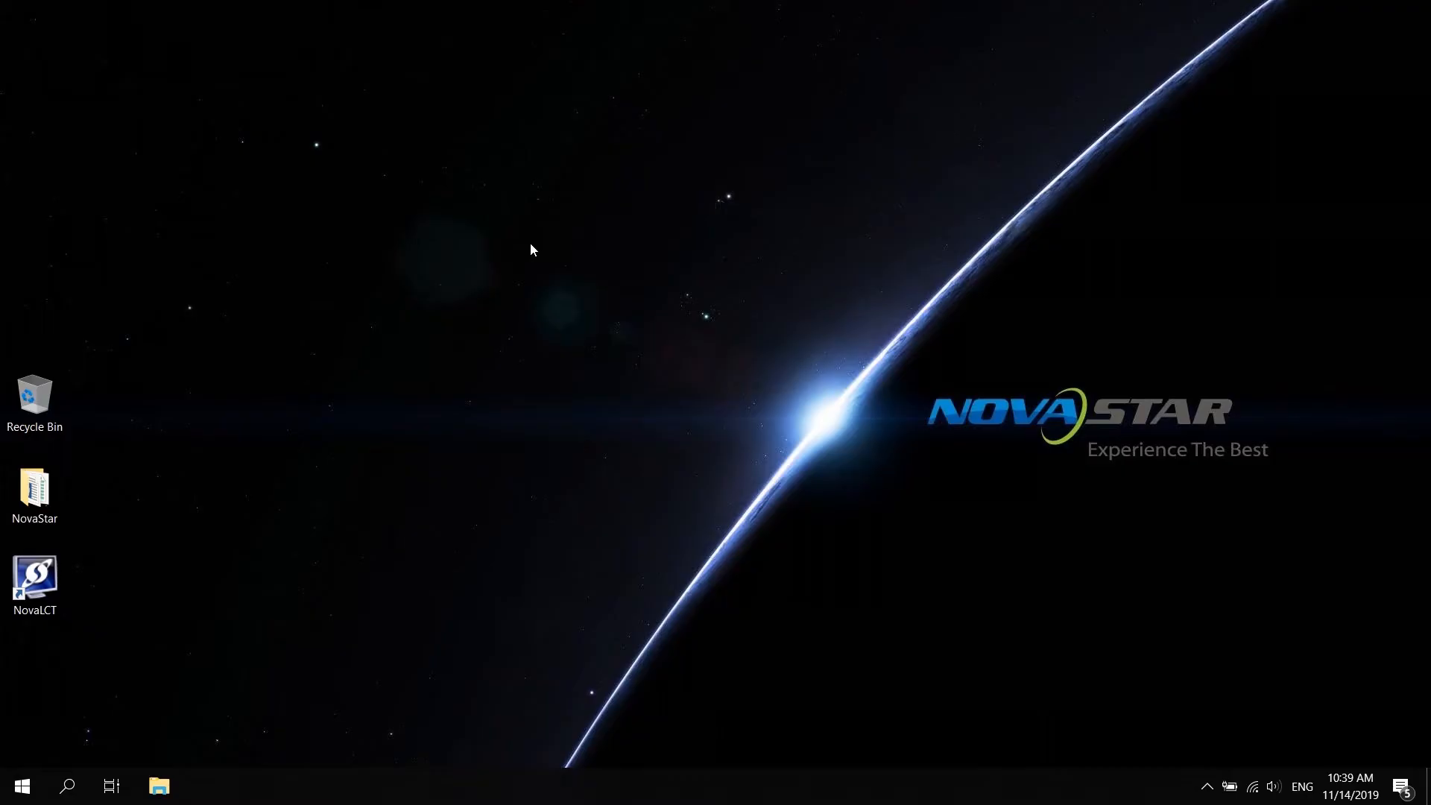
Reach Windows Display settings from the desktop context menu, showing both connected displays
right_click(532, 251)
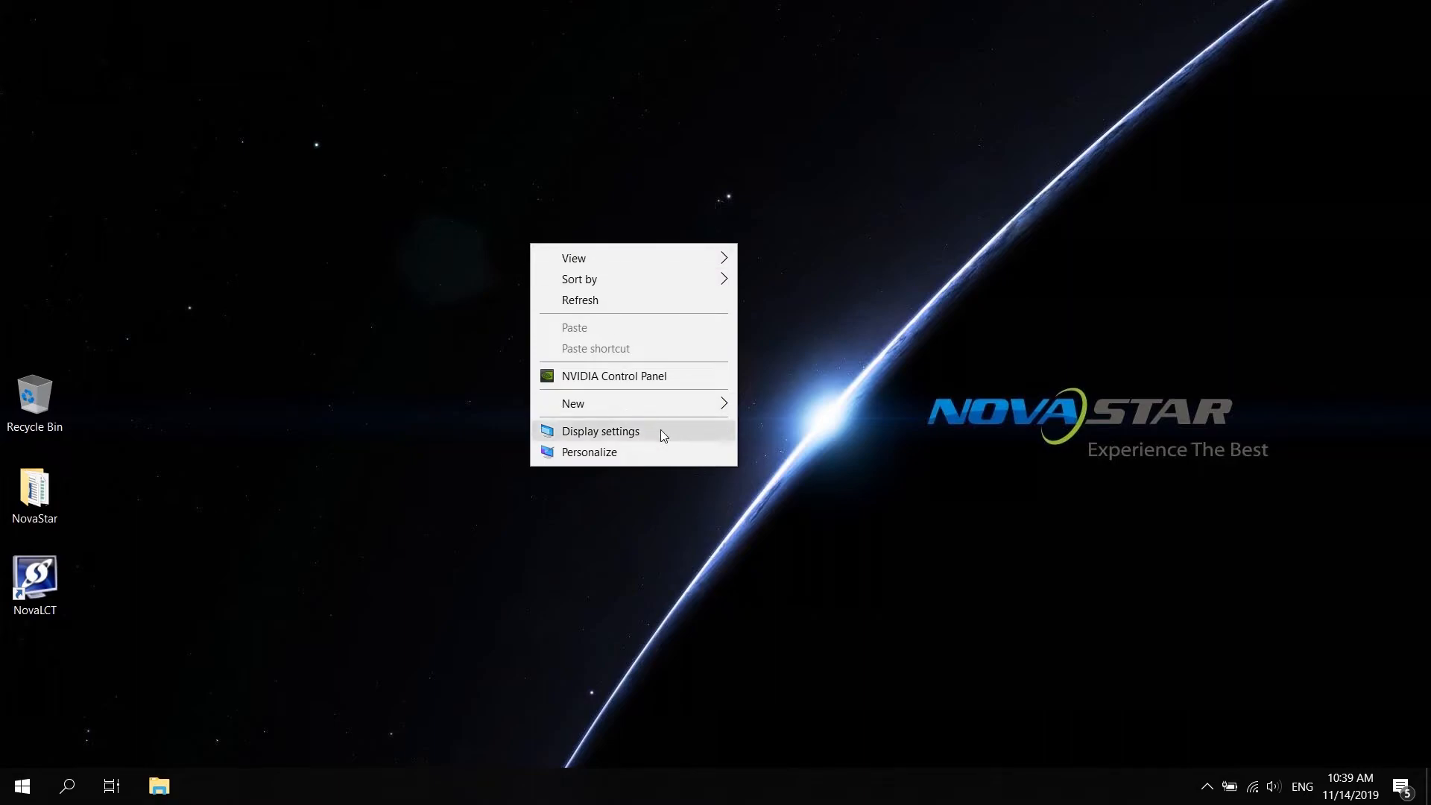
left_click(601, 431)
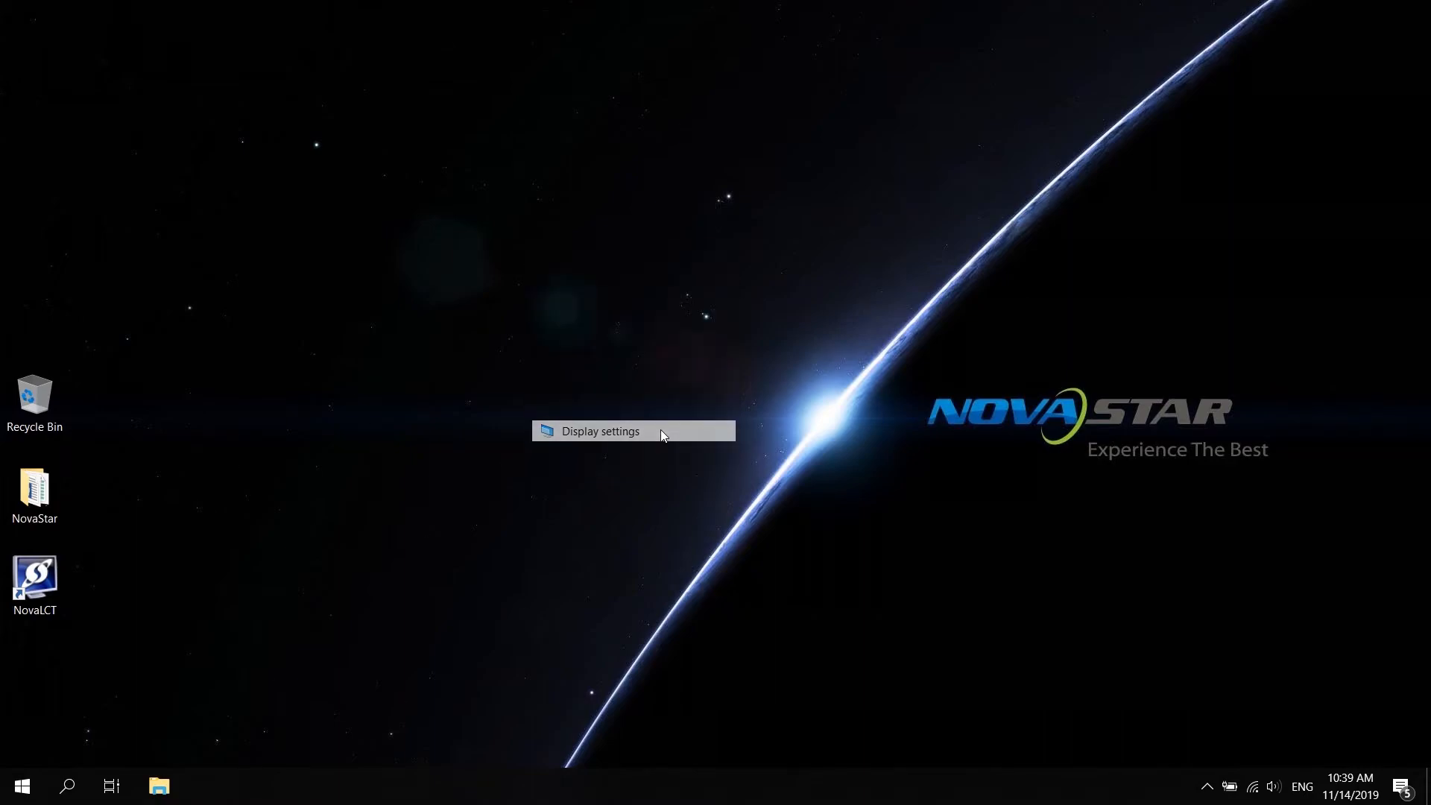
left_click(600, 430)
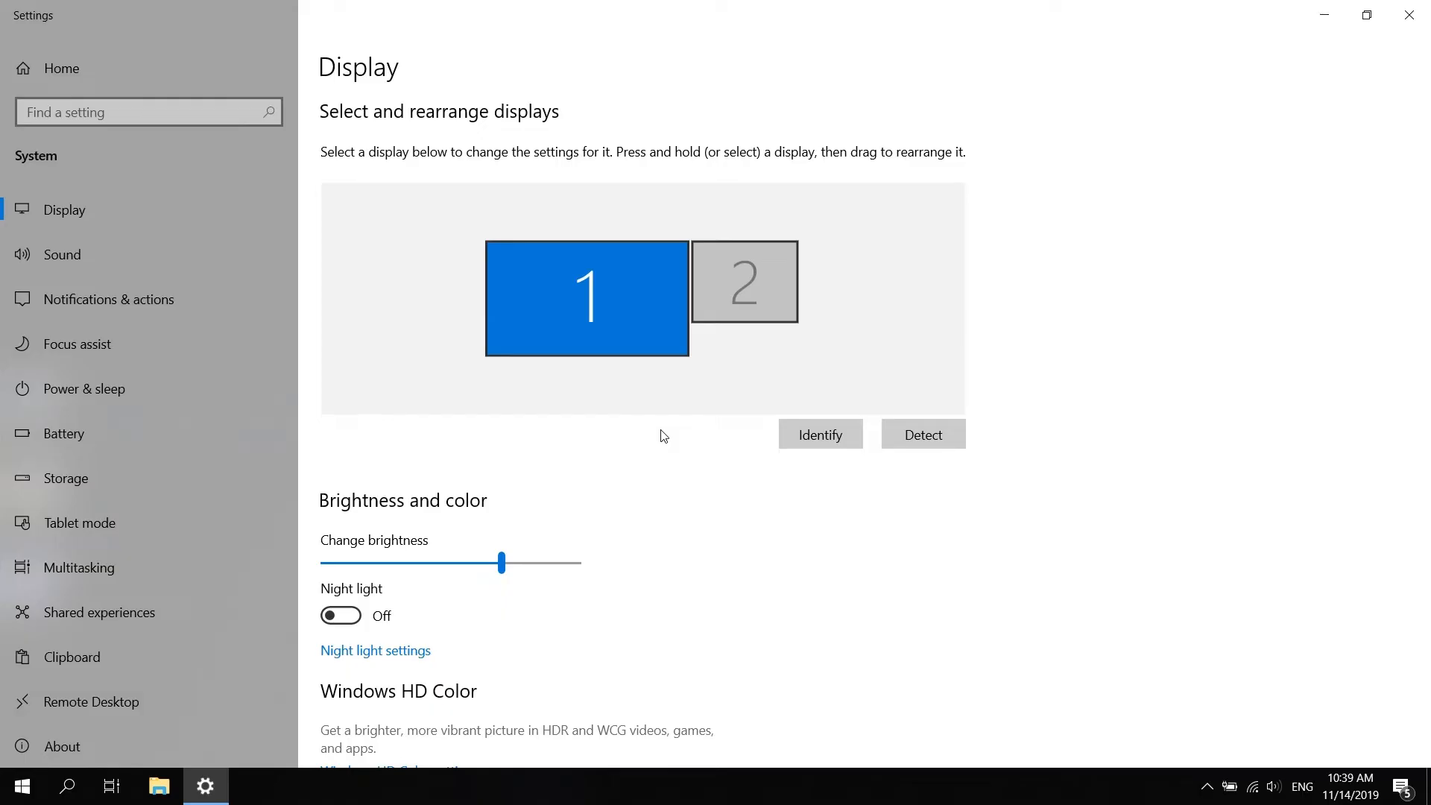
Set scaling to 100%, keep 1920 × 1080 resolution, and duplicate the picture on both displays
scroll("down", 3)
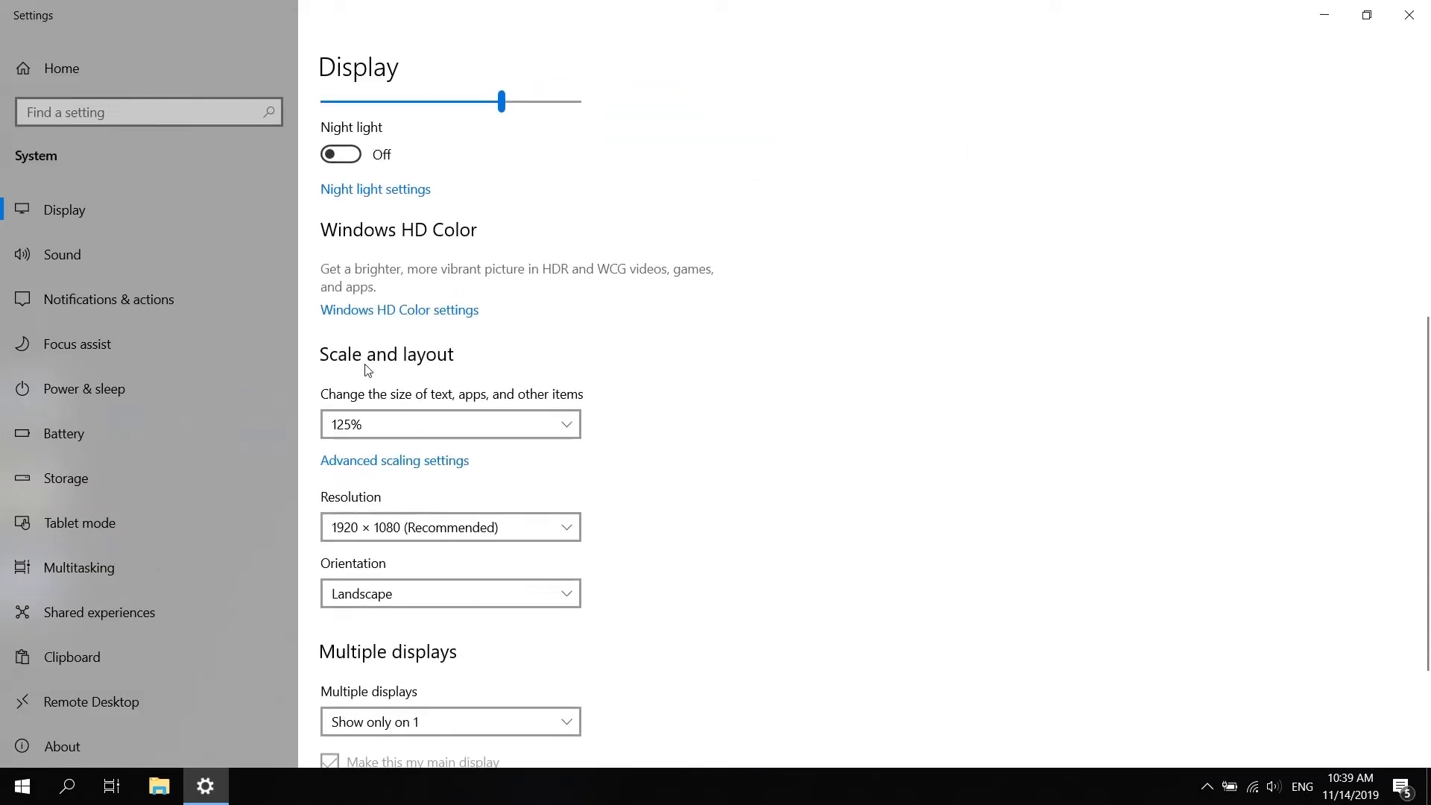
left_click(449, 423)
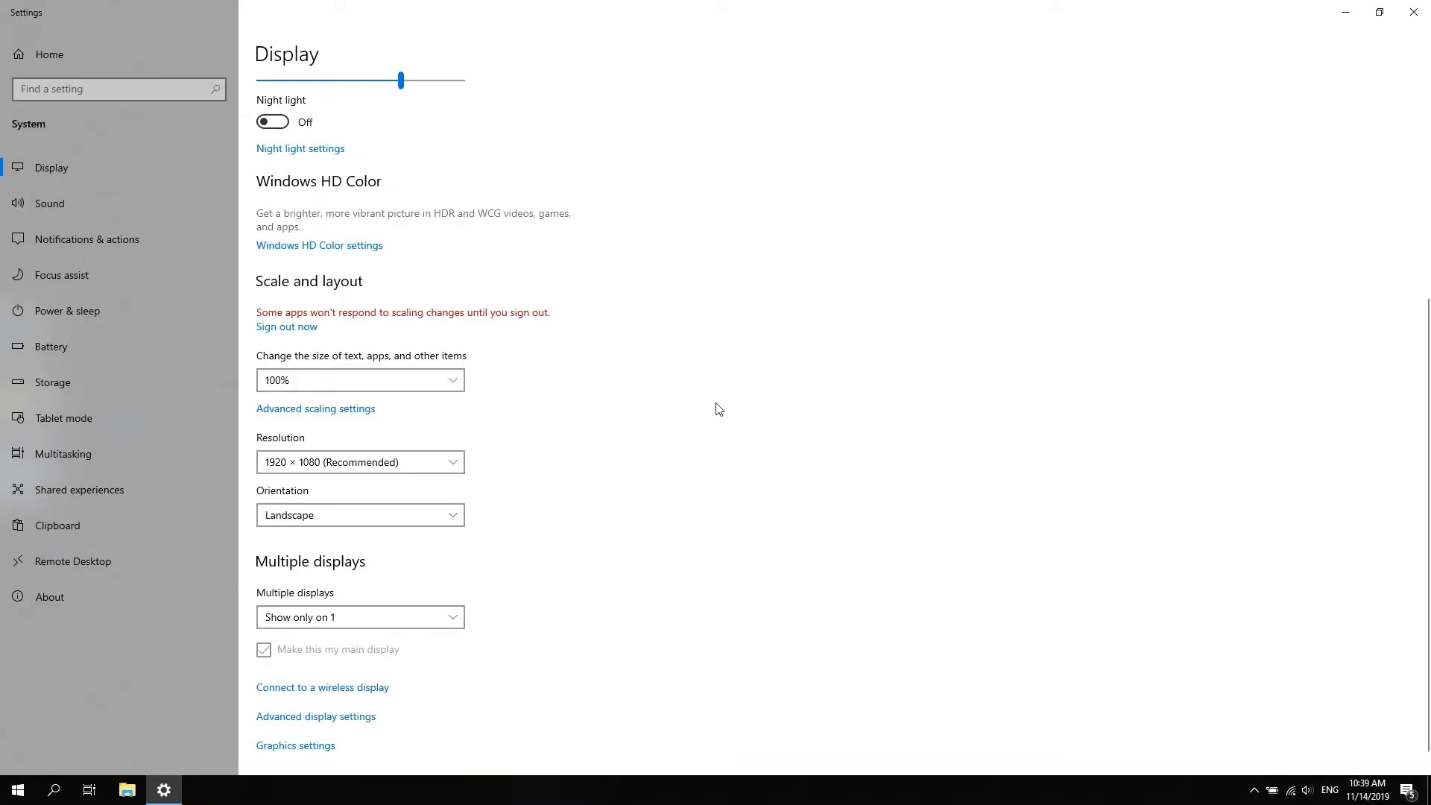
mouse_move(305, 443)
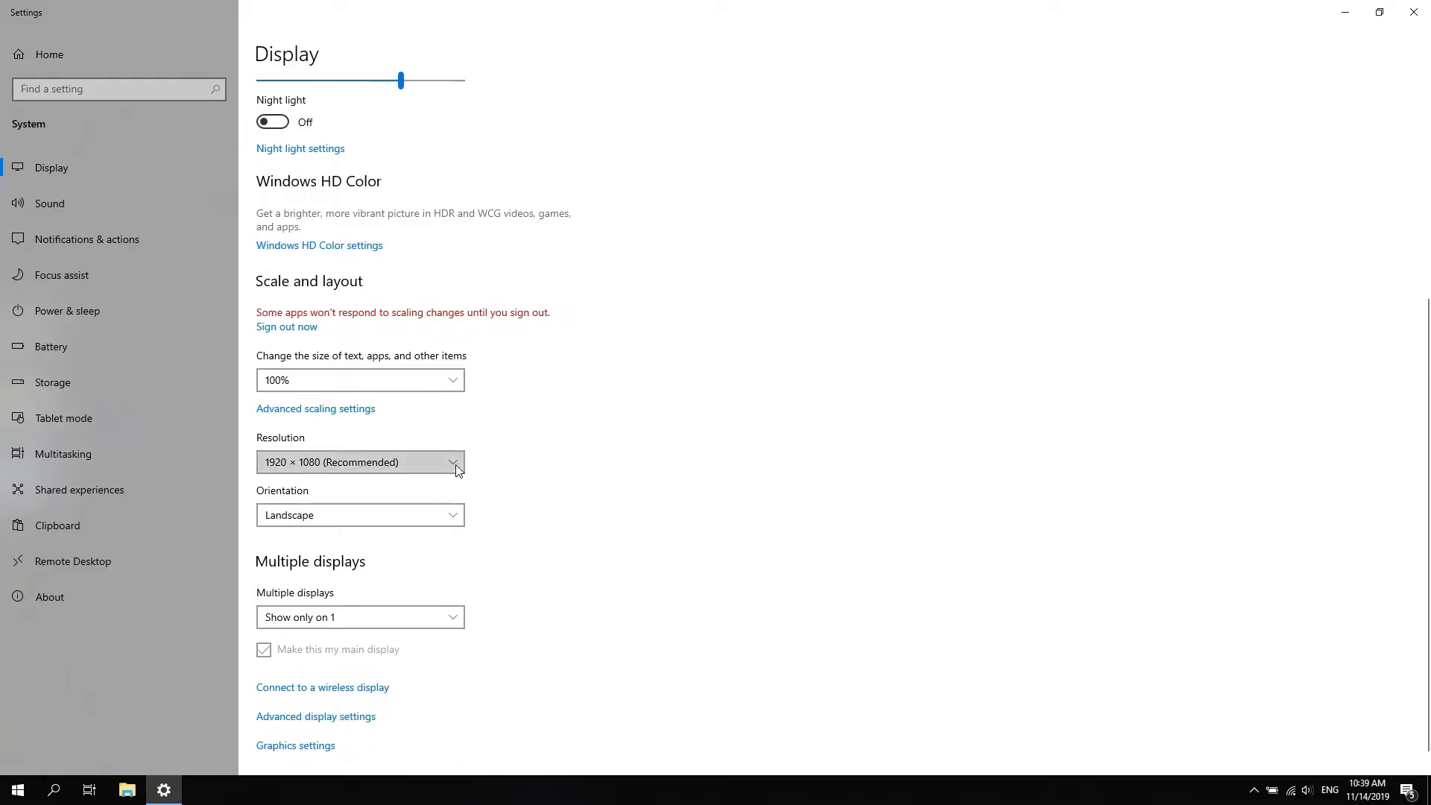
left_click(450, 463)
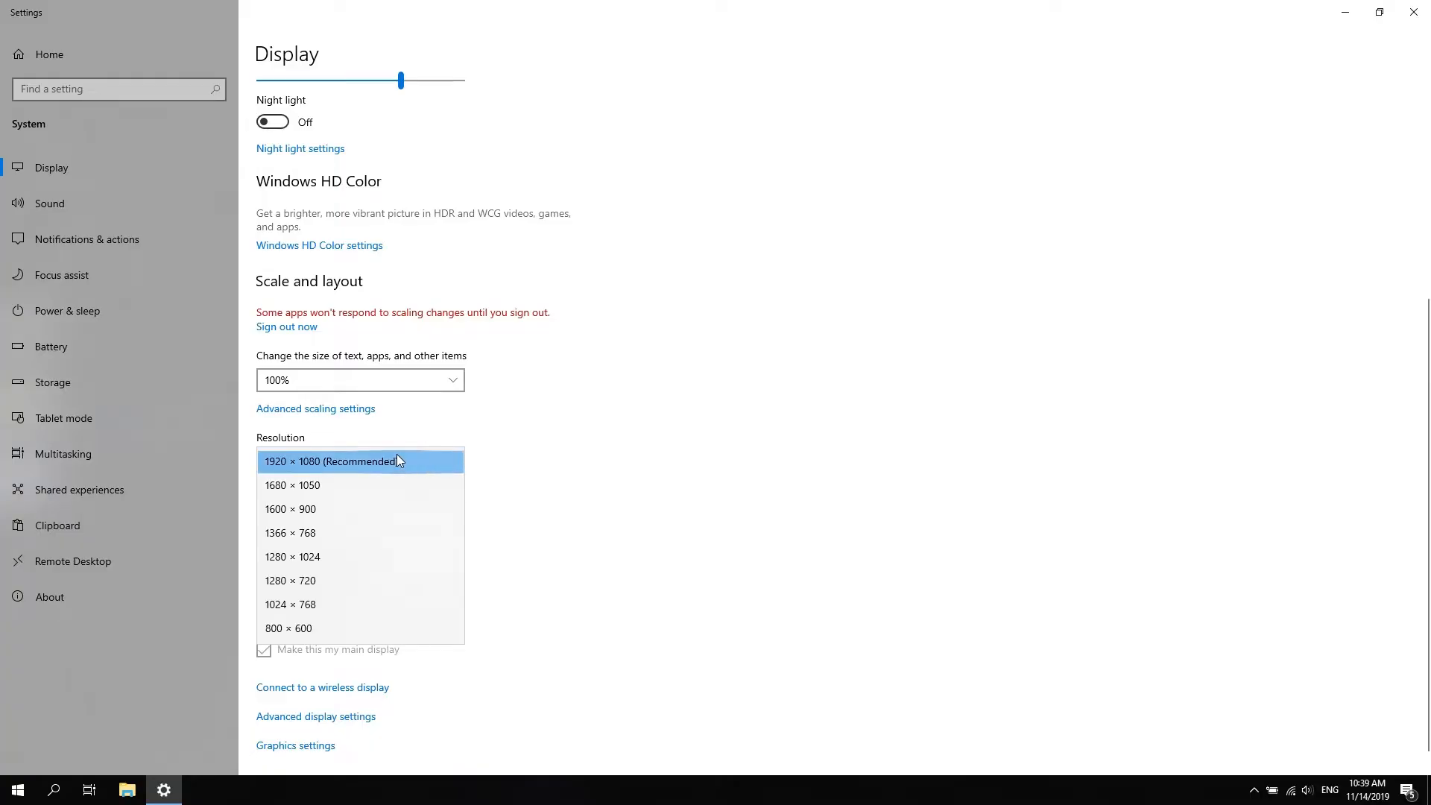
left_click(360, 461)
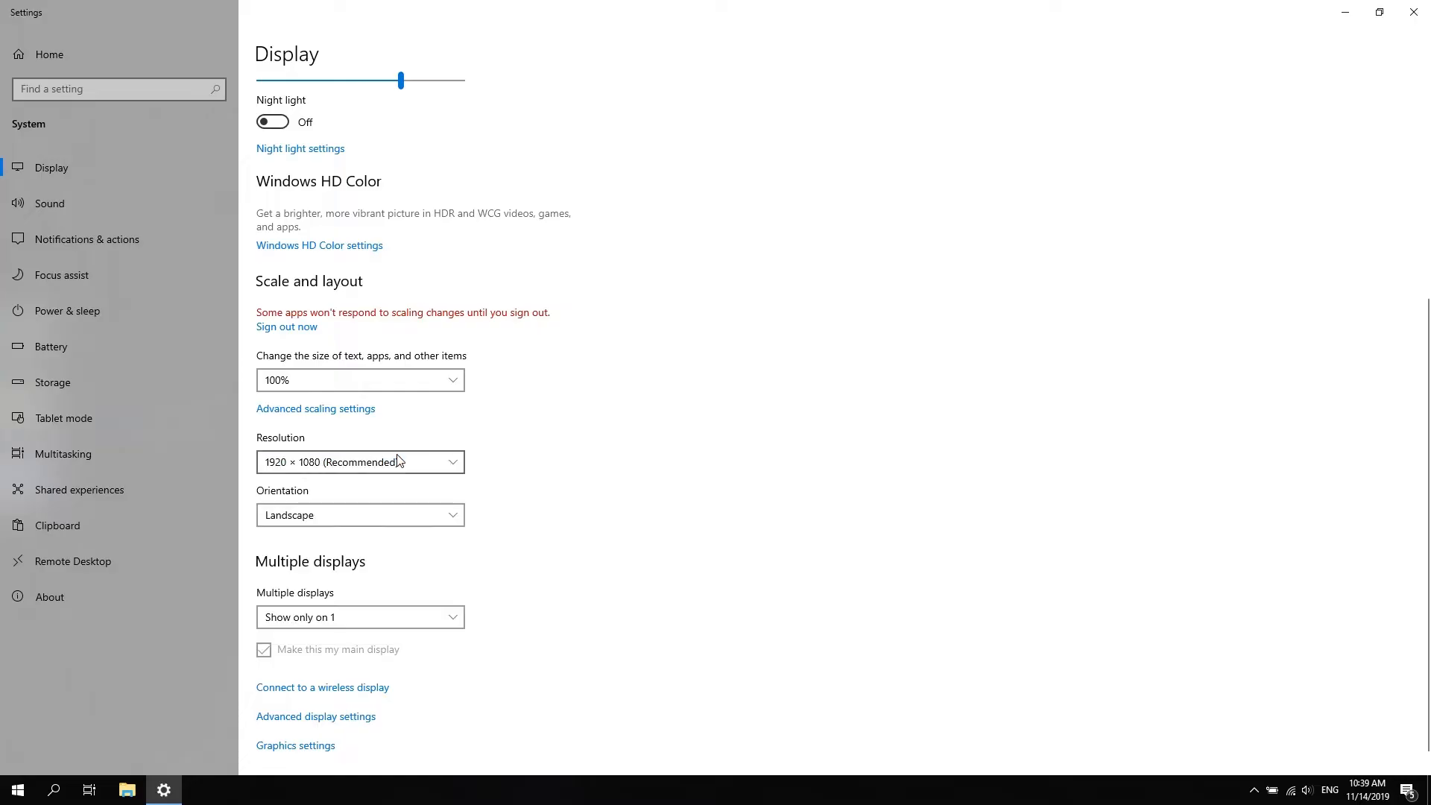
mouse_move(329, 578)
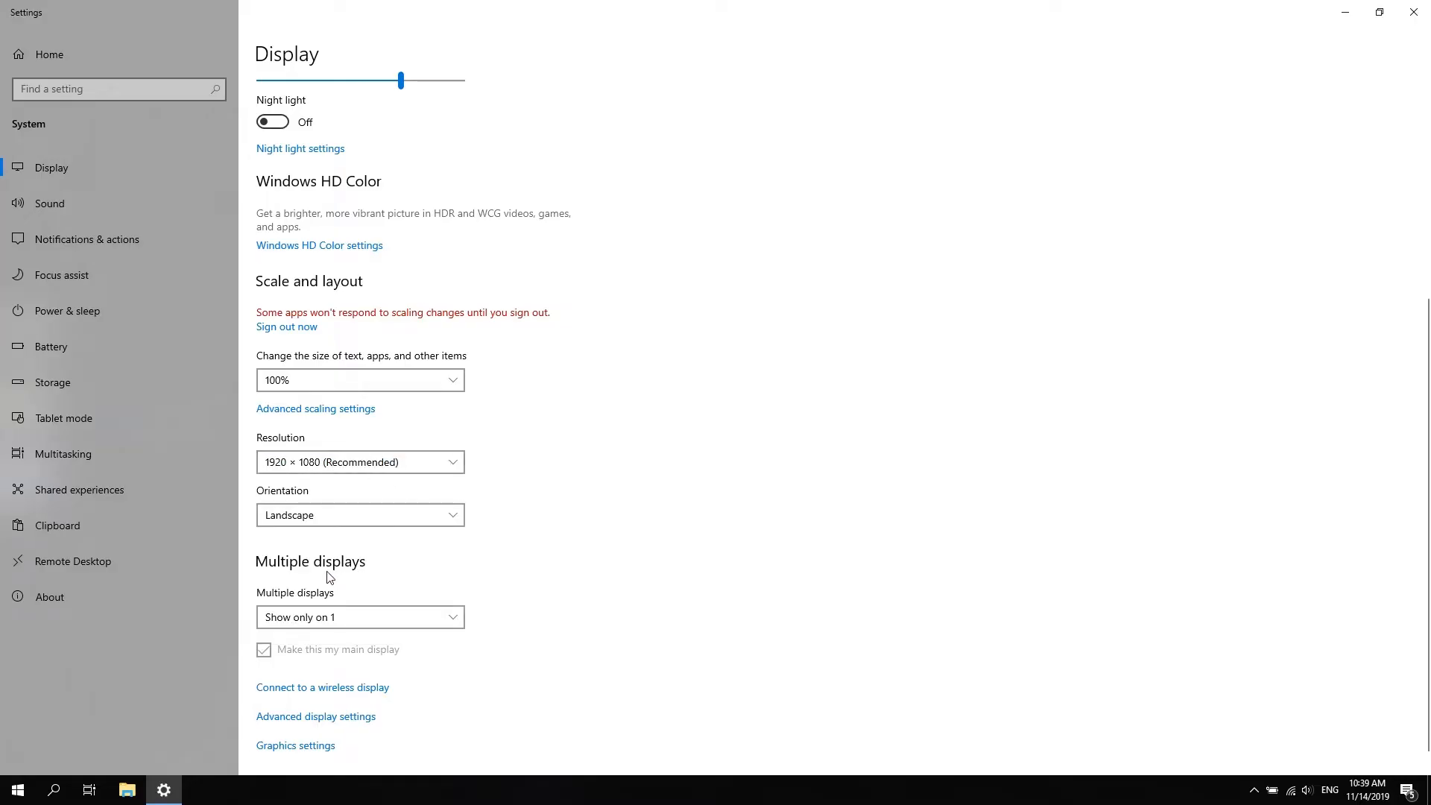
mouse_move(356, 580)
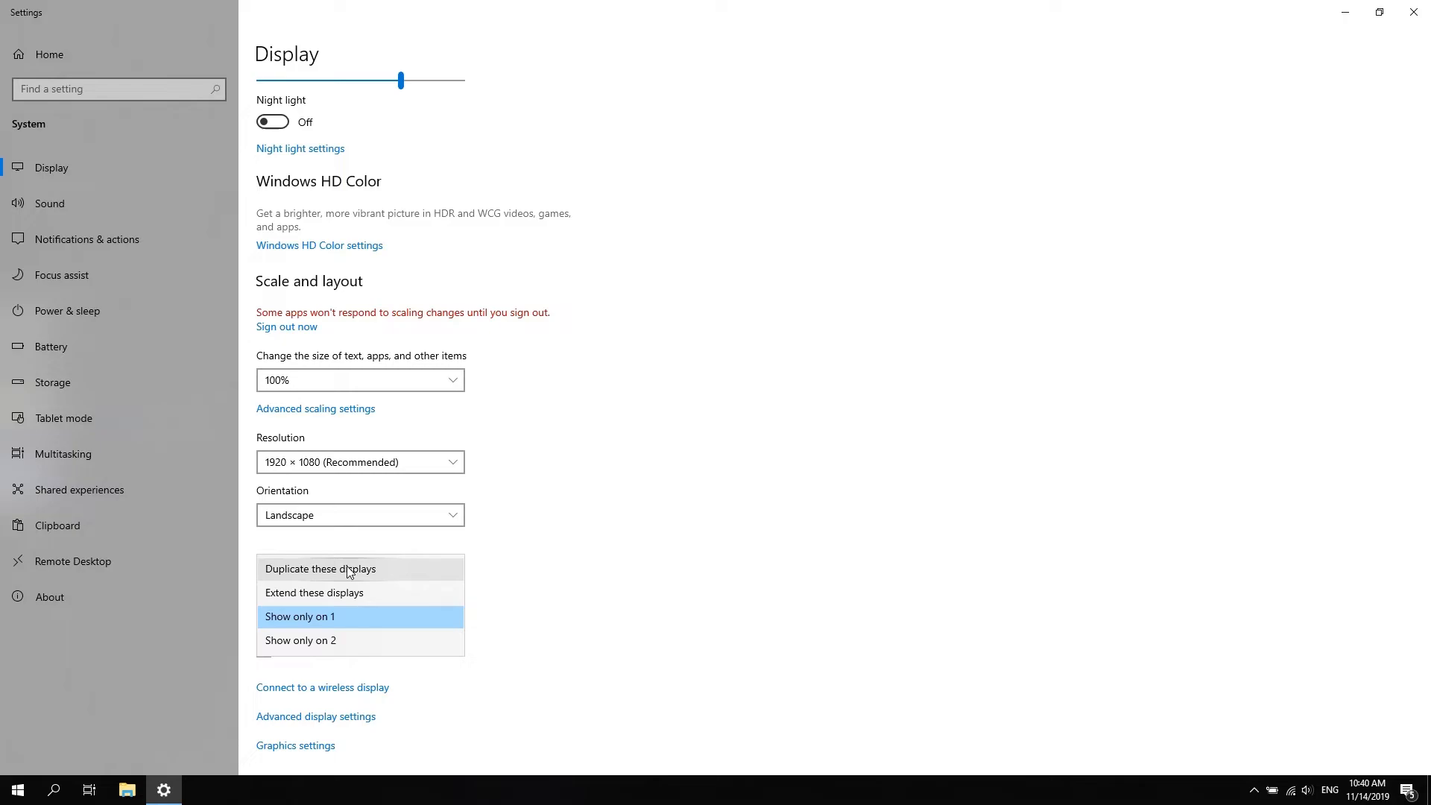
left_click(300, 616)
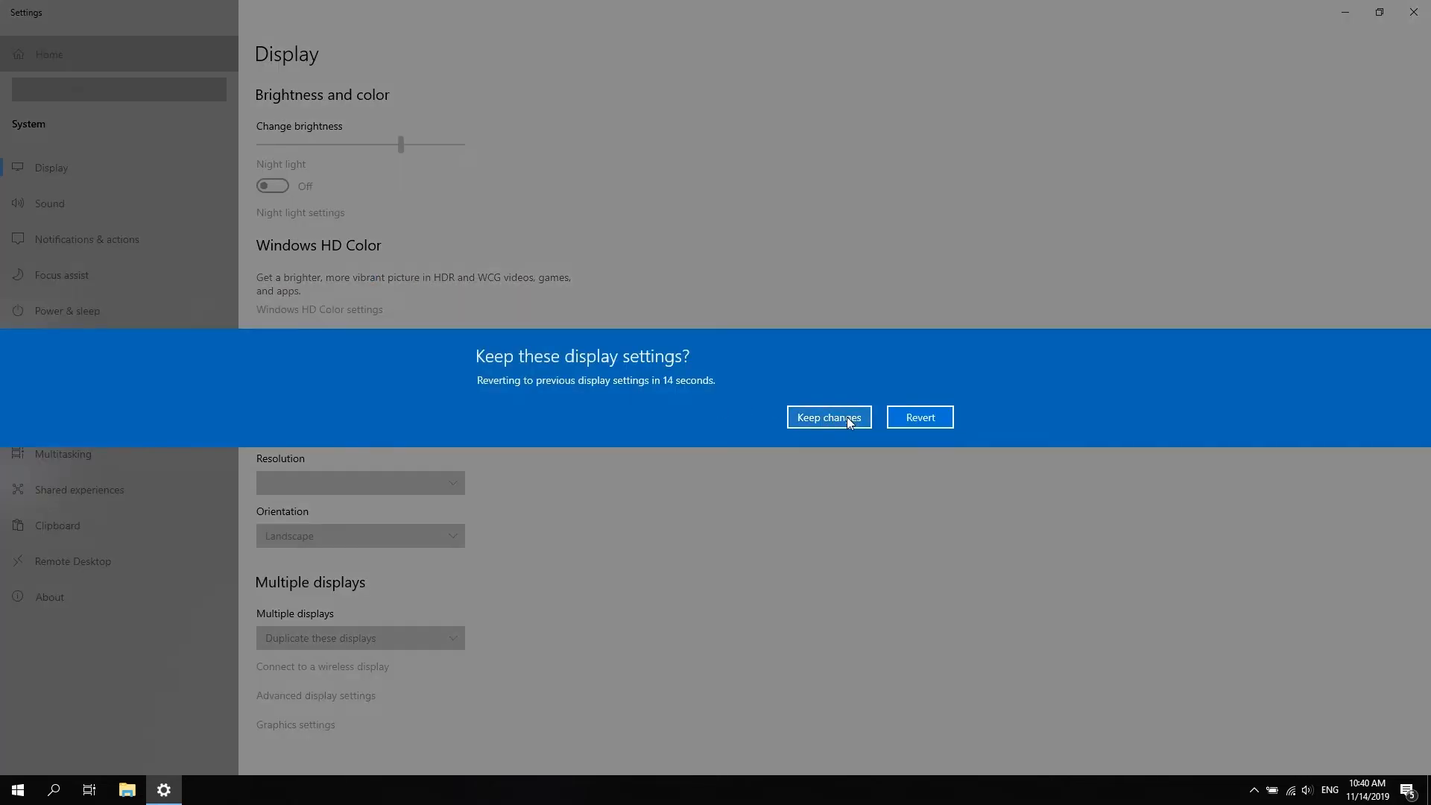
Keep the duplicate-display change and close Windows Settings back to the desktop
left_click(827, 417)
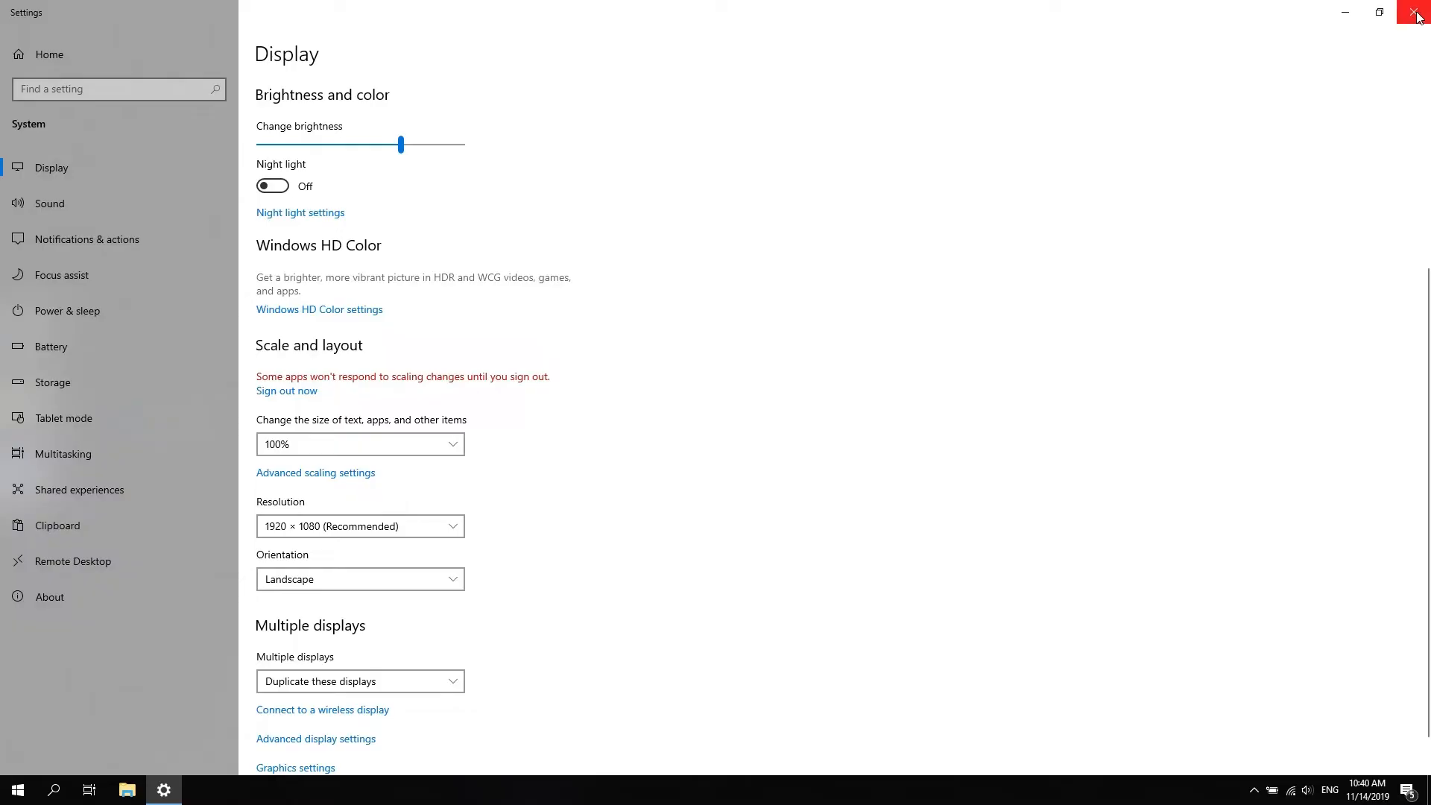
left_click(1418, 13)
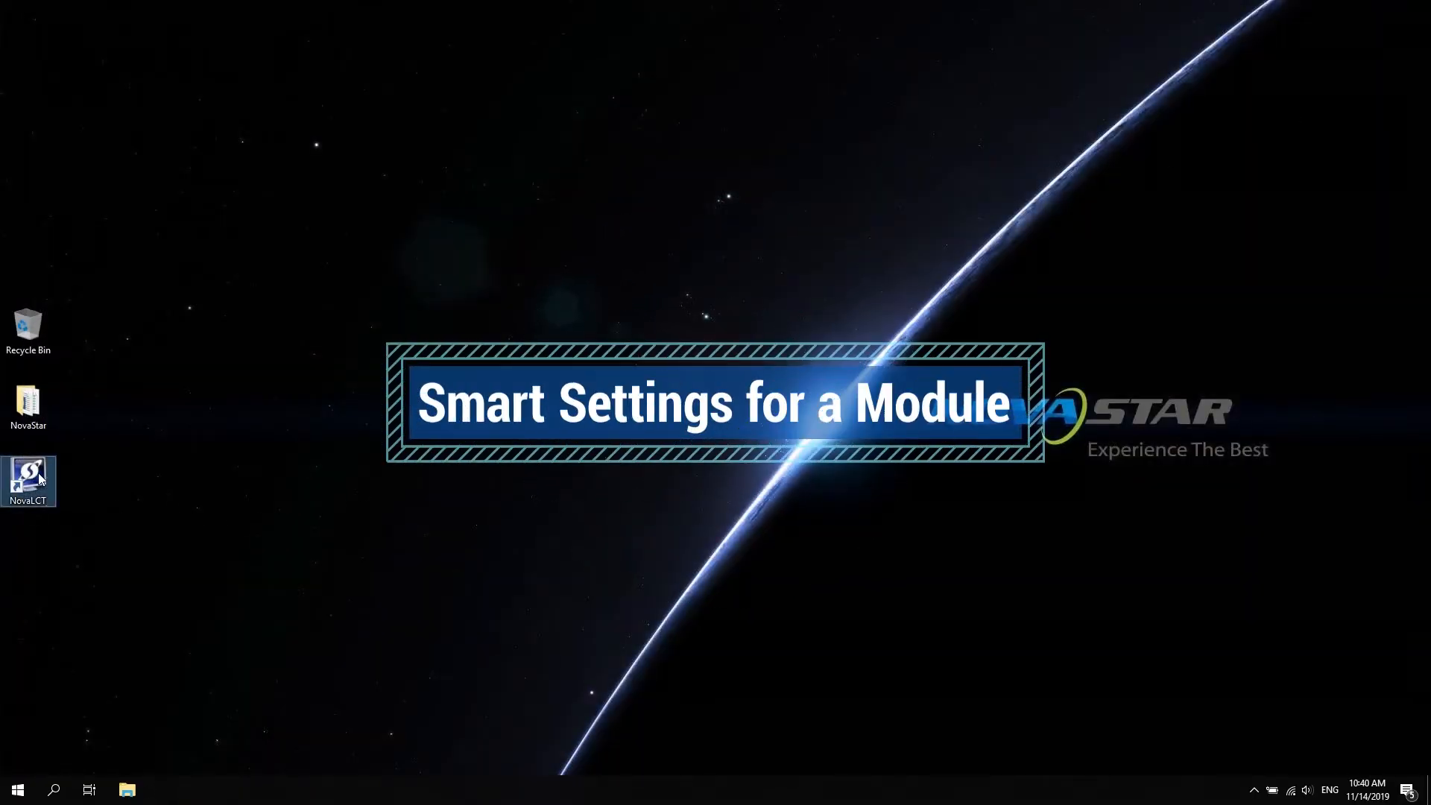
double_click(28, 481)
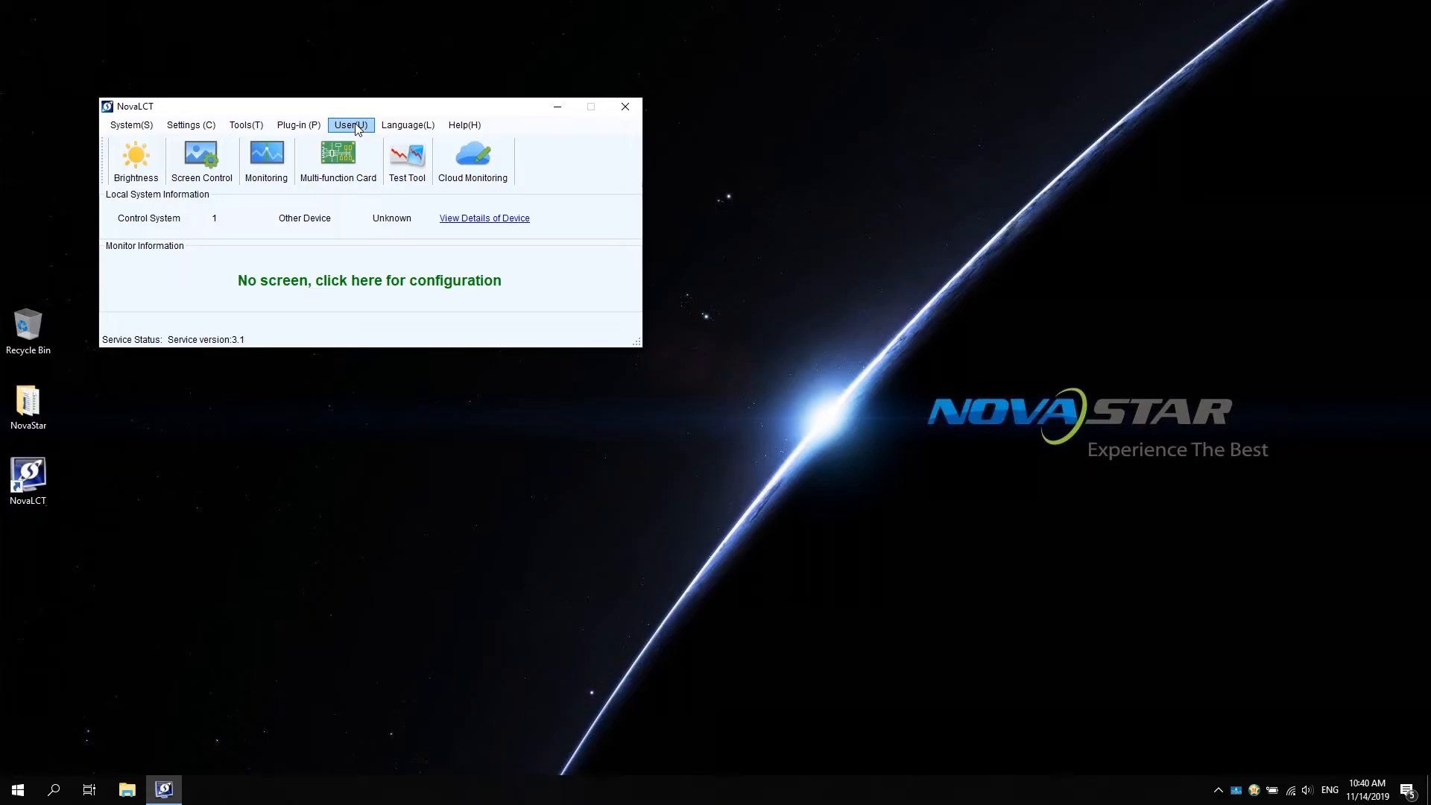
left_click(349, 125)
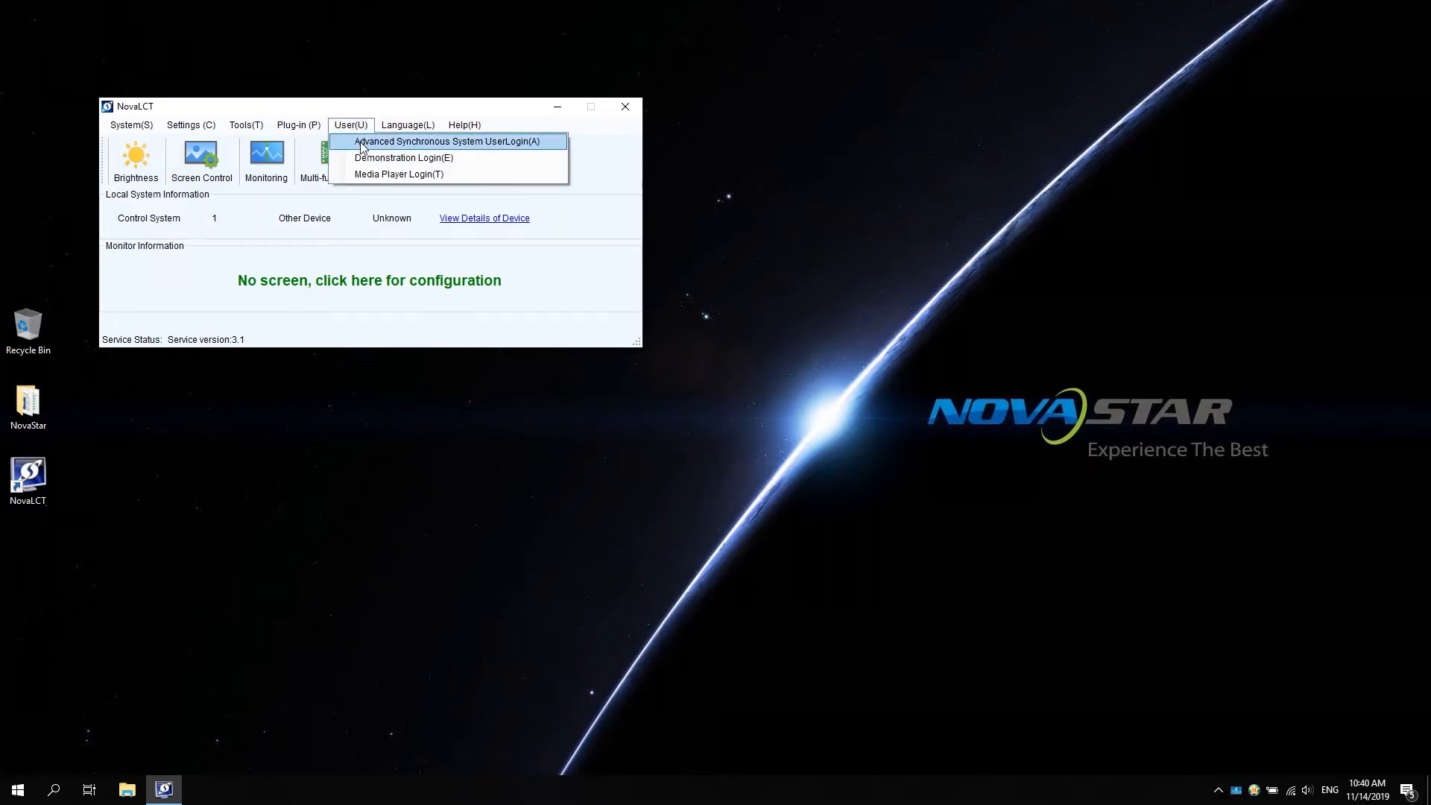
left_click(444, 141)
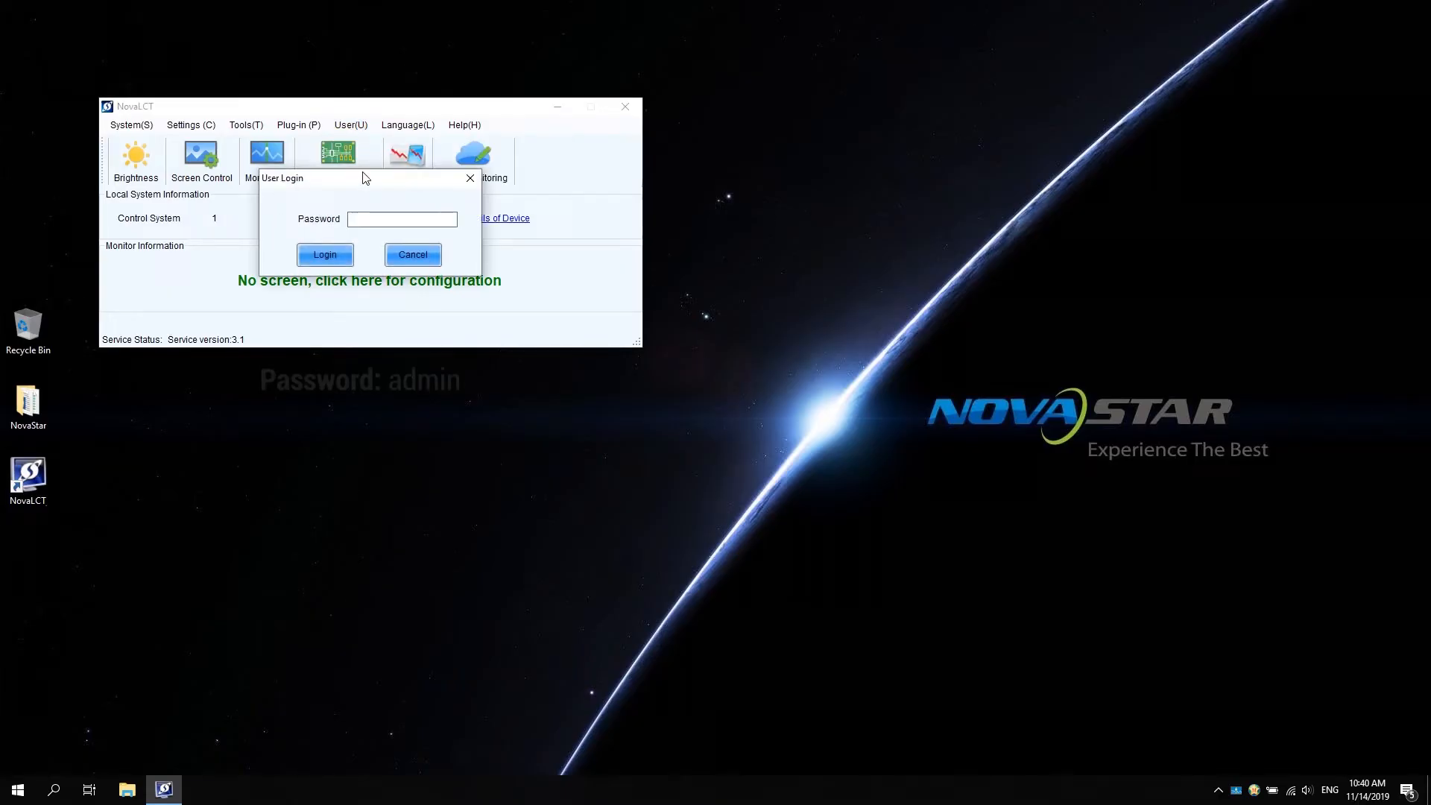
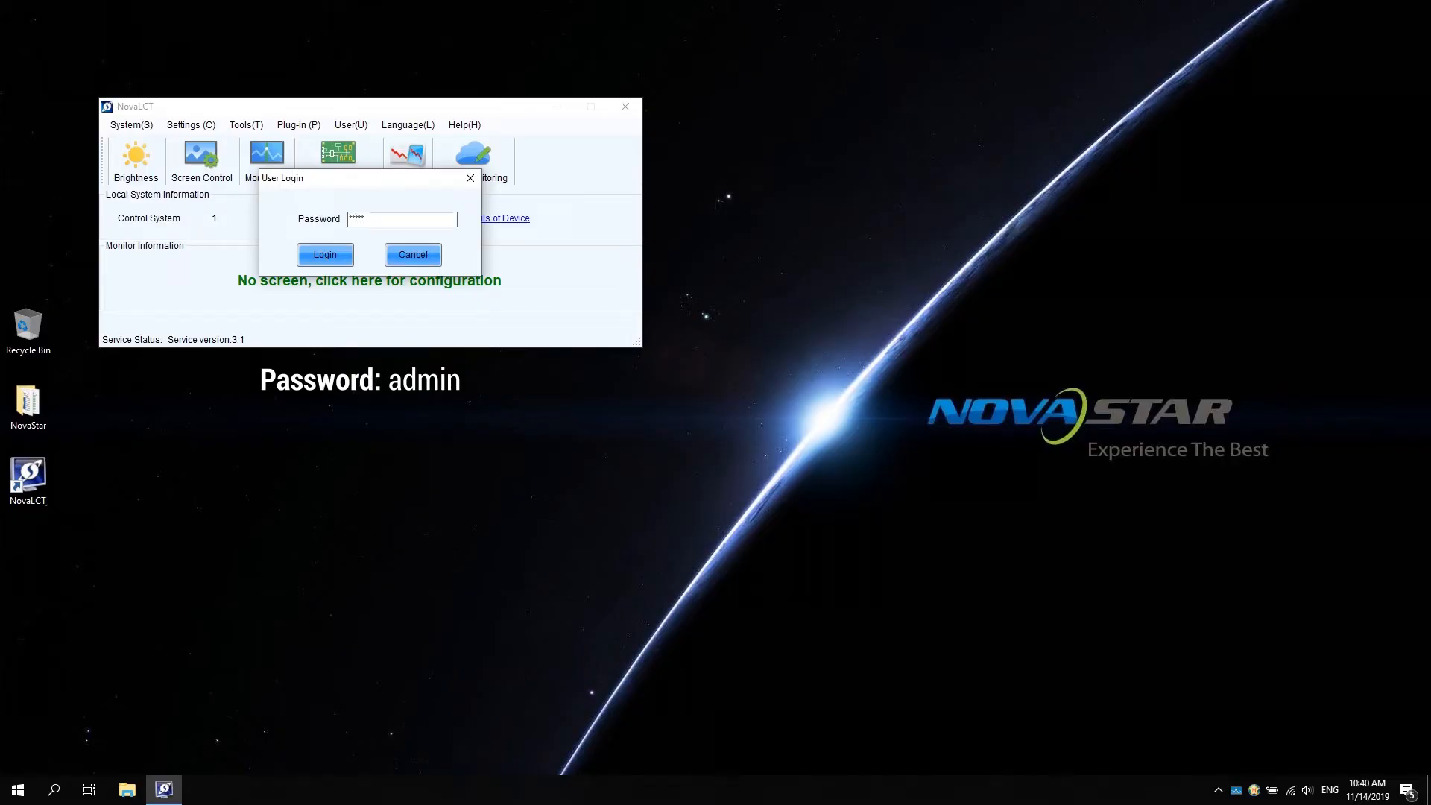
left_click(325, 255)
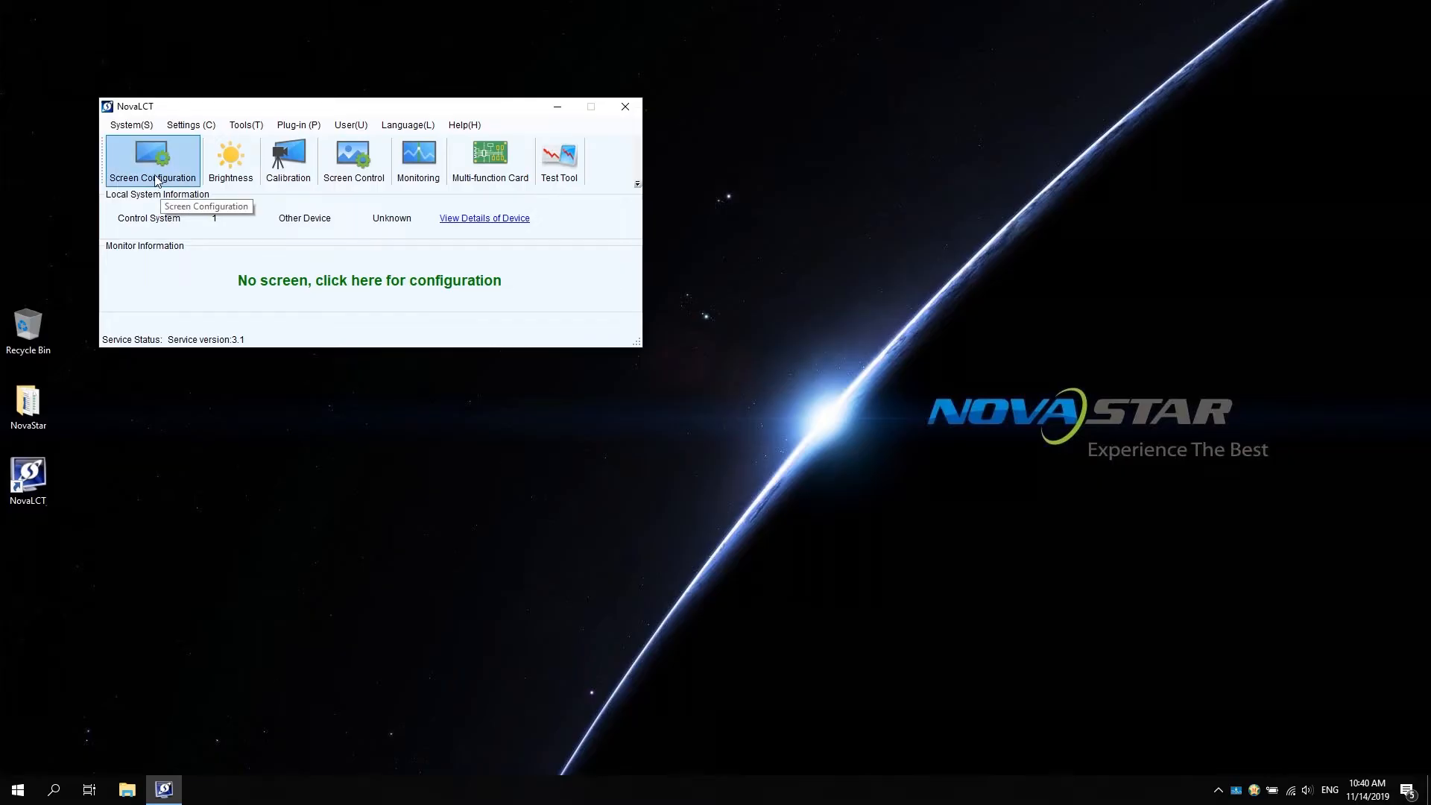
Enter Screen Configuration and set the sending card source to 1920 x 1080 at 60 Hz
left_click(152, 156)
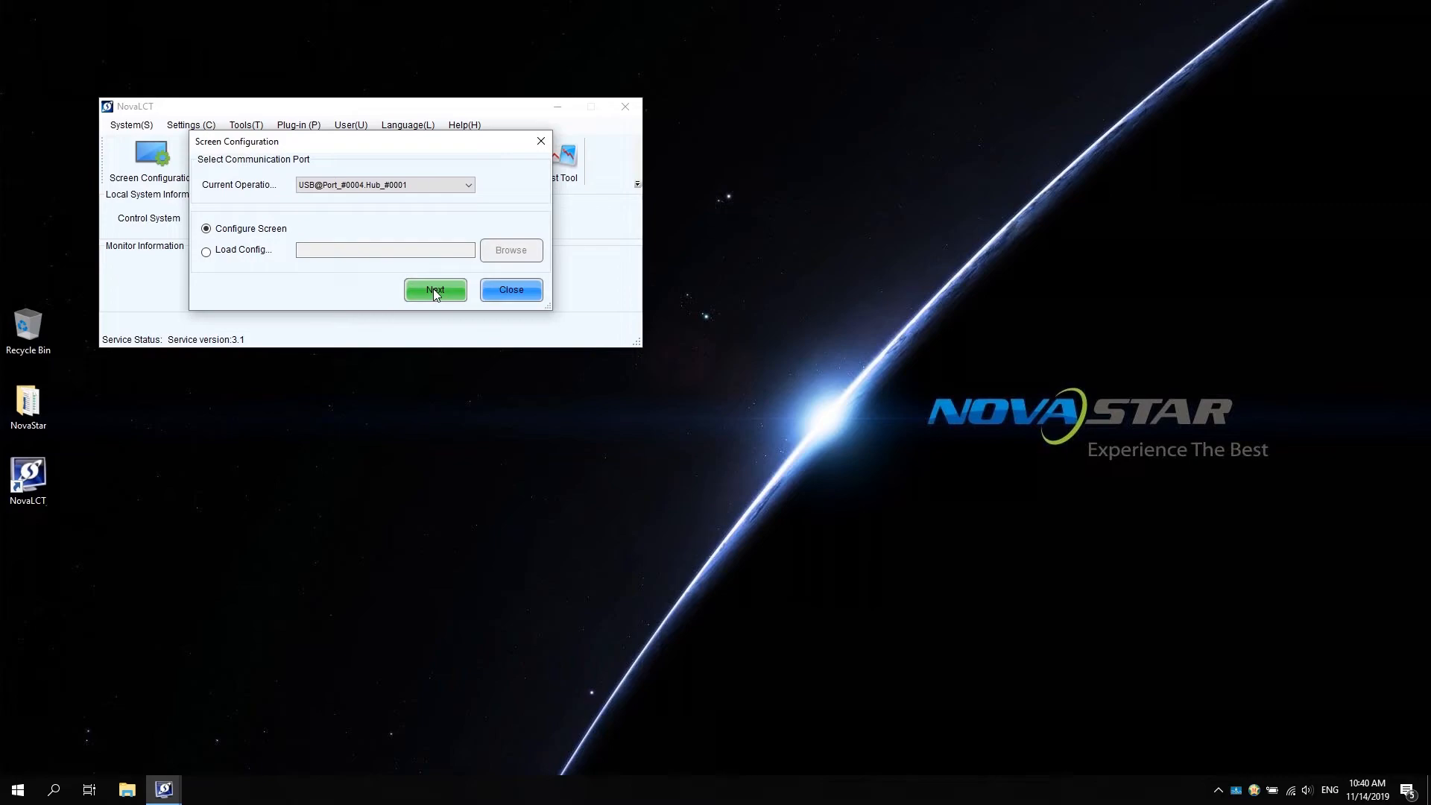
left_click(434, 290)
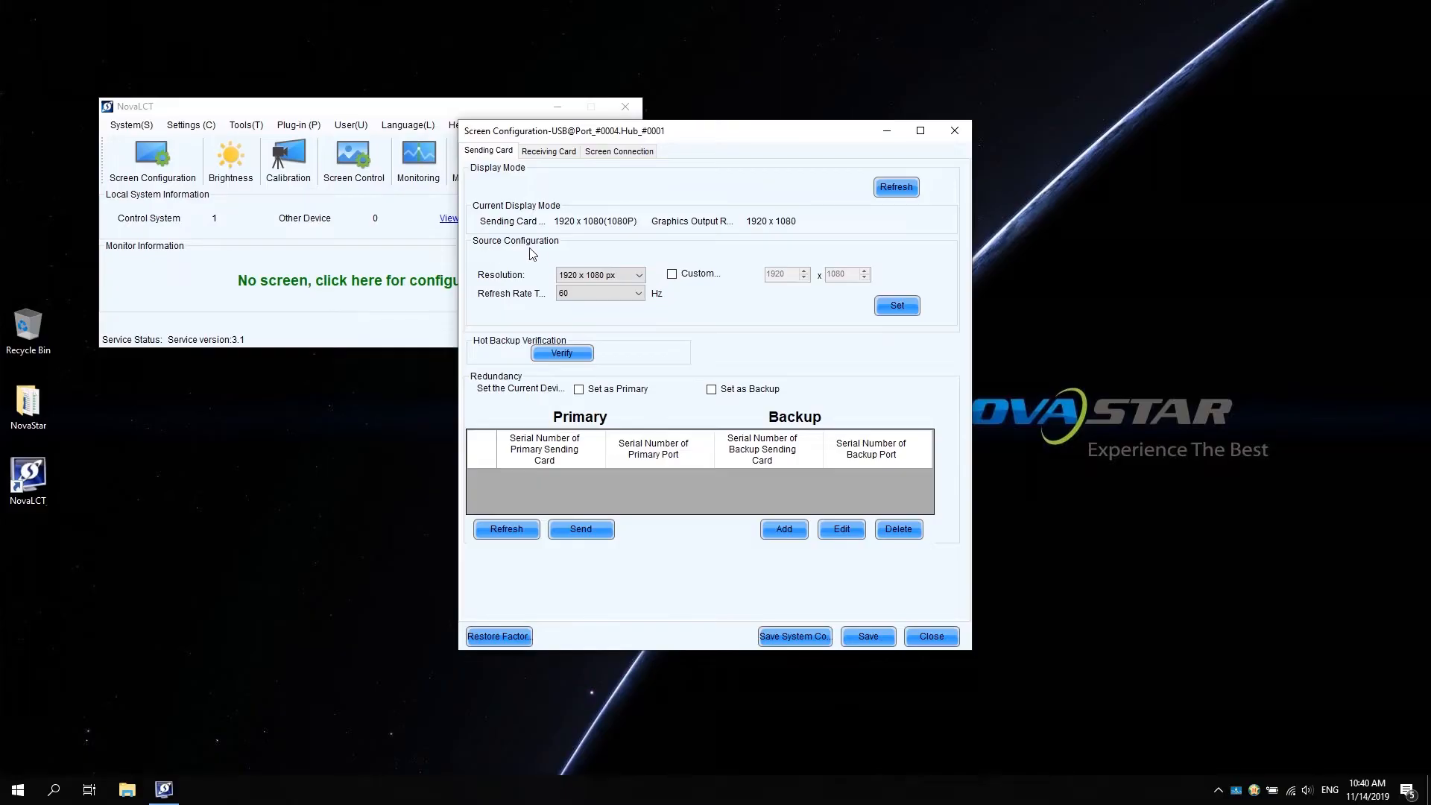
mouse_move(567, 249)
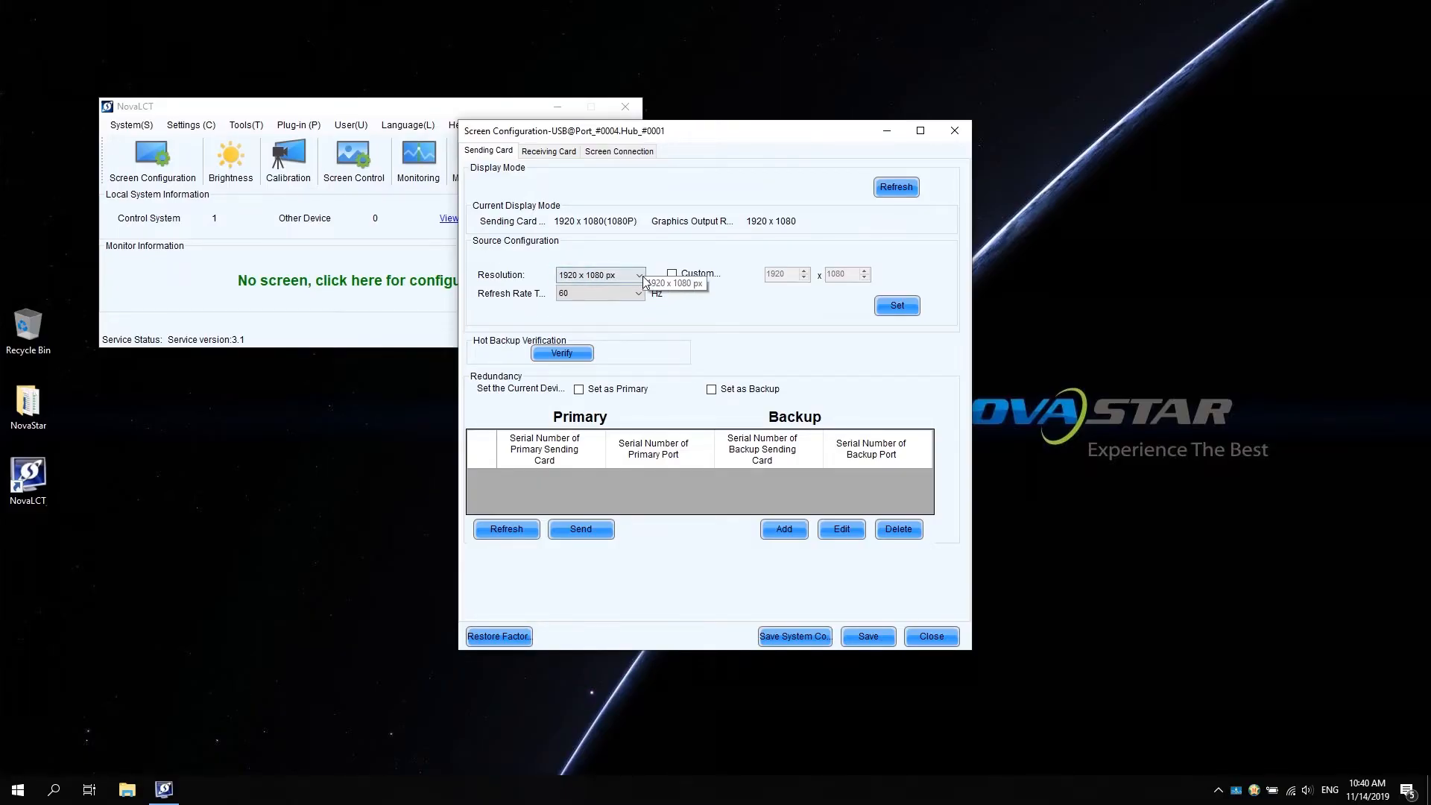
left_click(640, 275)
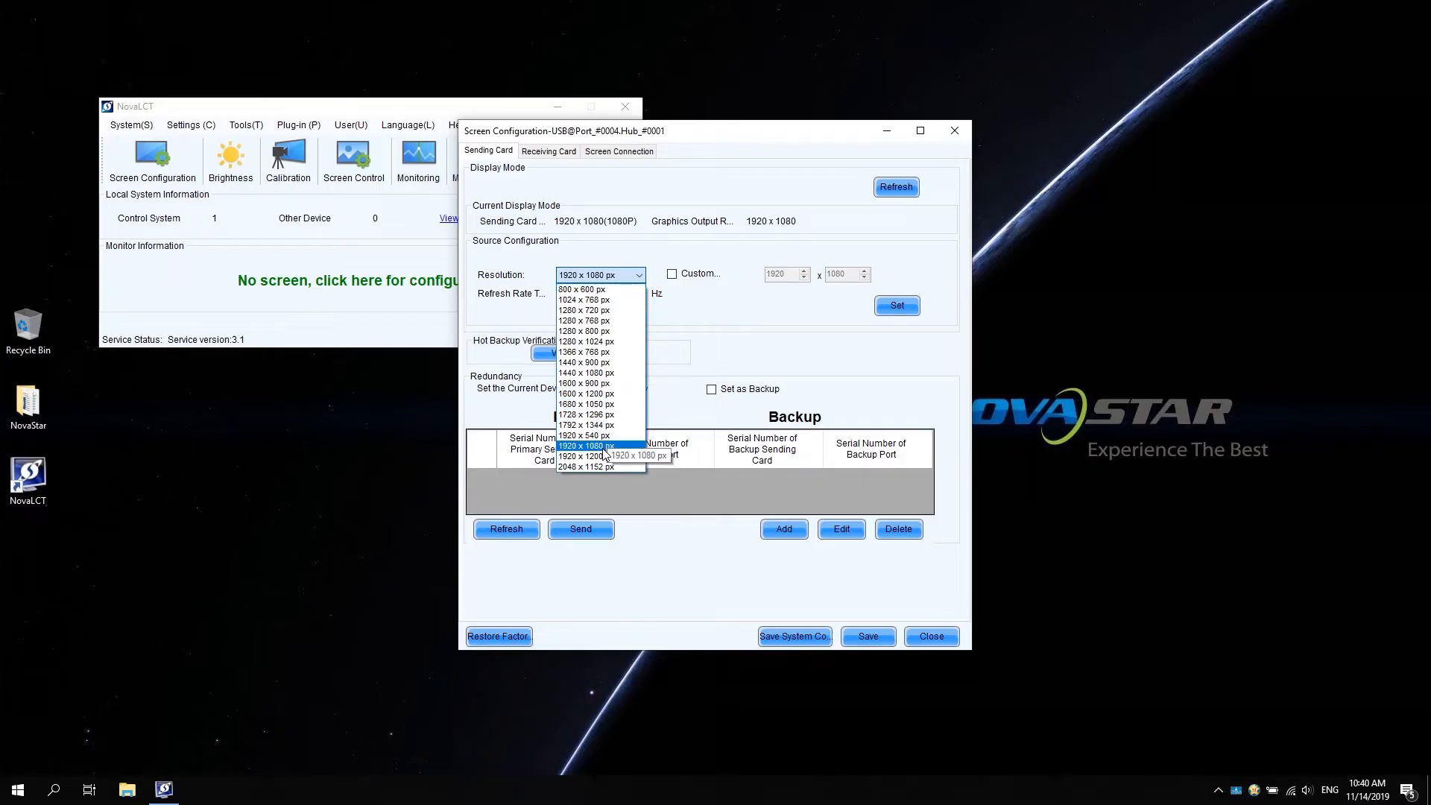
left_click(585, 446)
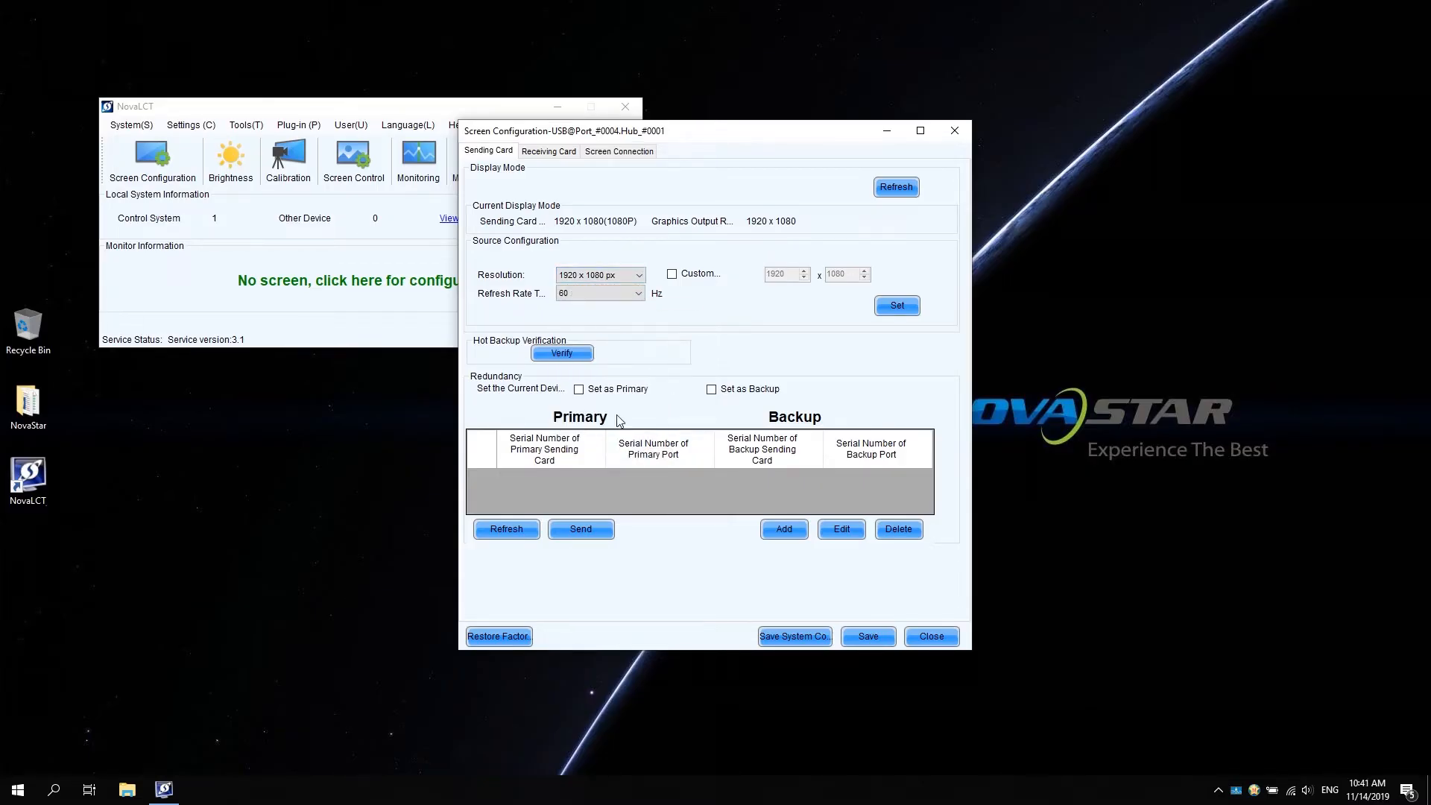
left_click(896, 304)
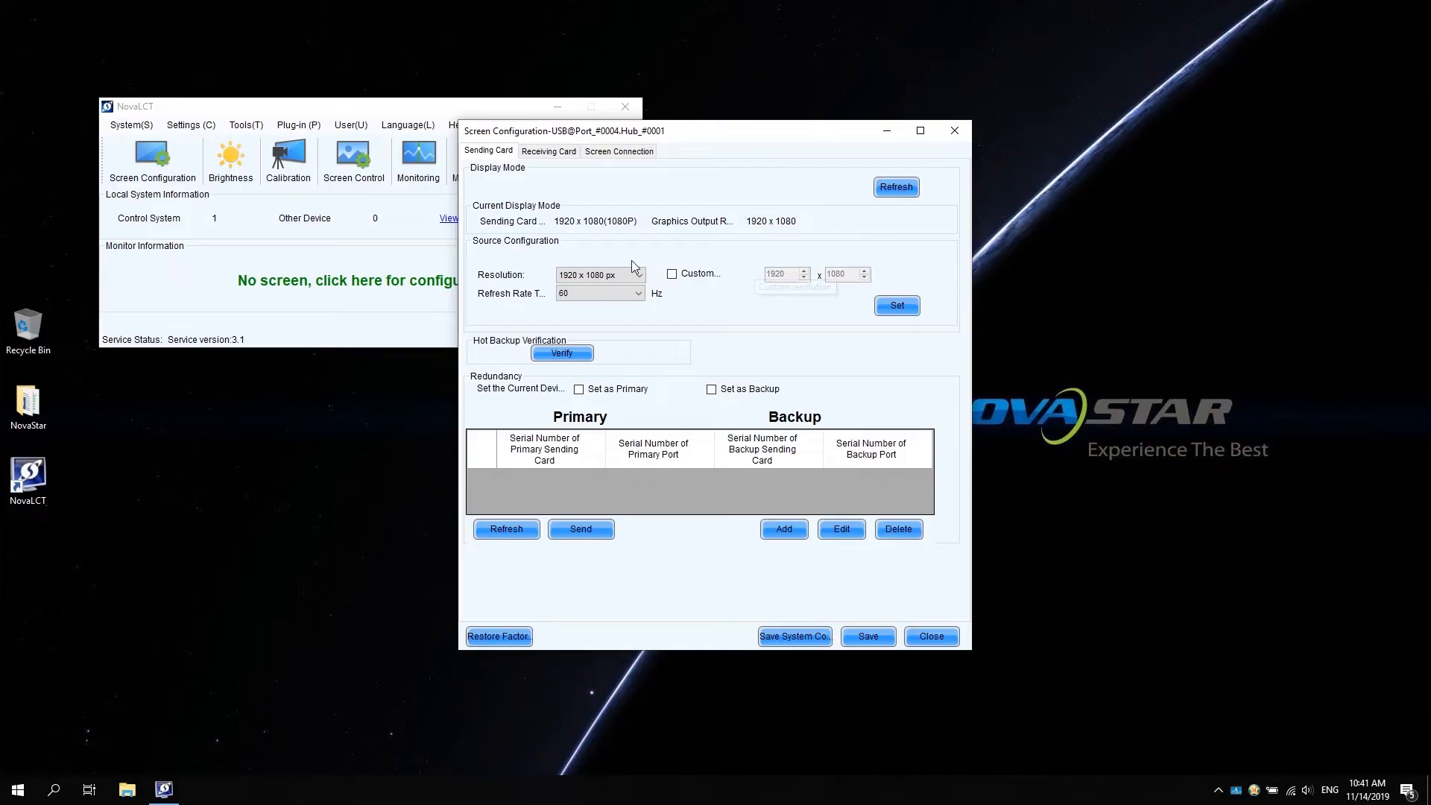
mouse_move(731, 243)
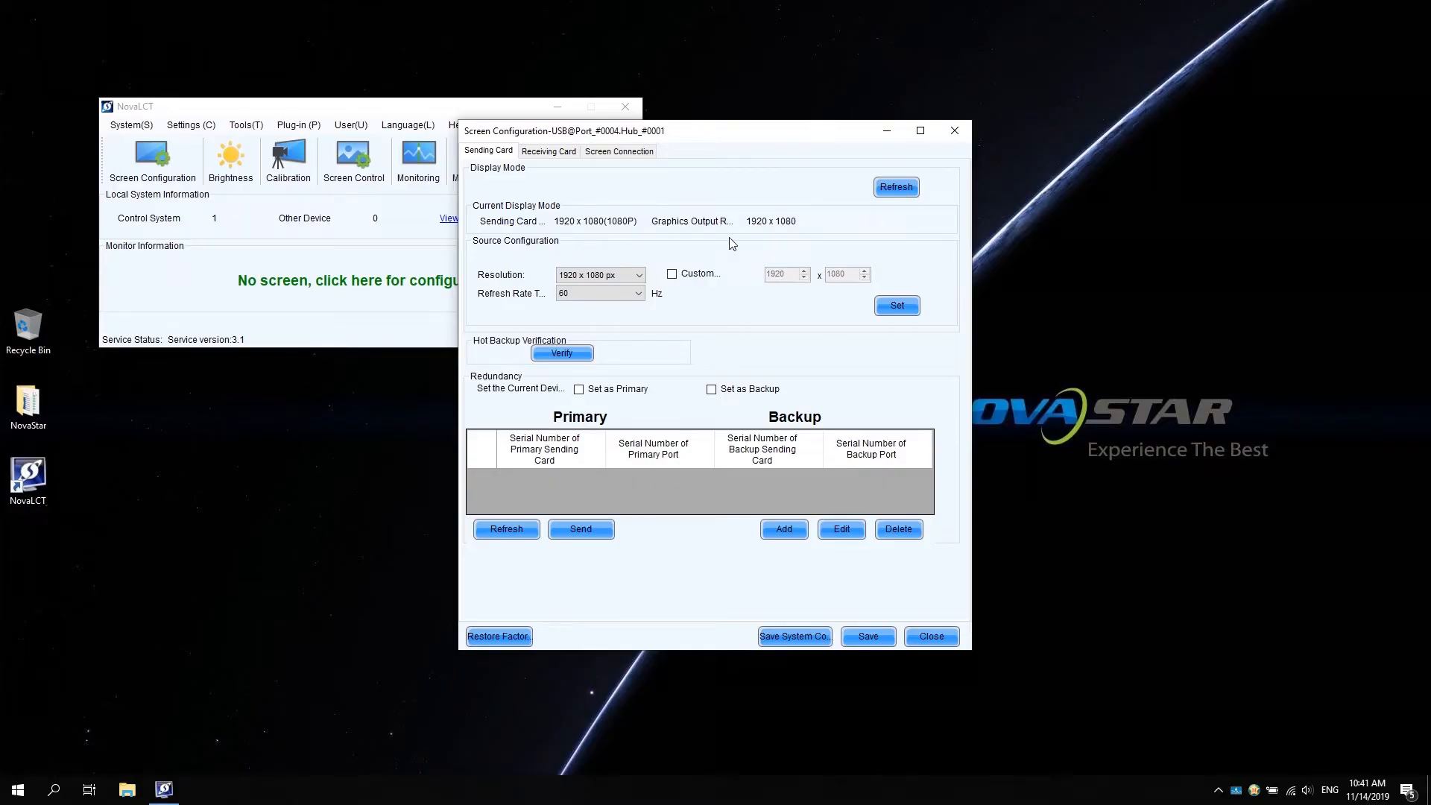
mouse_move(787, 243)
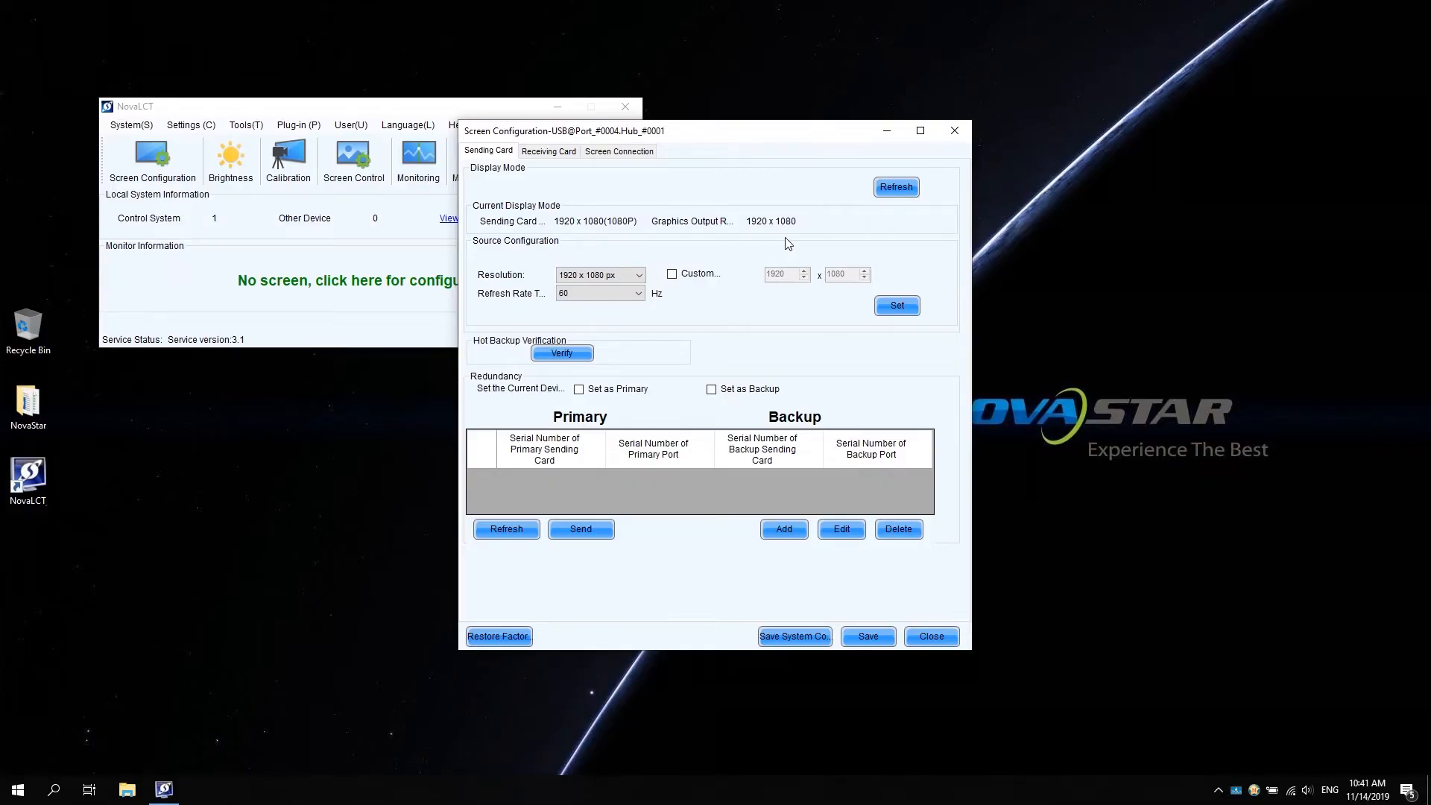
On the Receiving Card page, begin the Smart Settings guide with Option 1
left_click(547, 150)
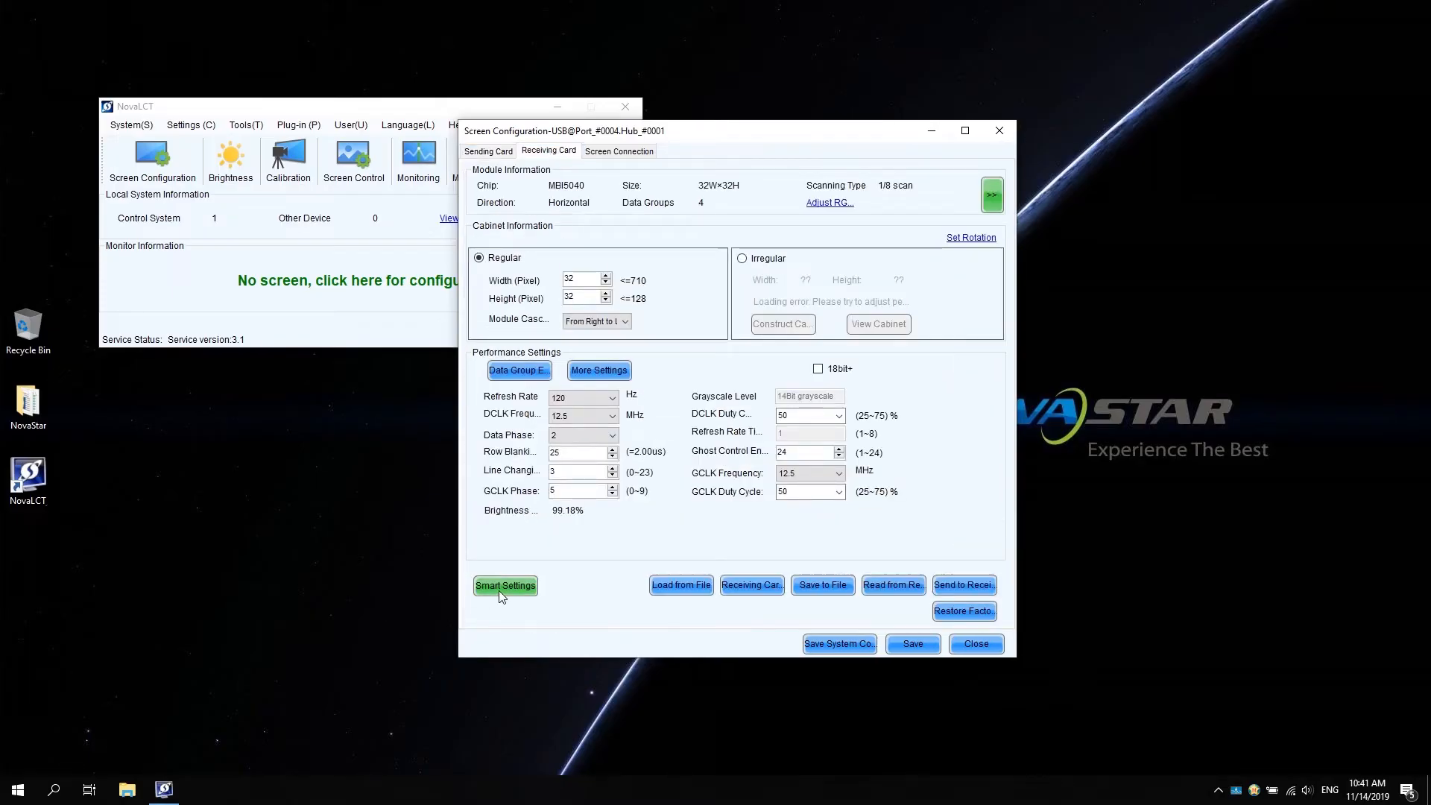
left_click(506, 585)
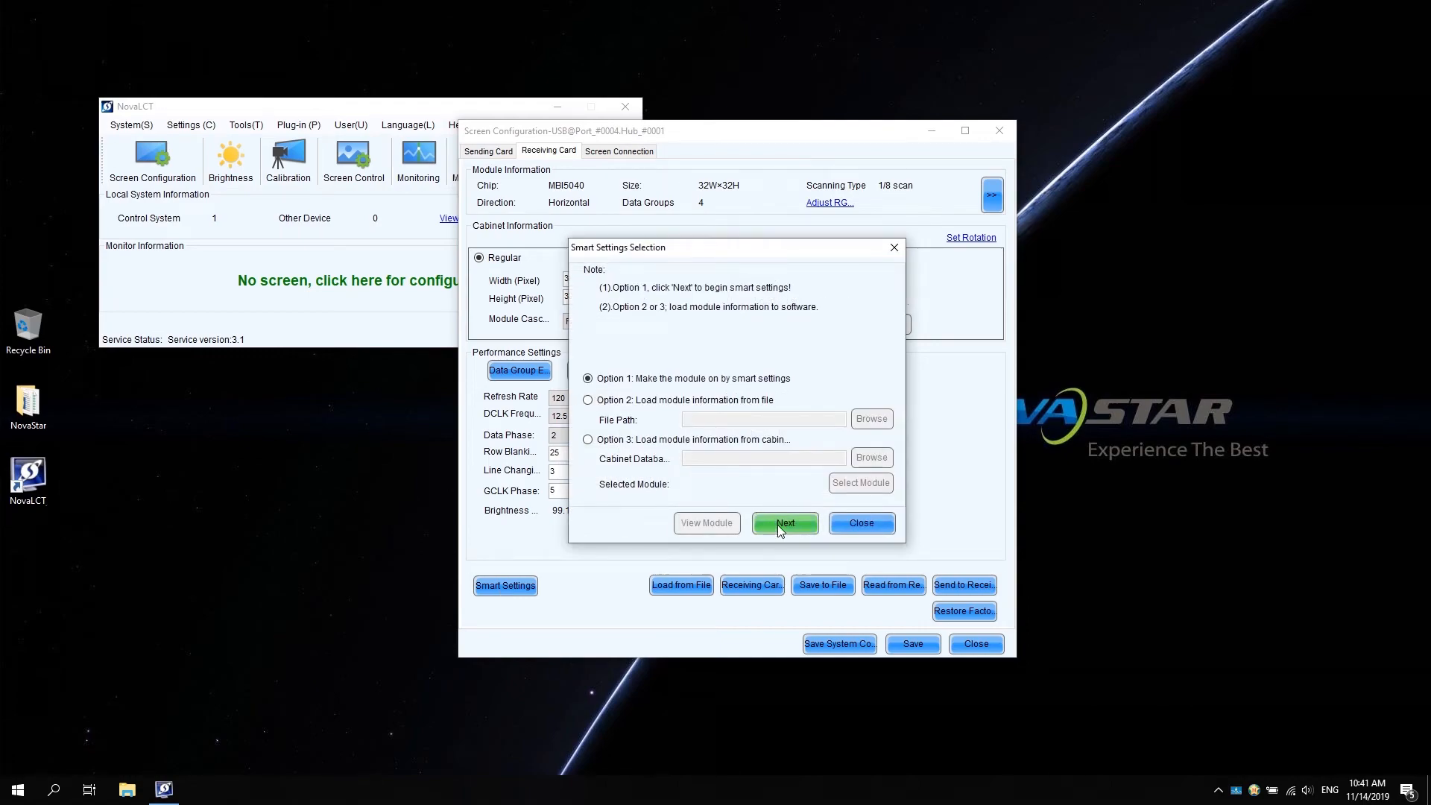
left_click(783, 523)
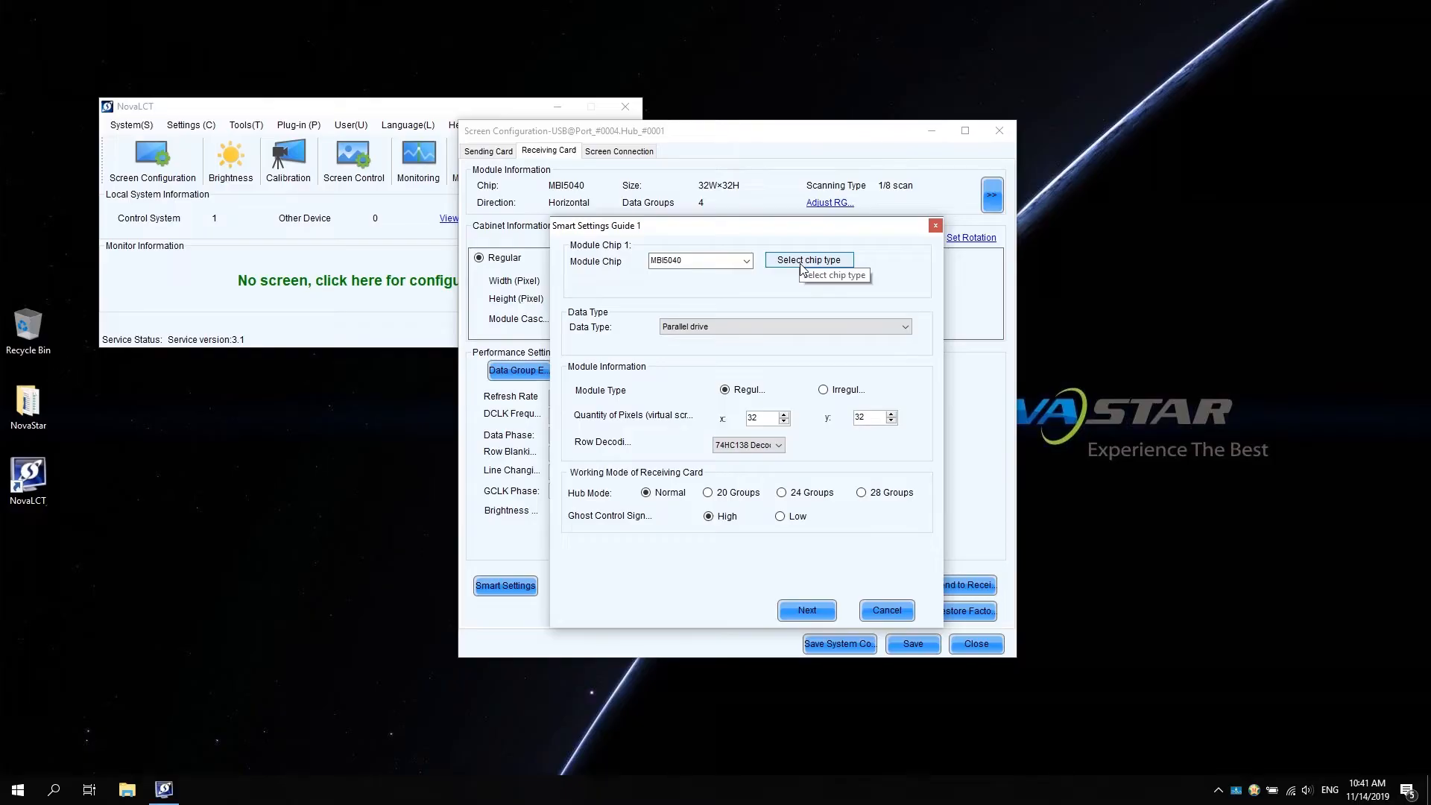
Apply Guide 1: Common Chip, parallel drive, 64 x 32 pixels, 74HC138 row decoding
left_click(807, 260)
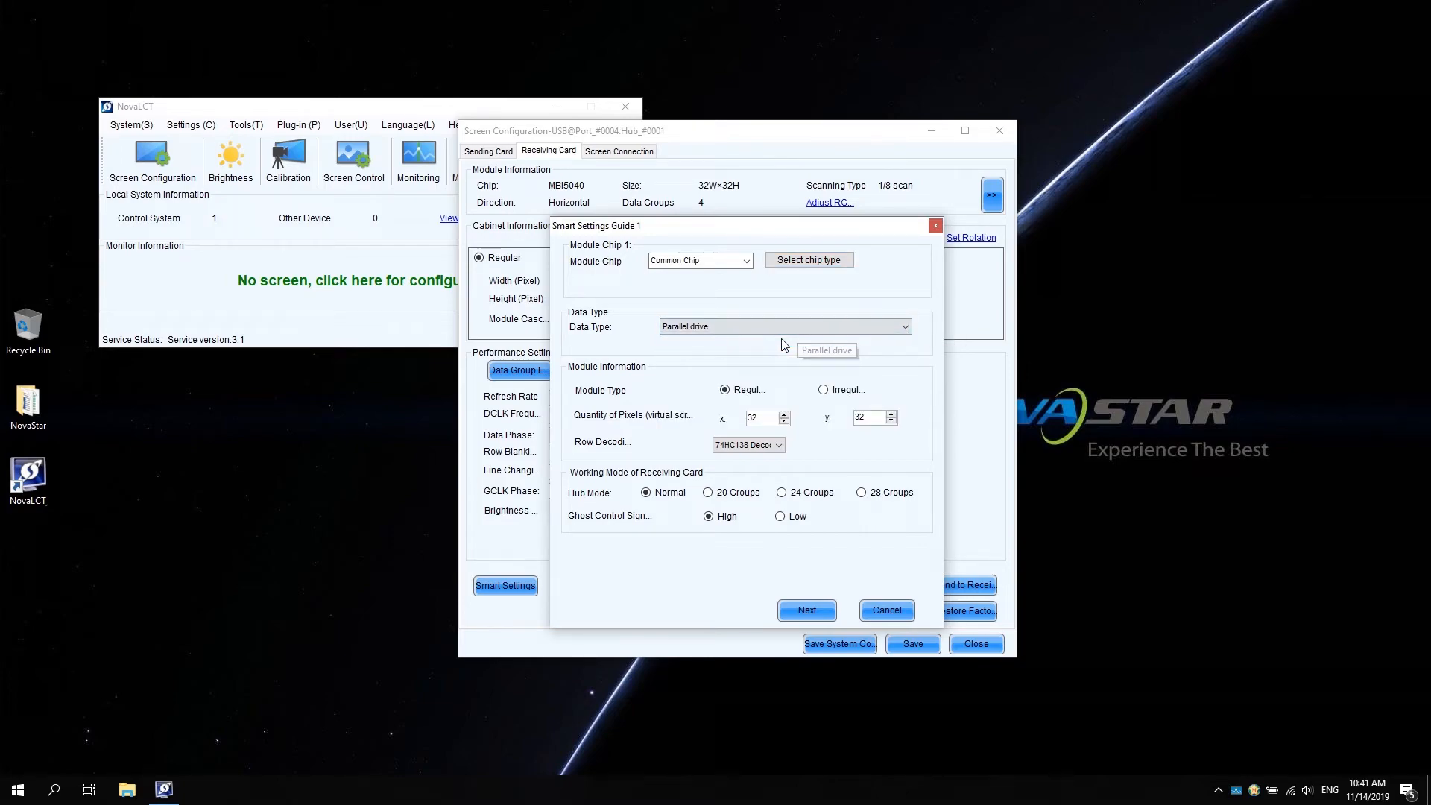
mouse_move(707, 429)
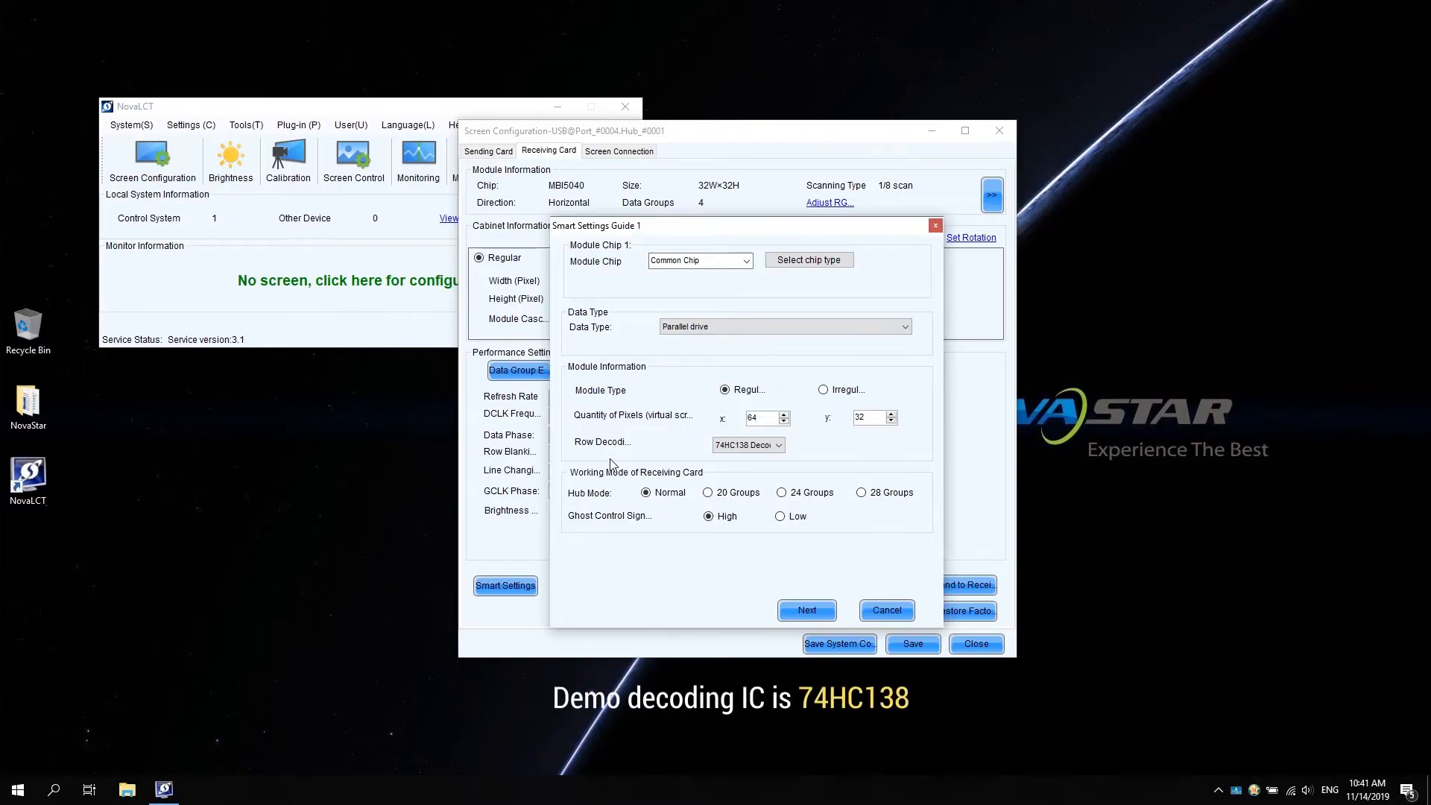
mouse_move(745, 445)
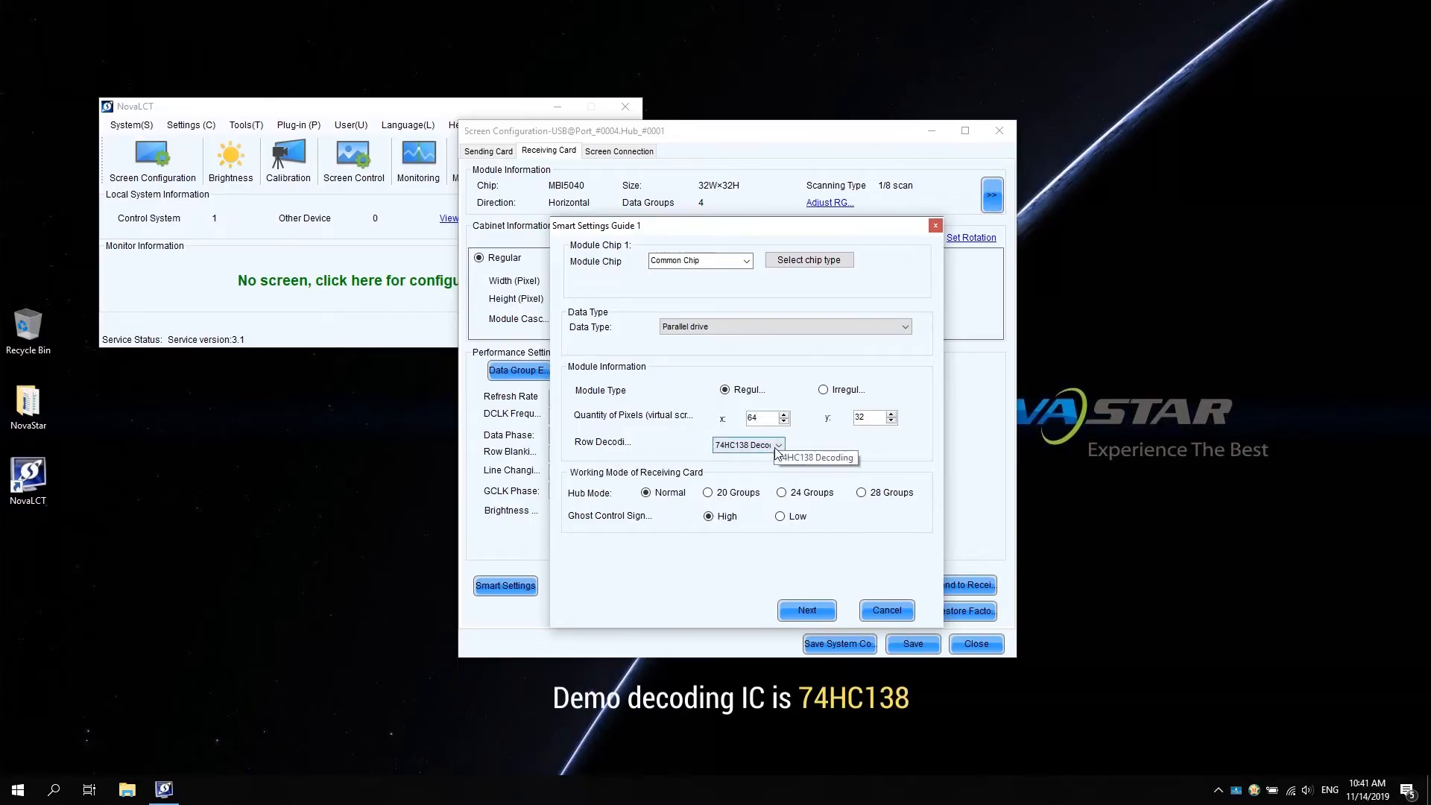
left_click(777, 444)
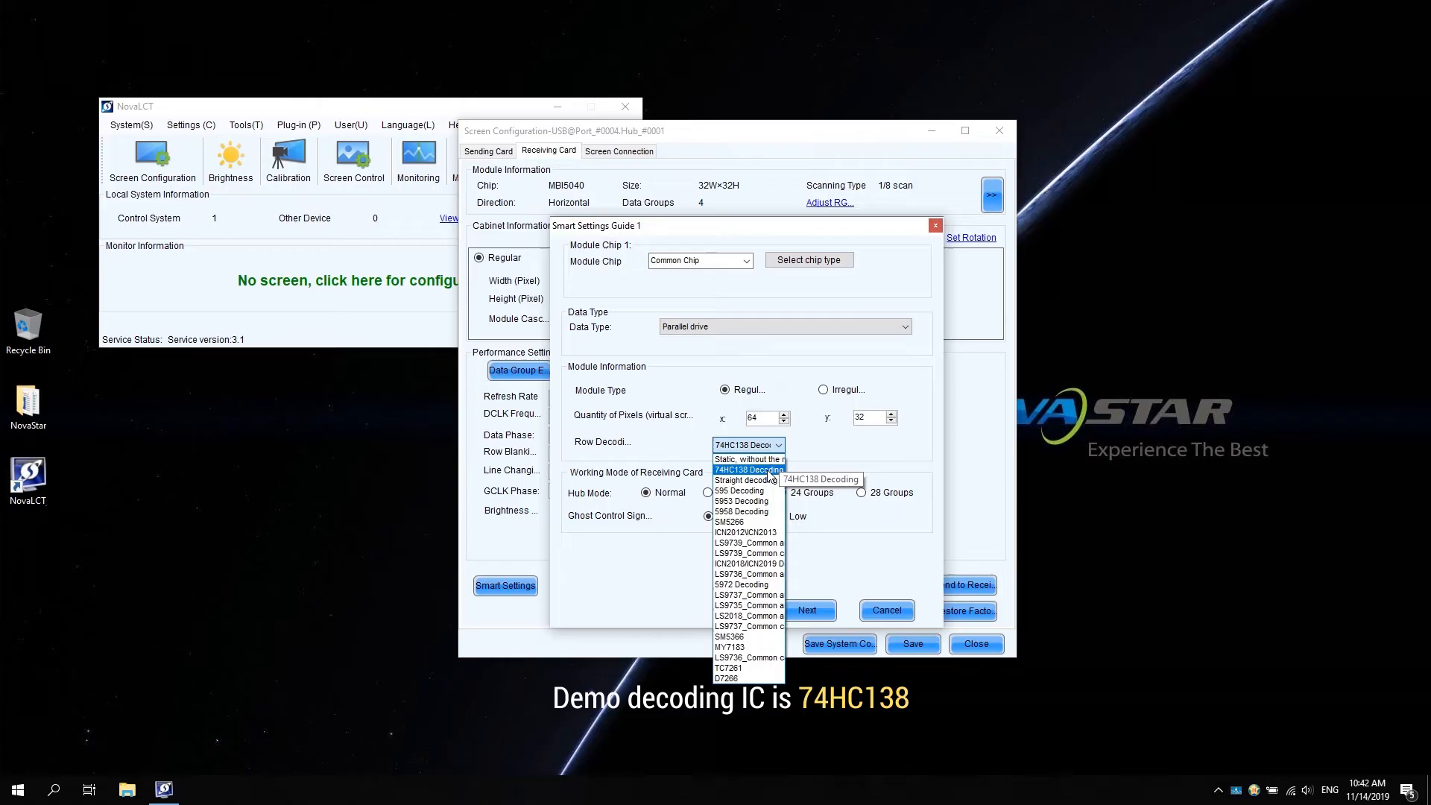
left_click(747, 470)
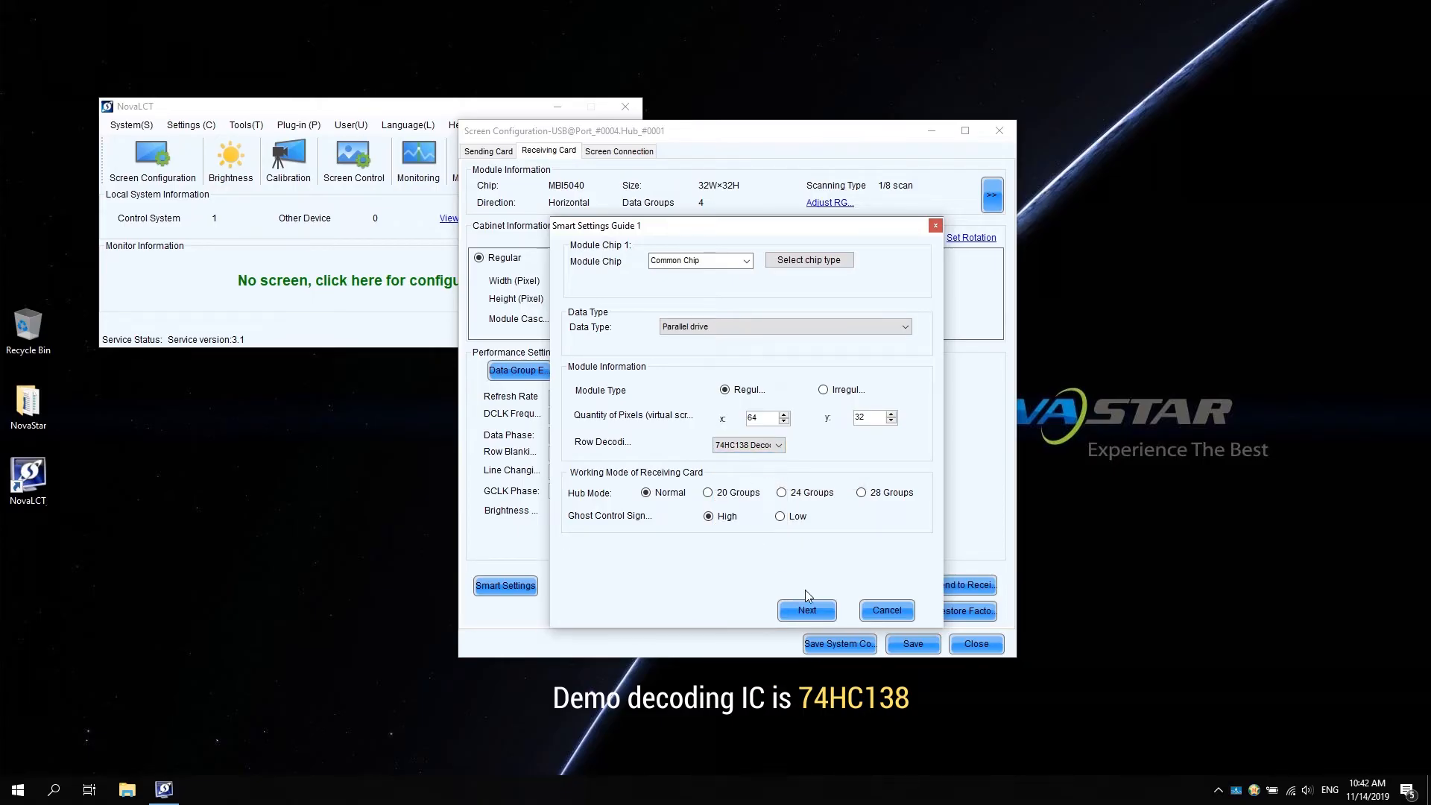
left_click(806, 610)
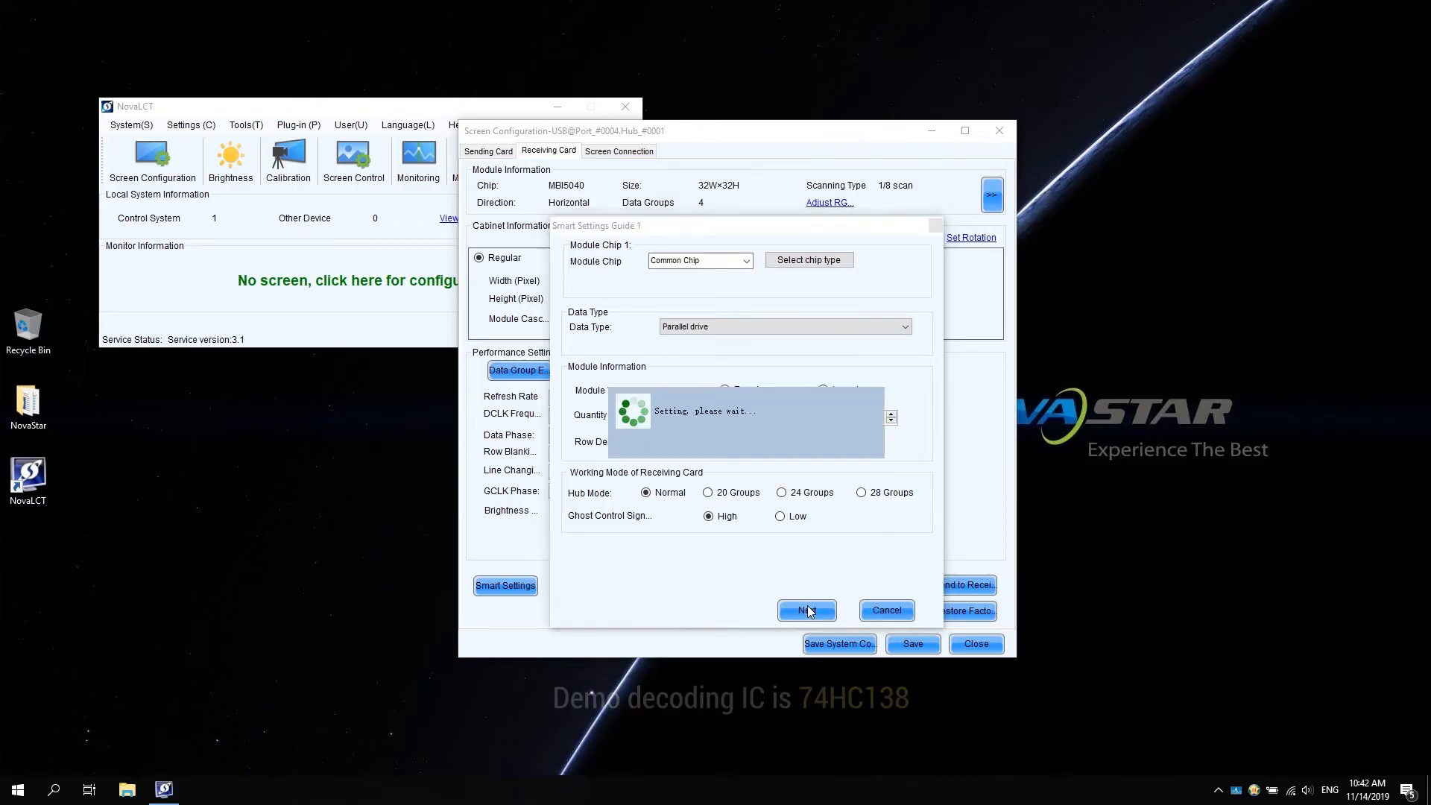
left_click(805, 609)
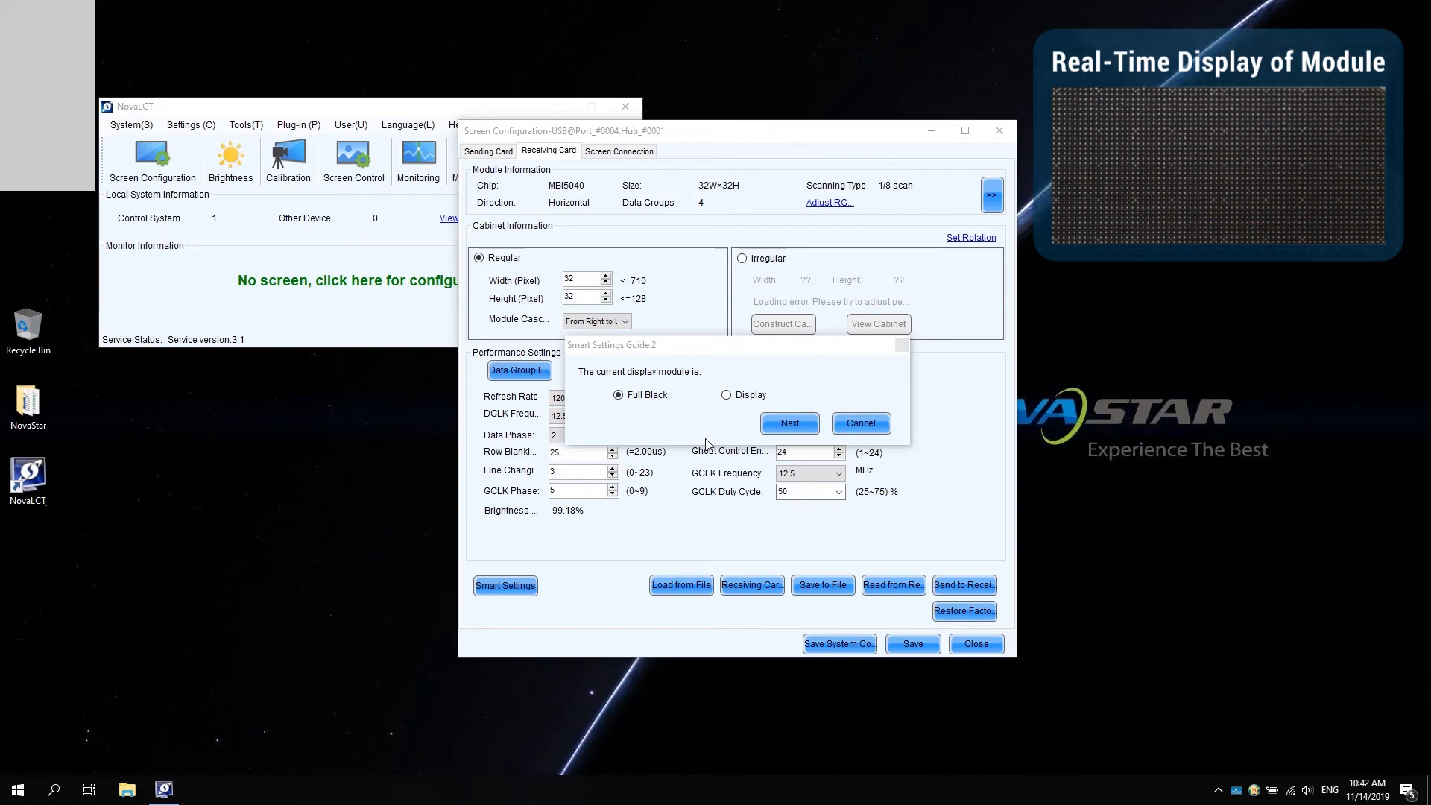
mouse_move(598, 407)
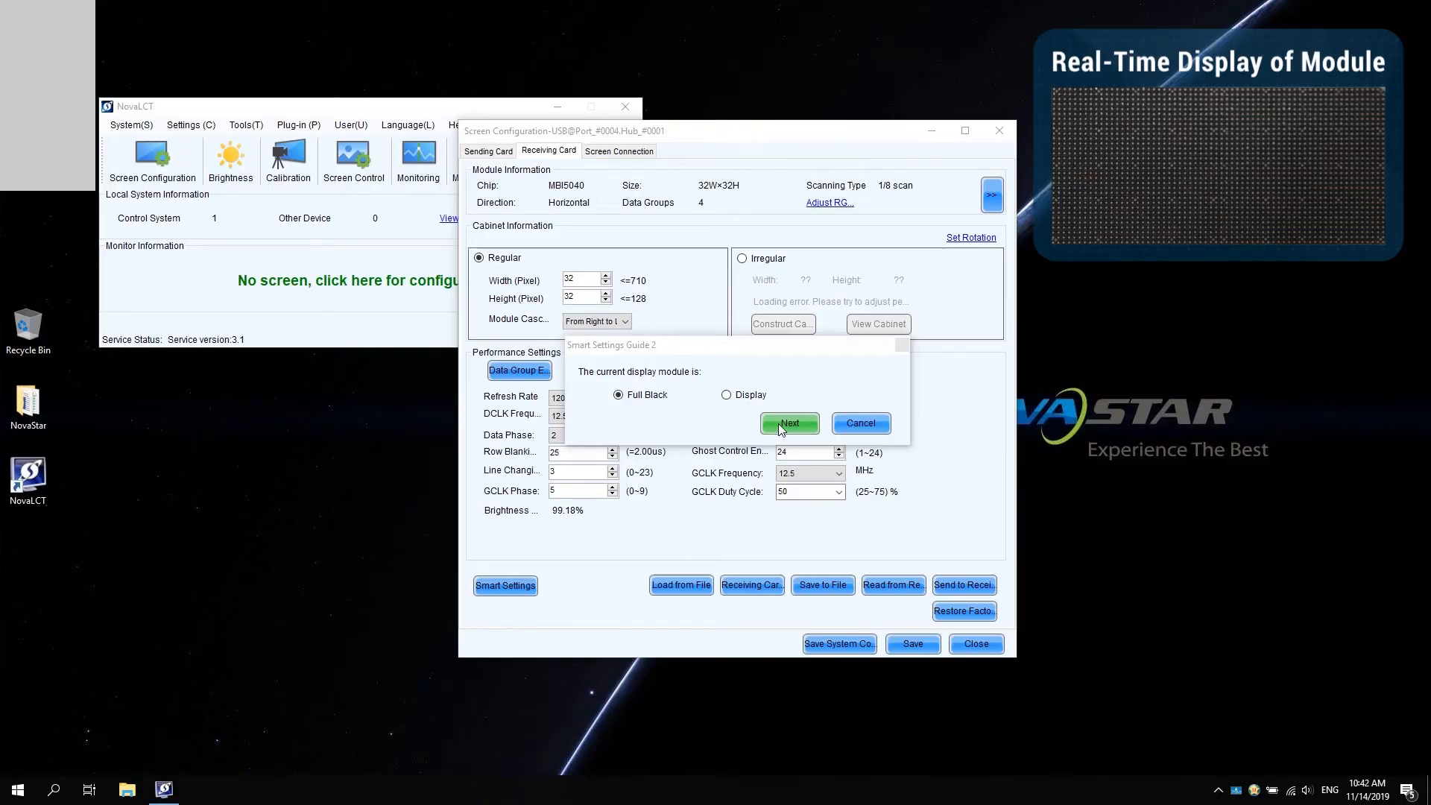
Answer Guide 2 with the module showing Full Black and continue
left_click(789, 422)
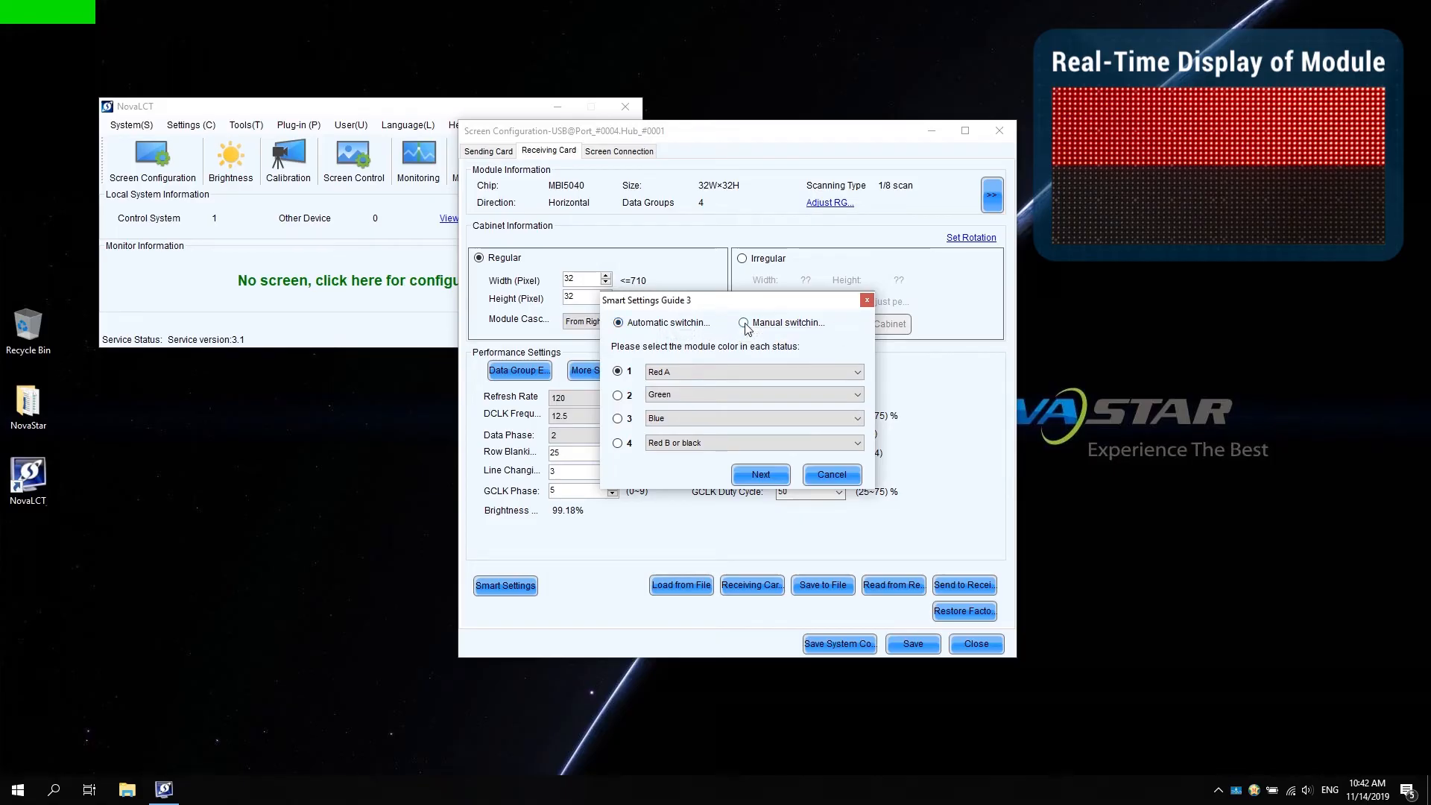
Manually check the colour statuses, keep Red A for the first, and confirm Guide 3
left_click(742, 322)
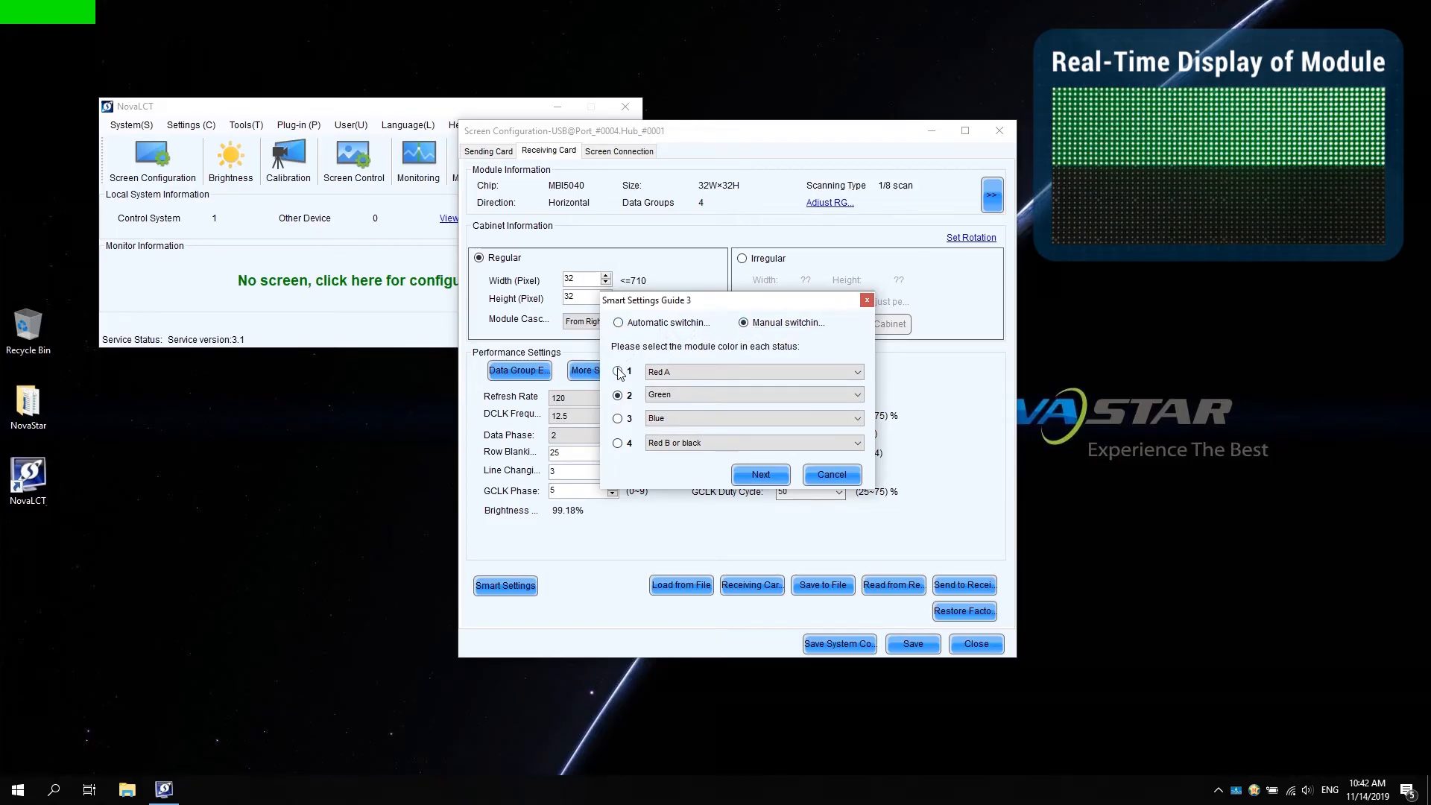
left_click(619, 371)
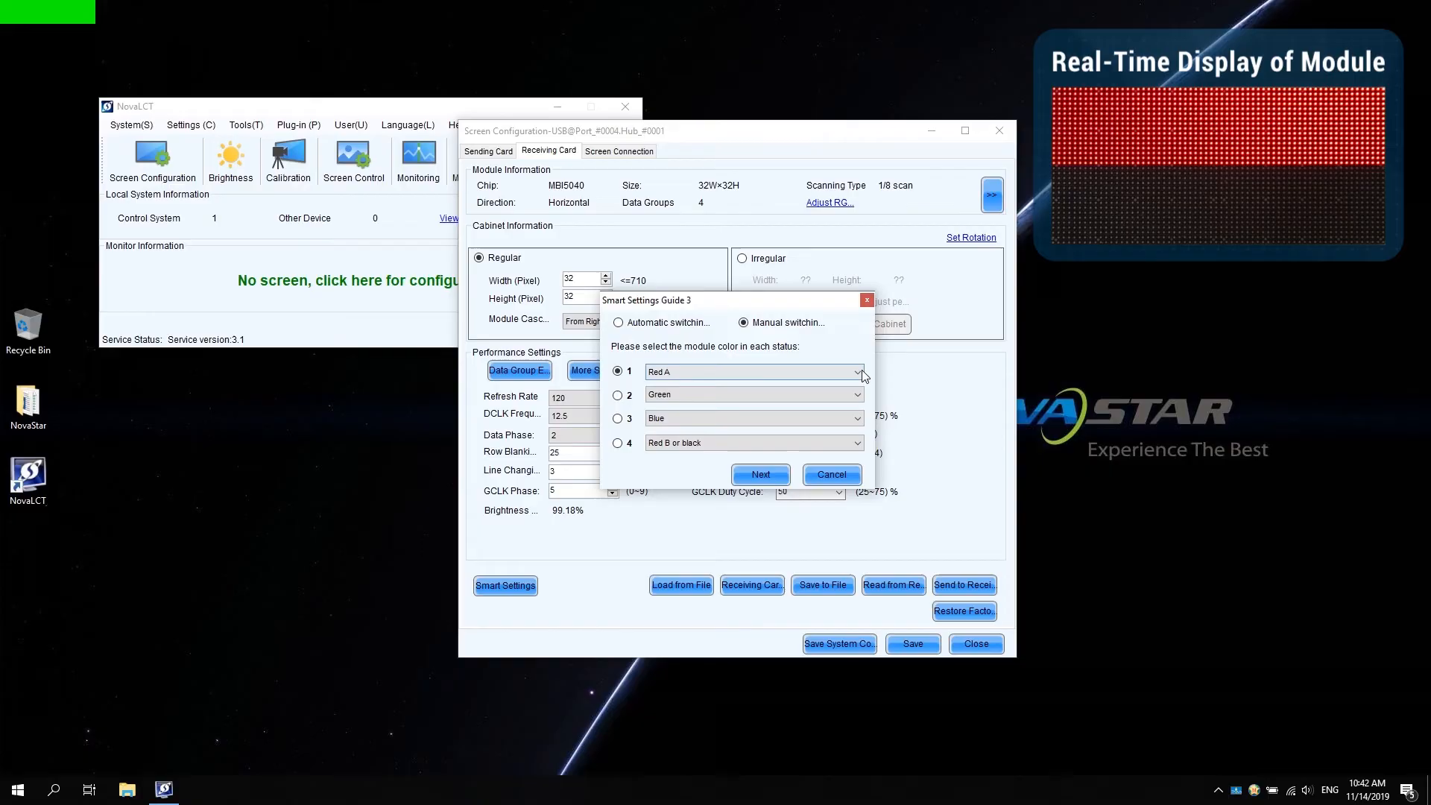
left_click(857, 372)
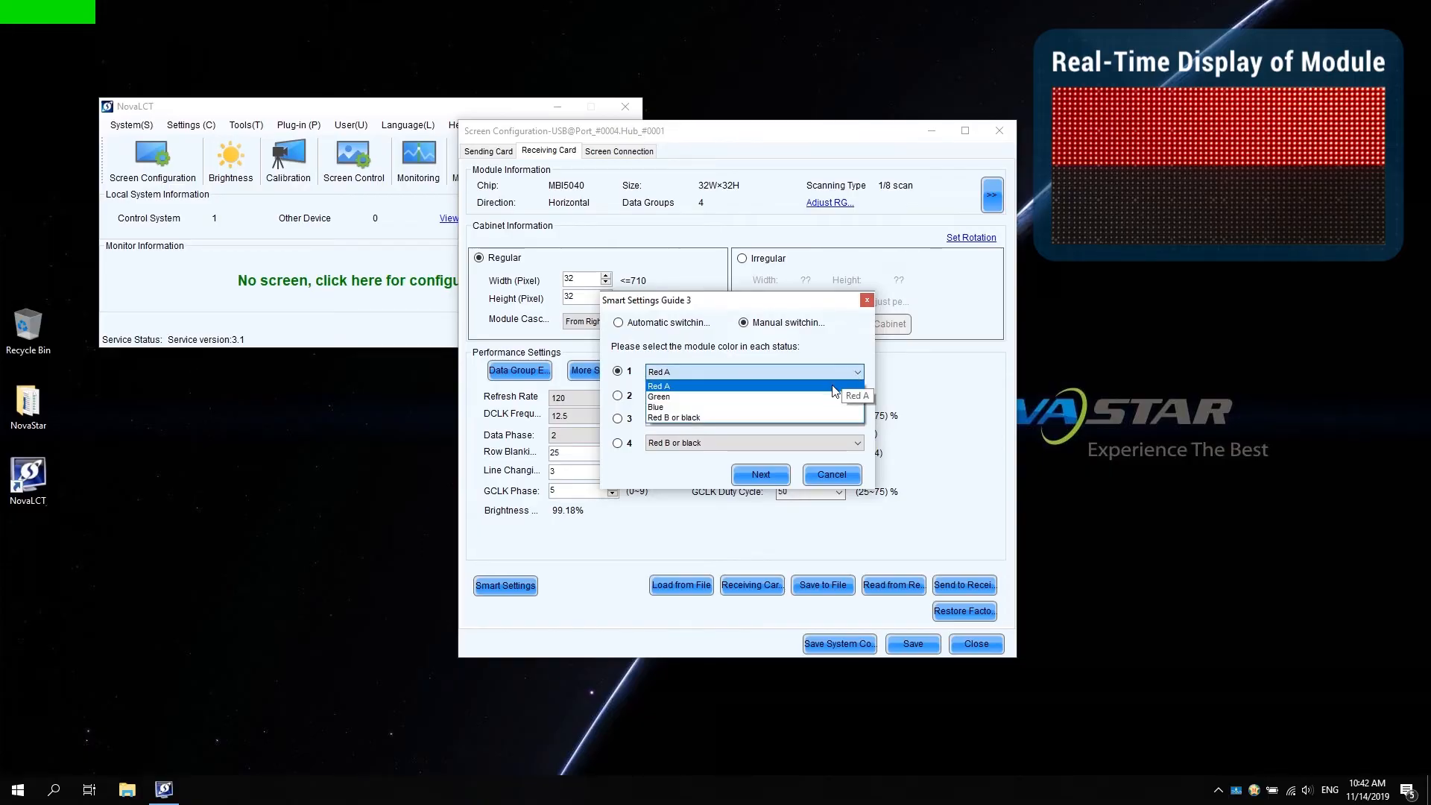
left_click(659, 385)
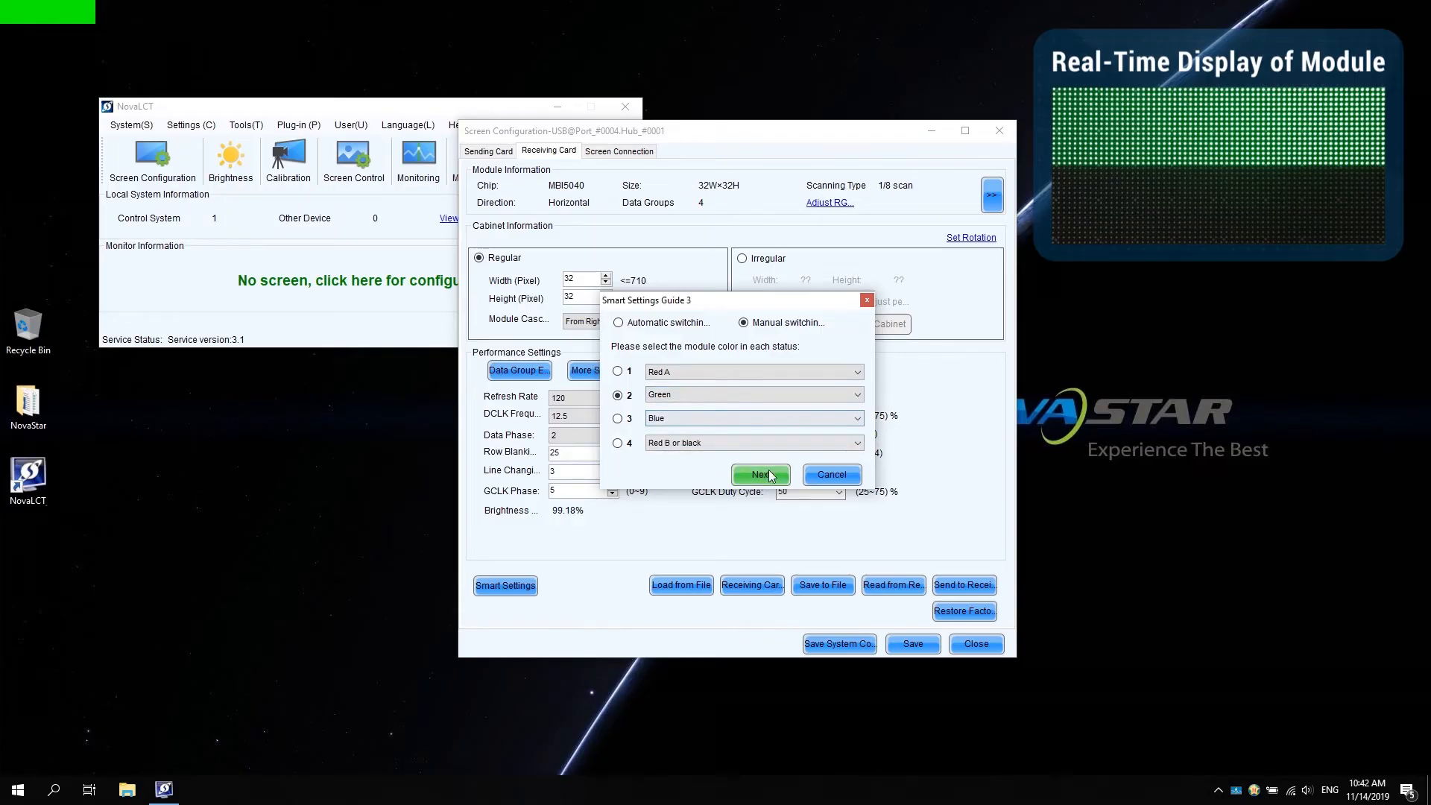
left_click(757, 474)
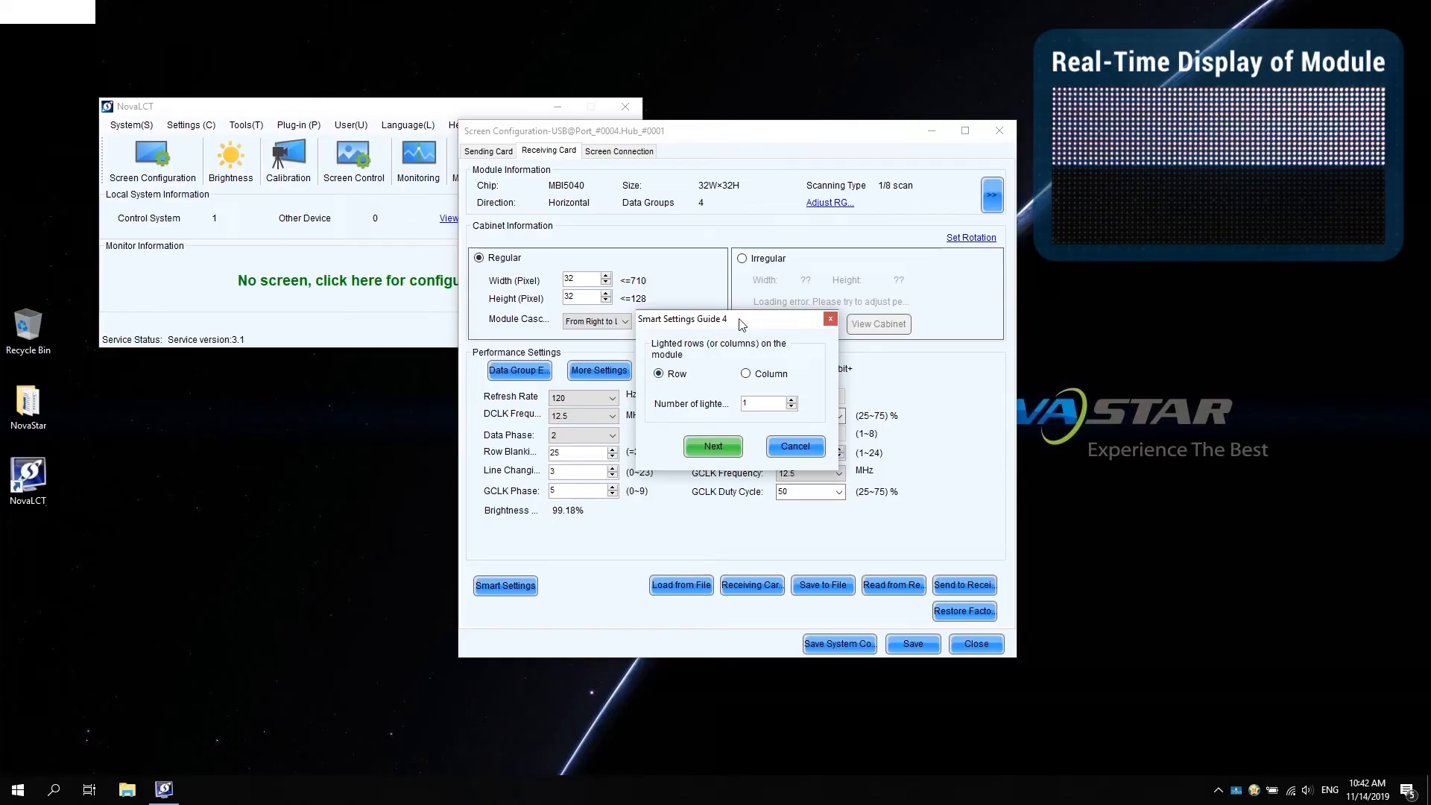
mouse_move(725, 394)
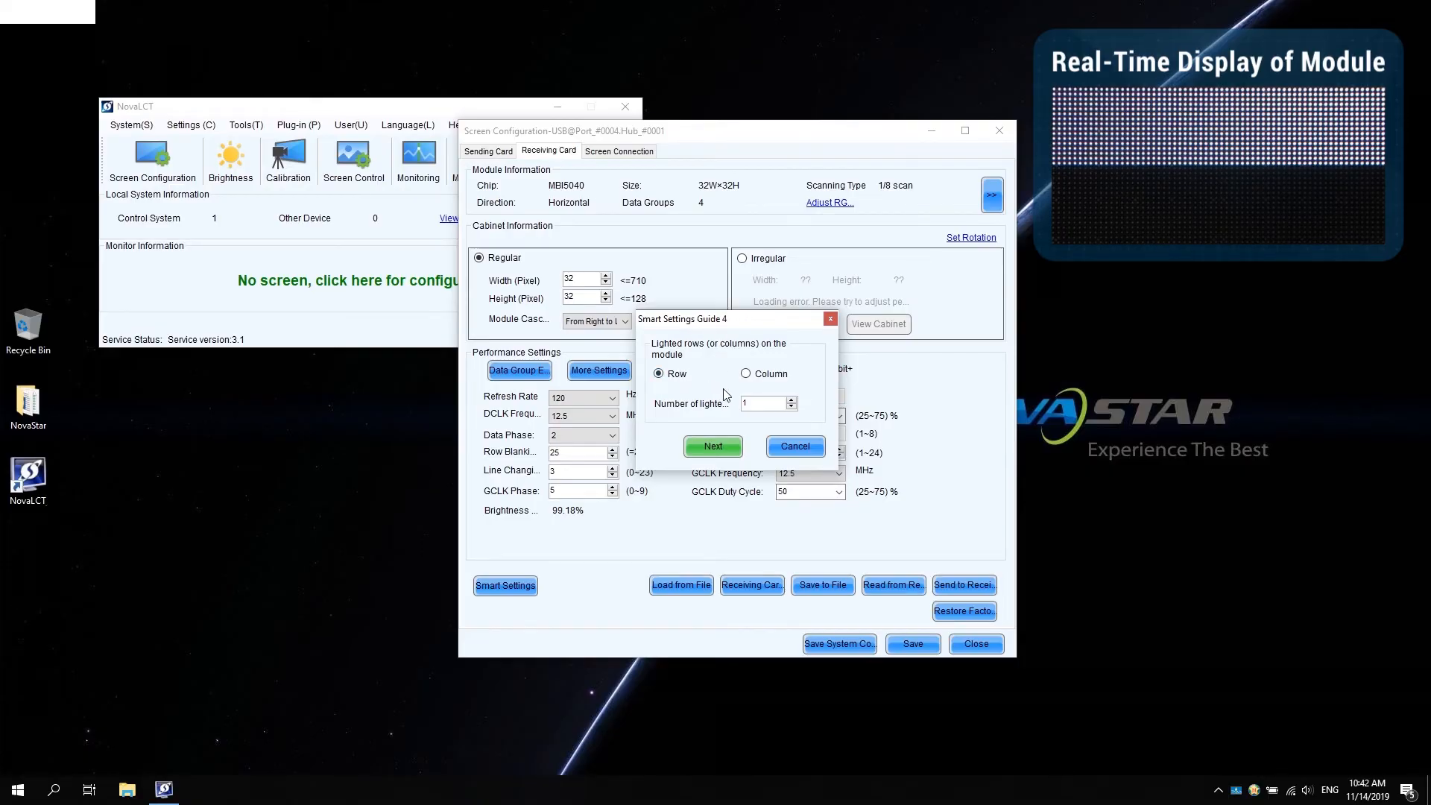
Answer Guide 4 with 16 lighted rows and advance to the quantity step
left_click(765, 404)
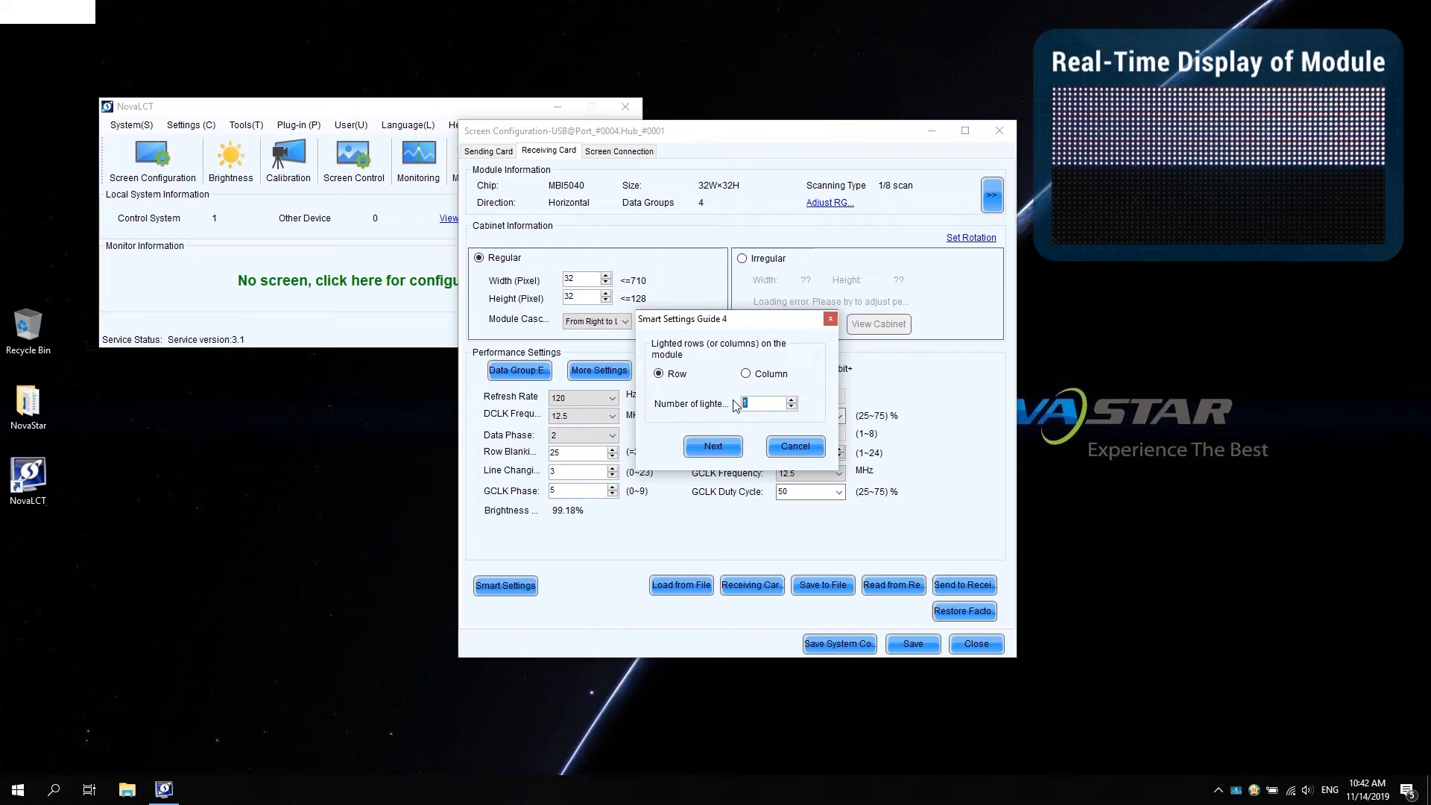
type("16")
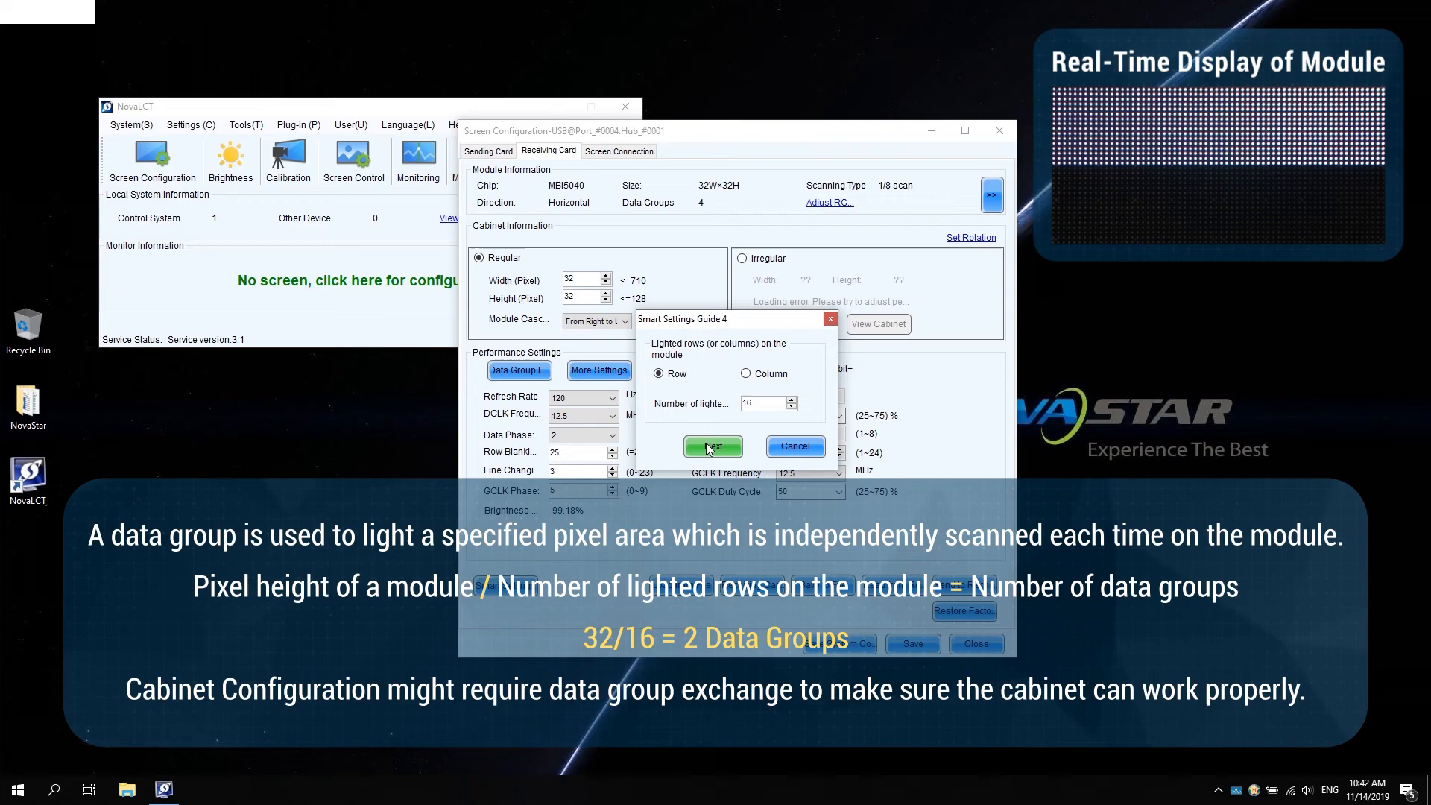
left_click(712, 446)
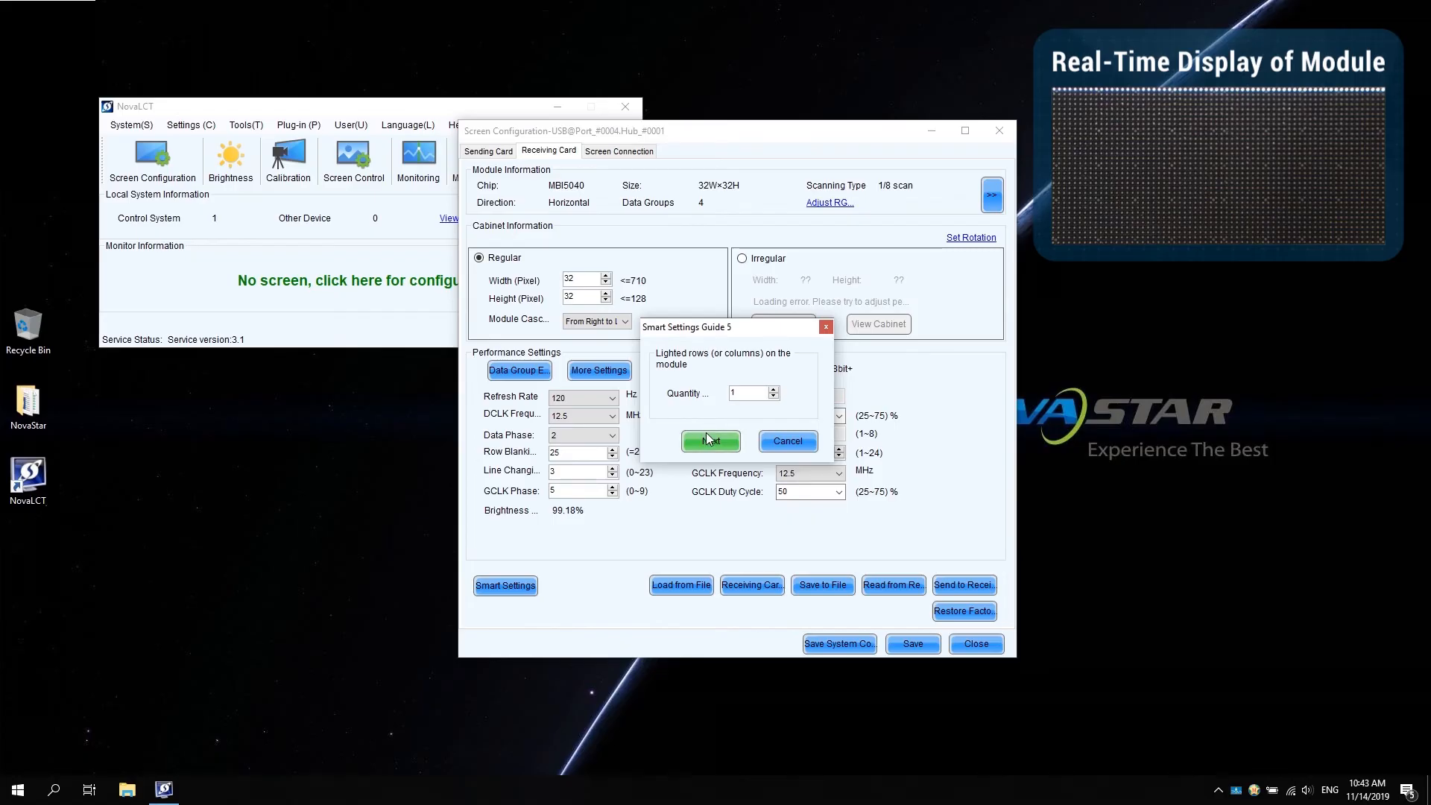
Mark the lit points along row 1 from column 1 and auto-generate the rest to column 14
left_click(712, 441)
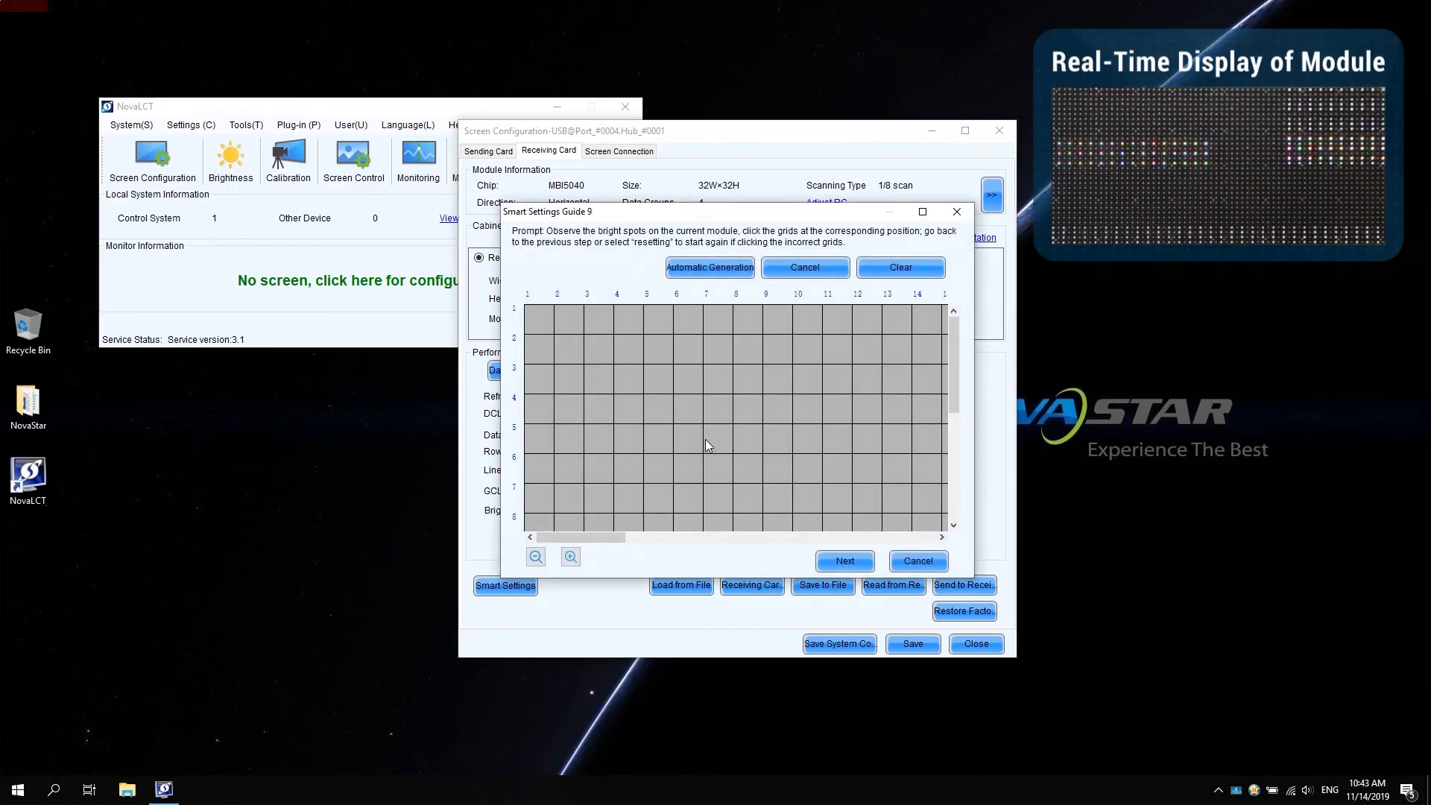
left_click(687, 319)
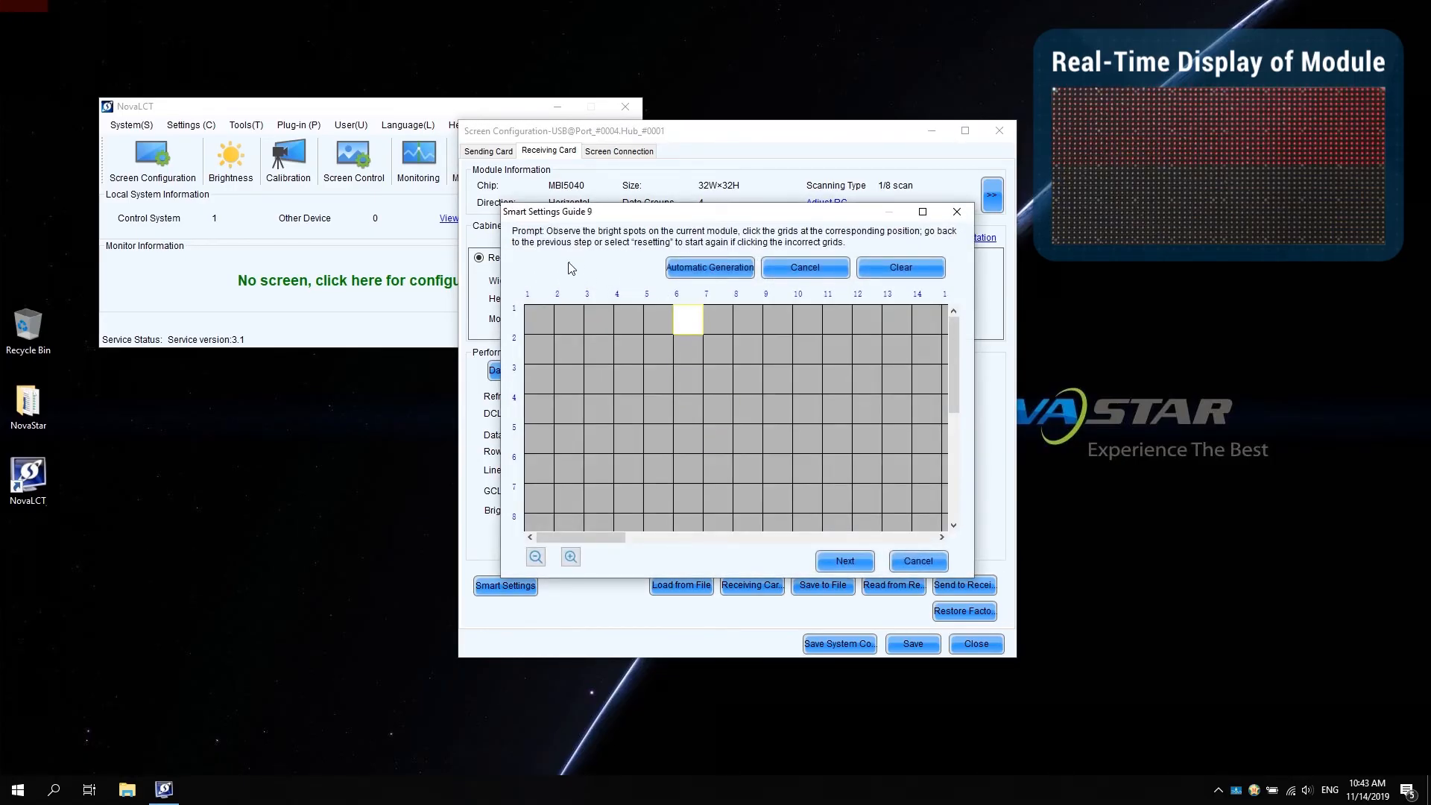
left_click(539, 319)
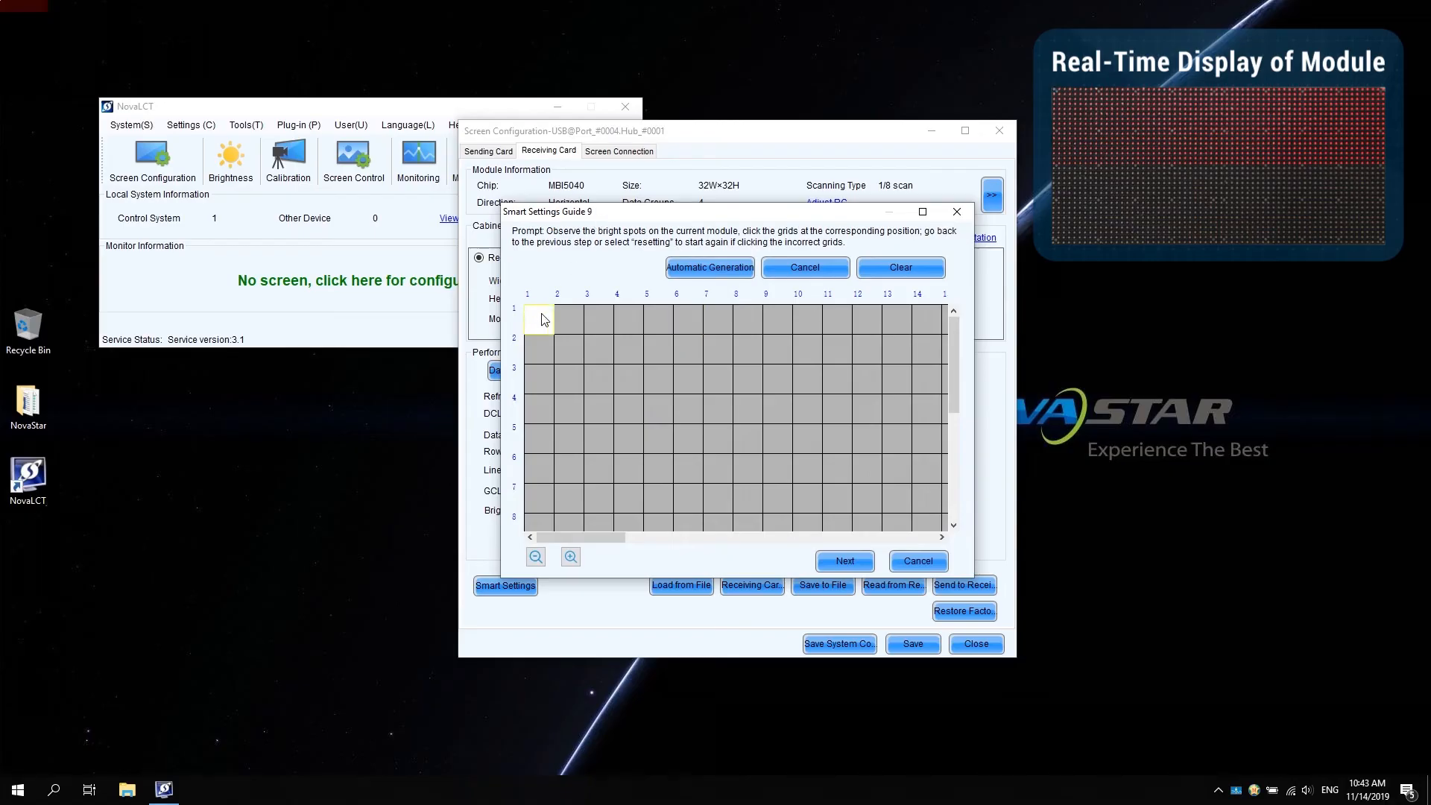
left_click(538, 319)
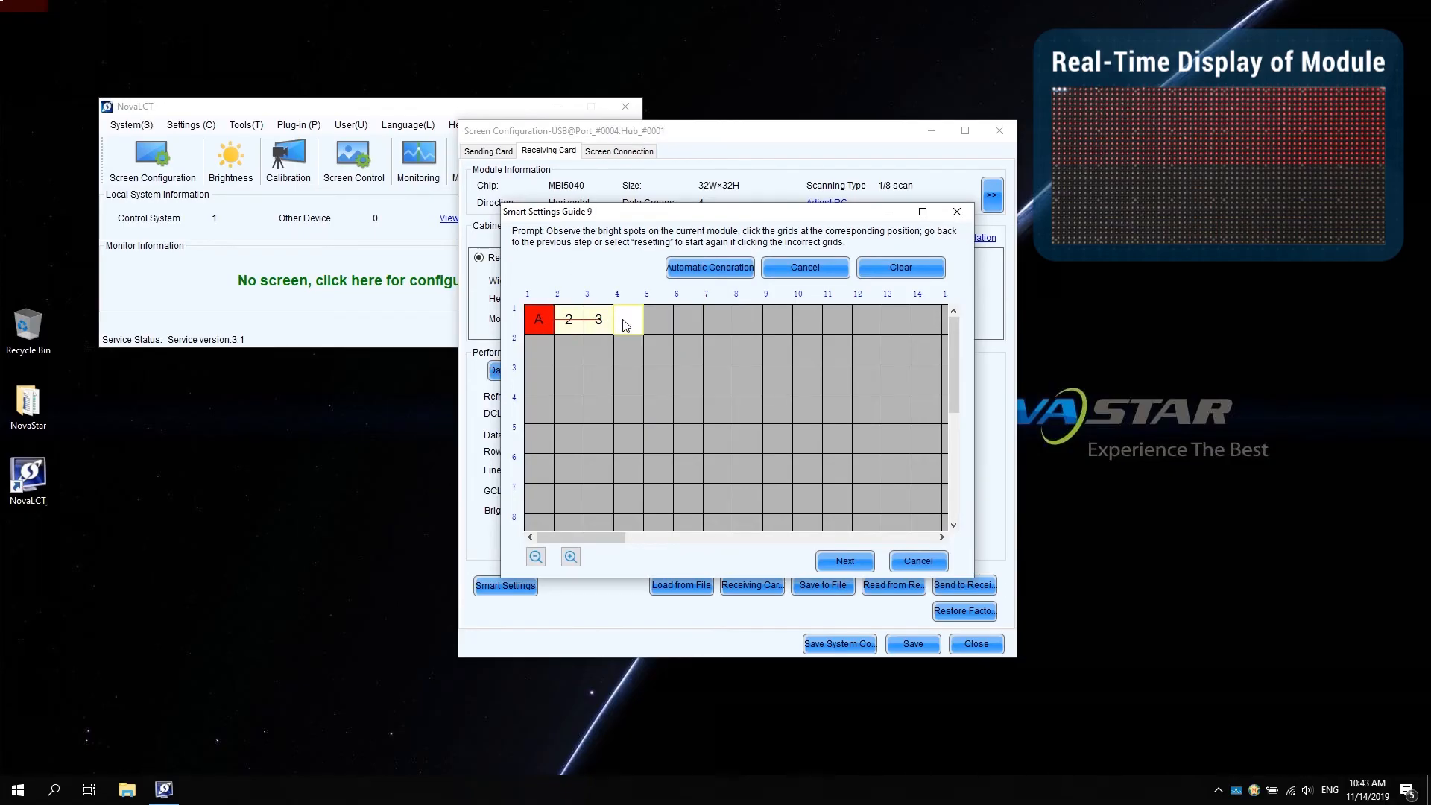
left_click(659, 319)
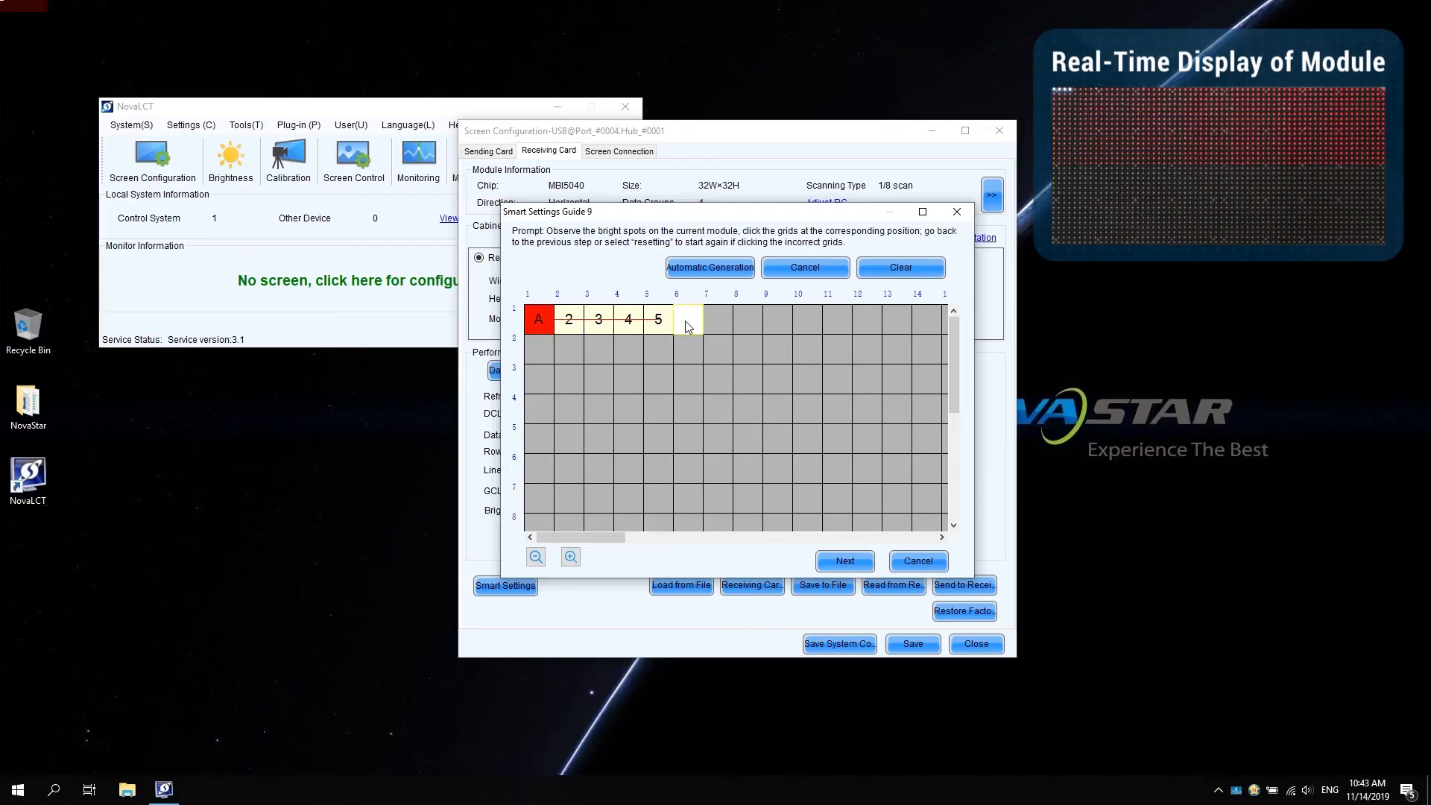
left_click(675, 319)
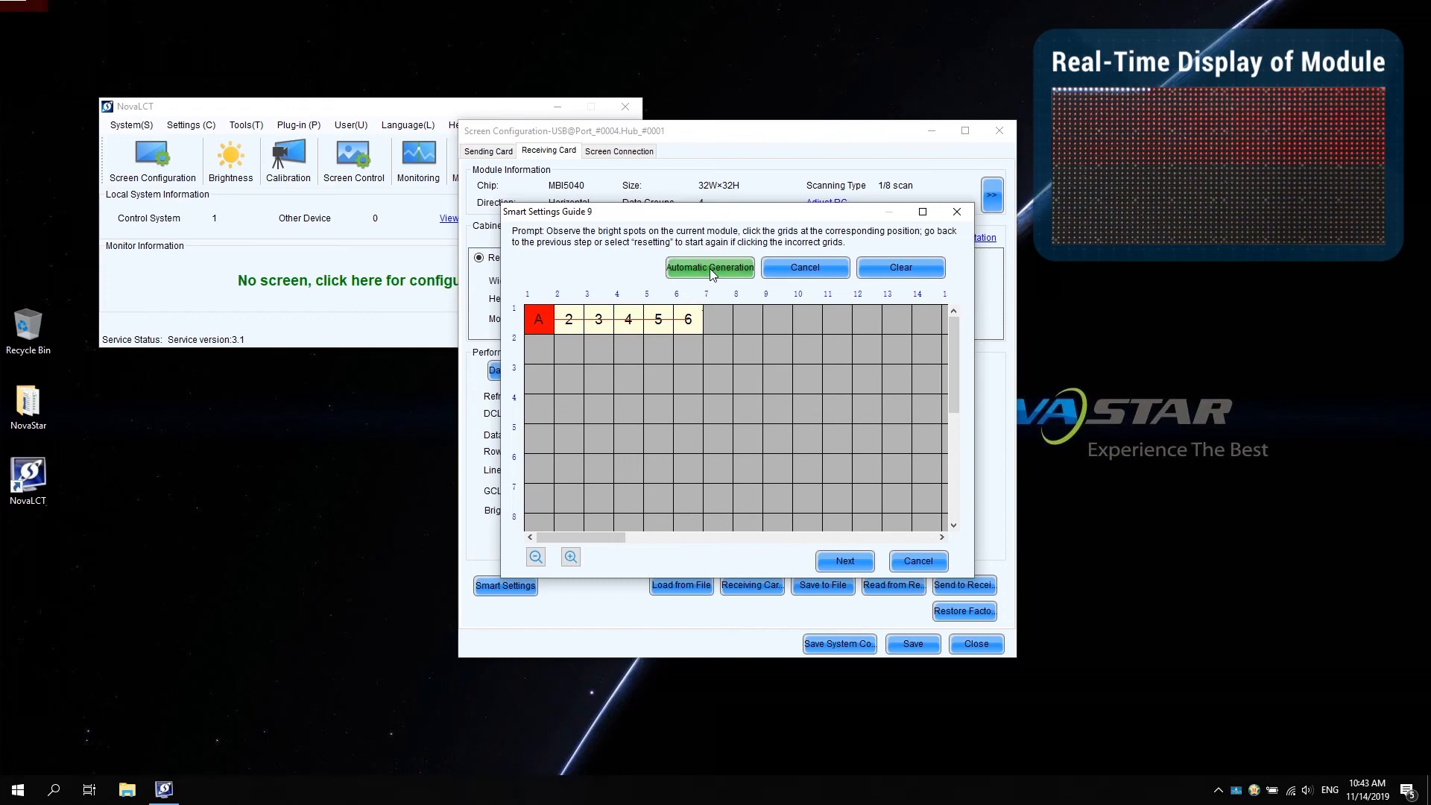
left_click(710, 267)
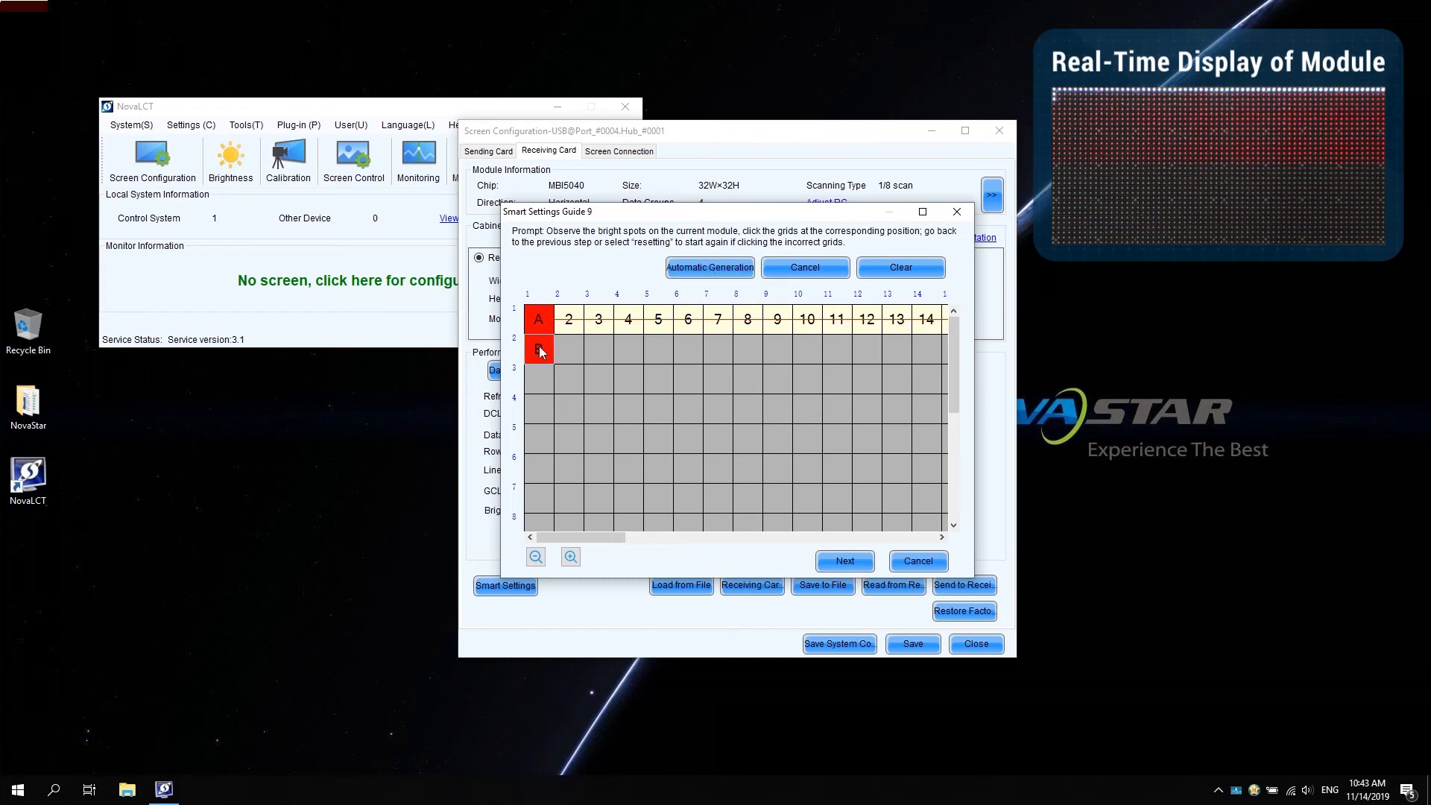
Mark the first points of rows 2 and 3 to continue column 1 downward through row P
left_click(538, 377)
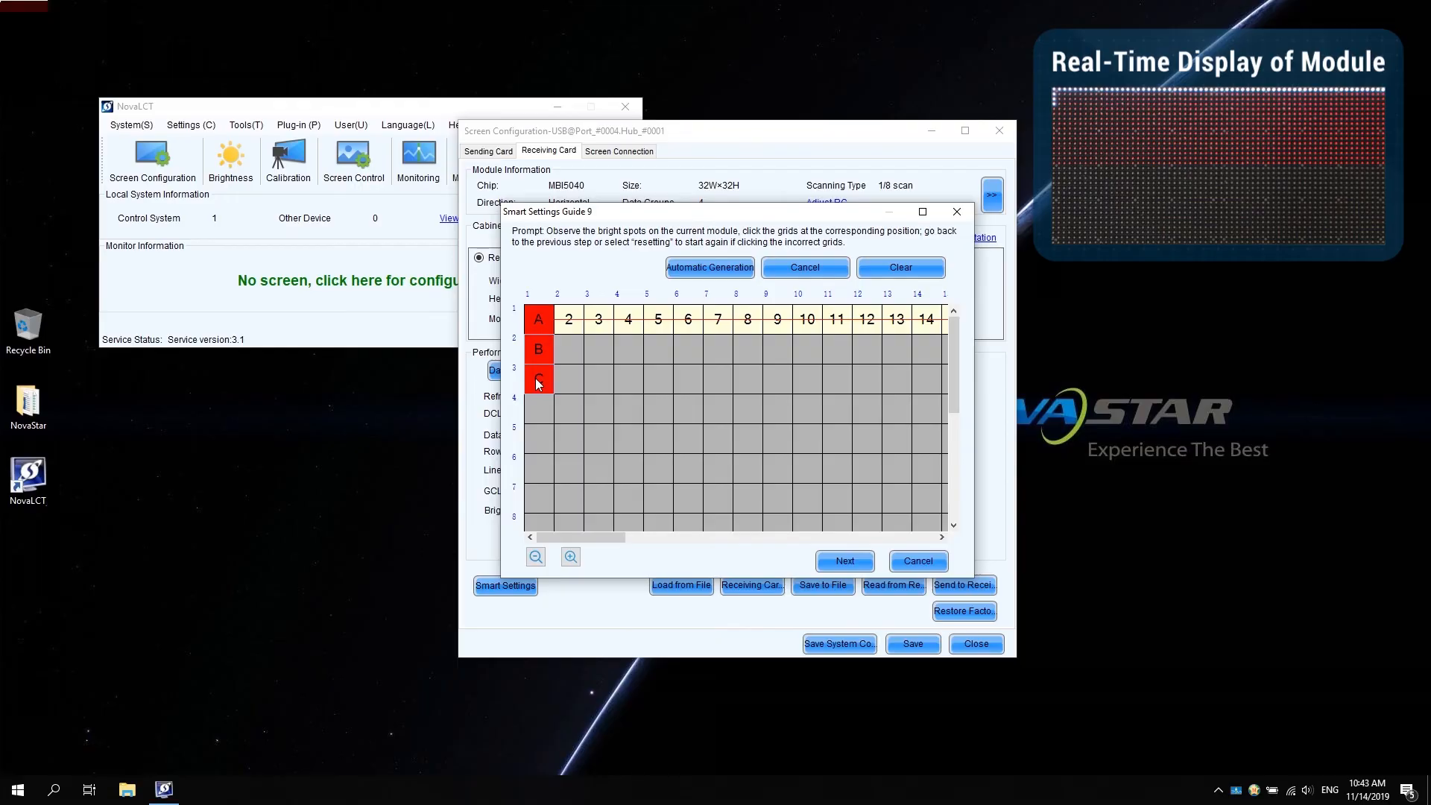
left_click(538, 408)
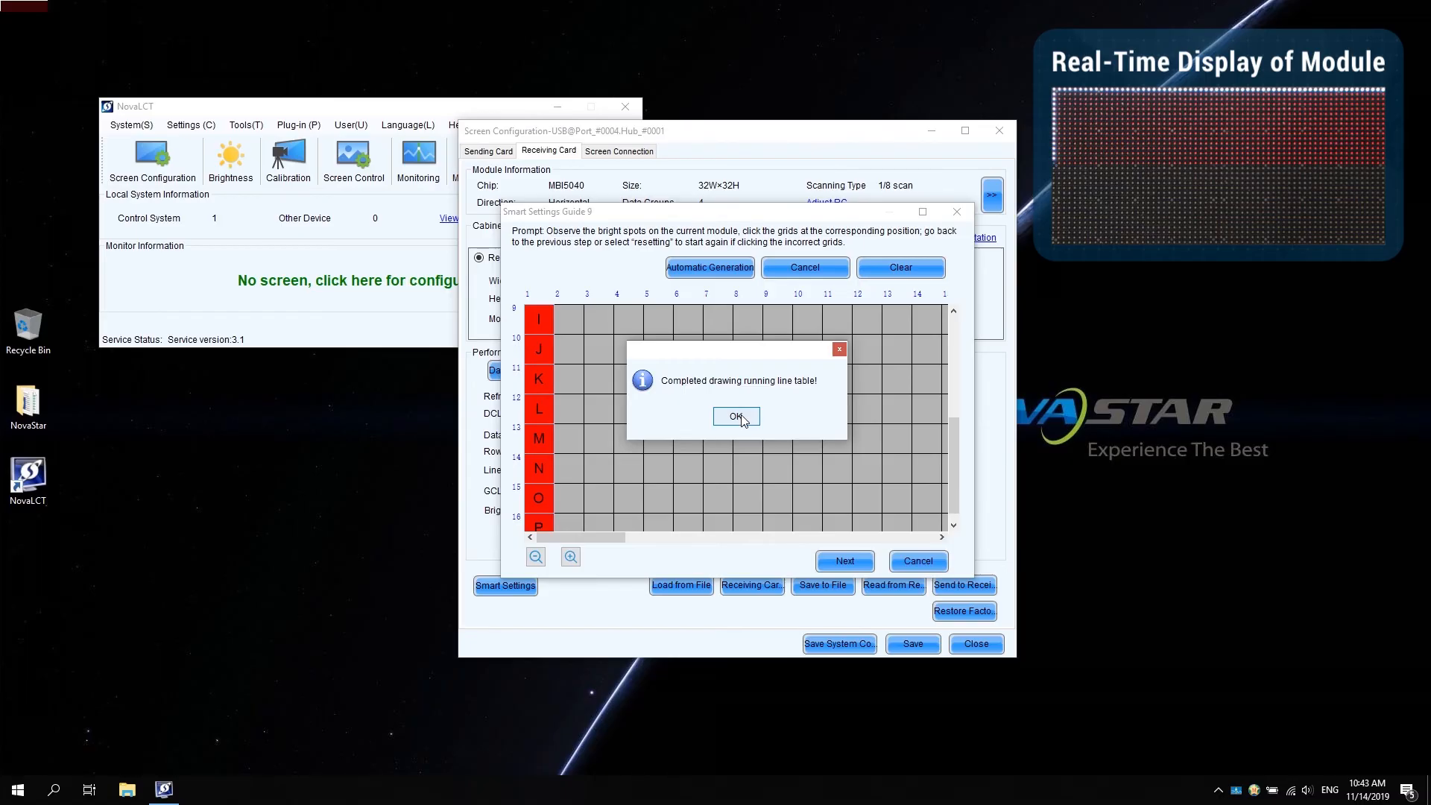
Acknowledge the table completion, finish the guide and reach the Save Module Information prompt
left_click(735, 416)
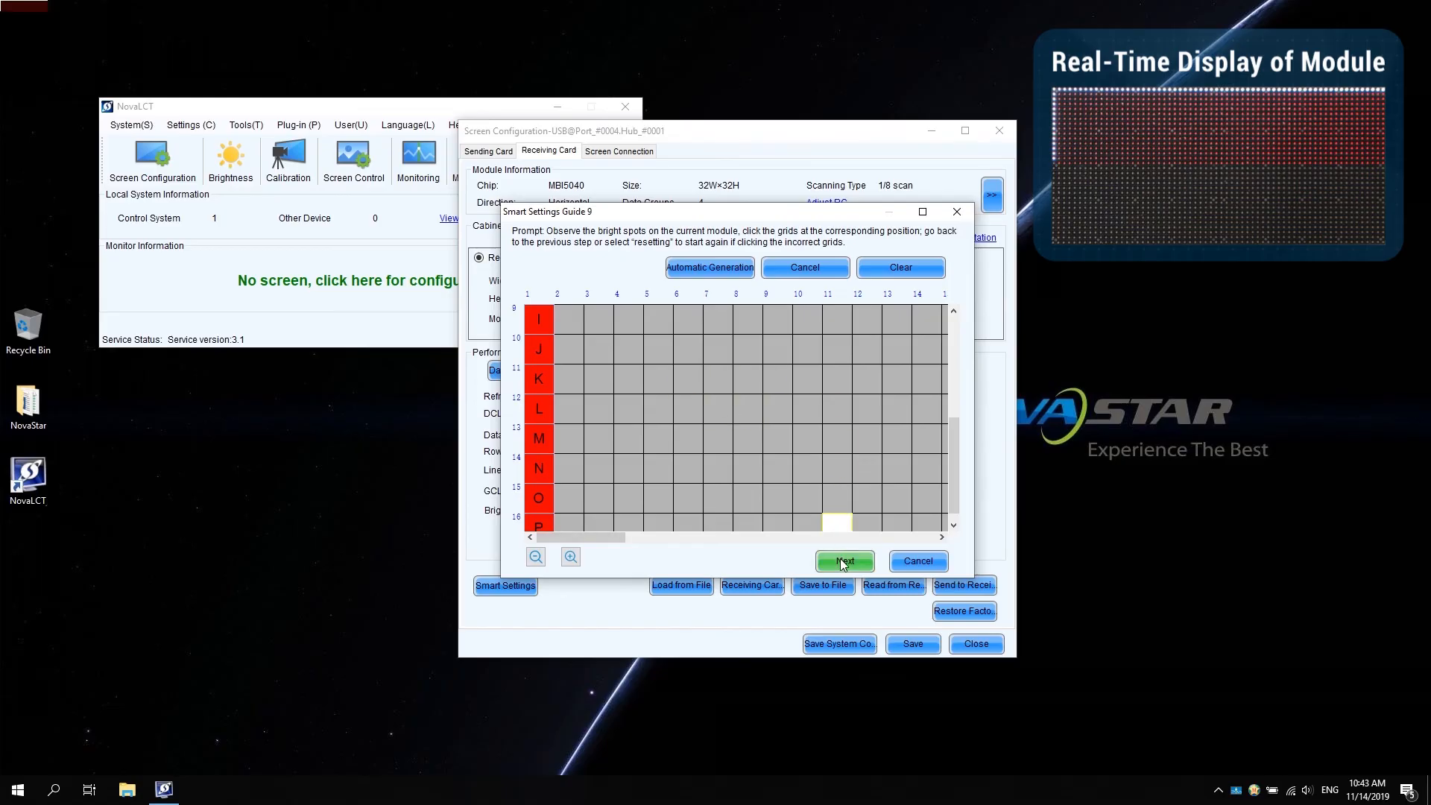
left_click(841, 560)
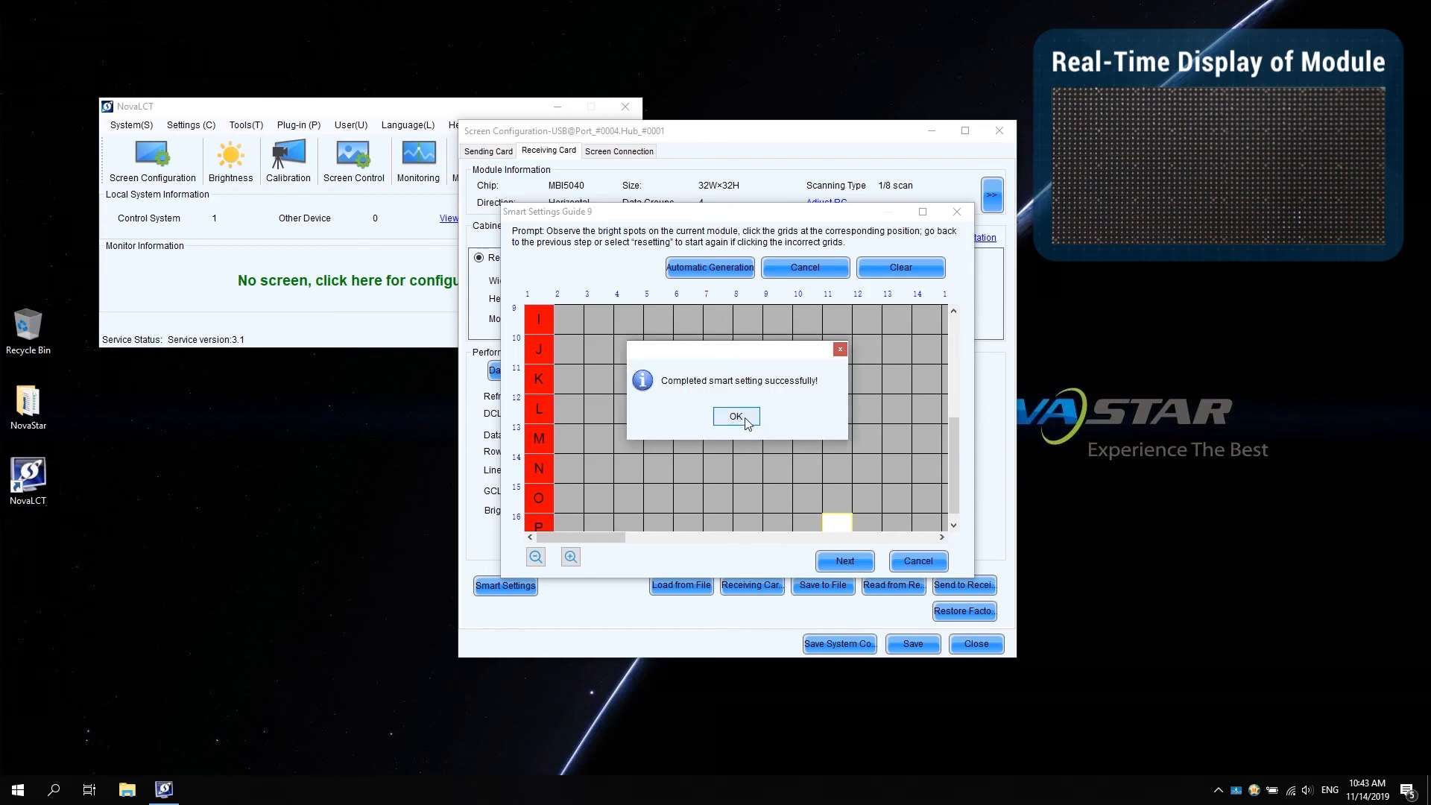
left_click(735, 416)
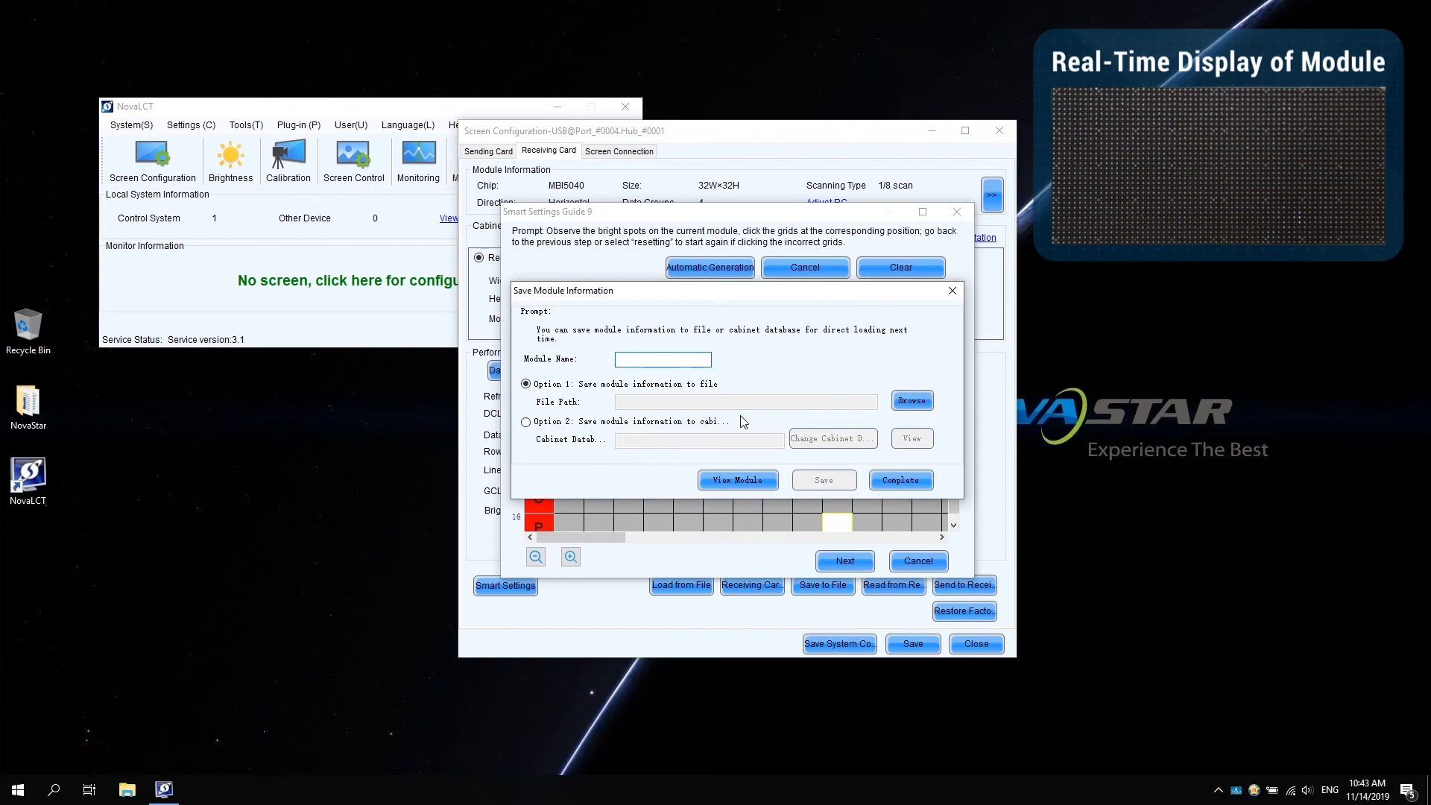
Save module 'NovaStar' as a configuration file named NovaStar in D:\NovaStar Course
type("Nova")
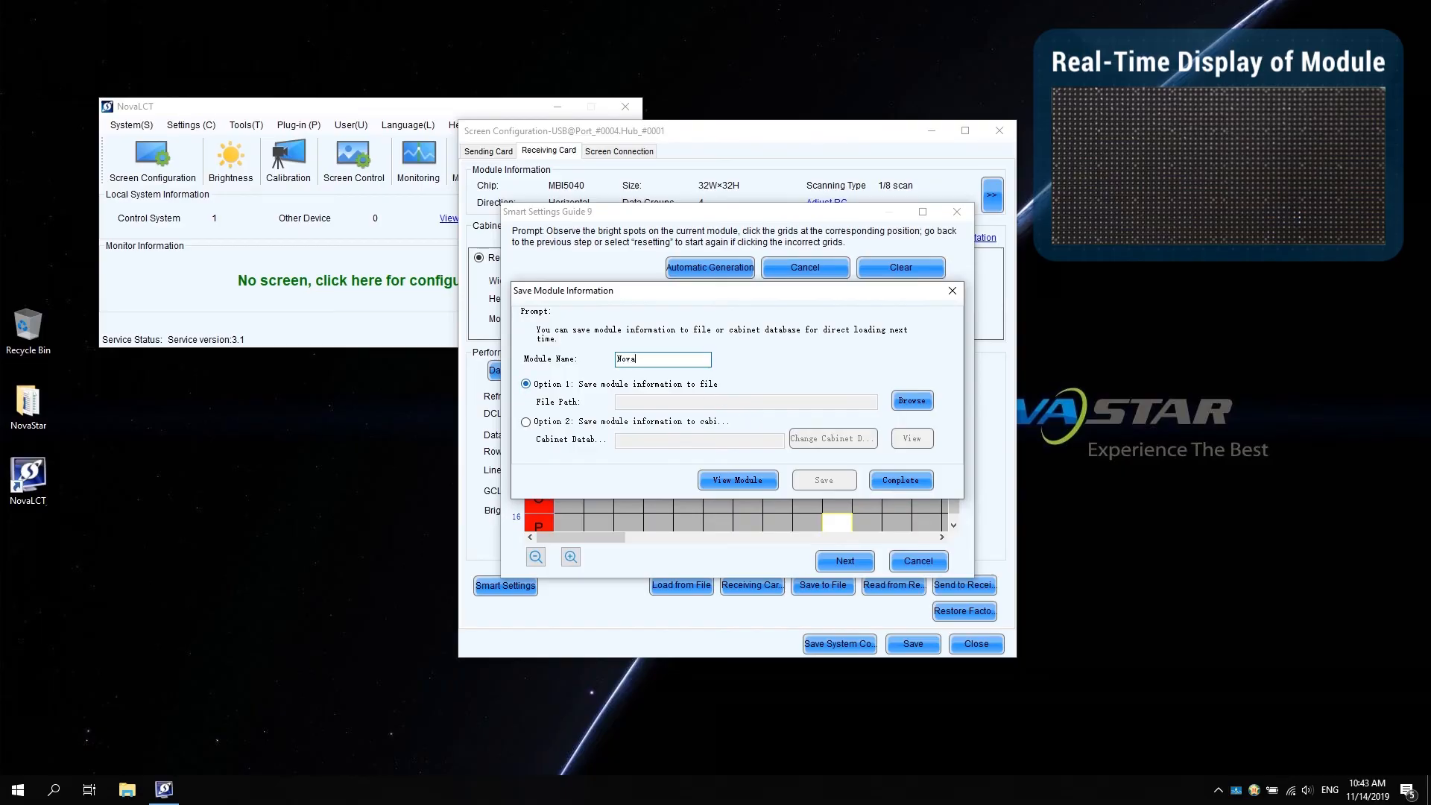
left_click(909, 400)
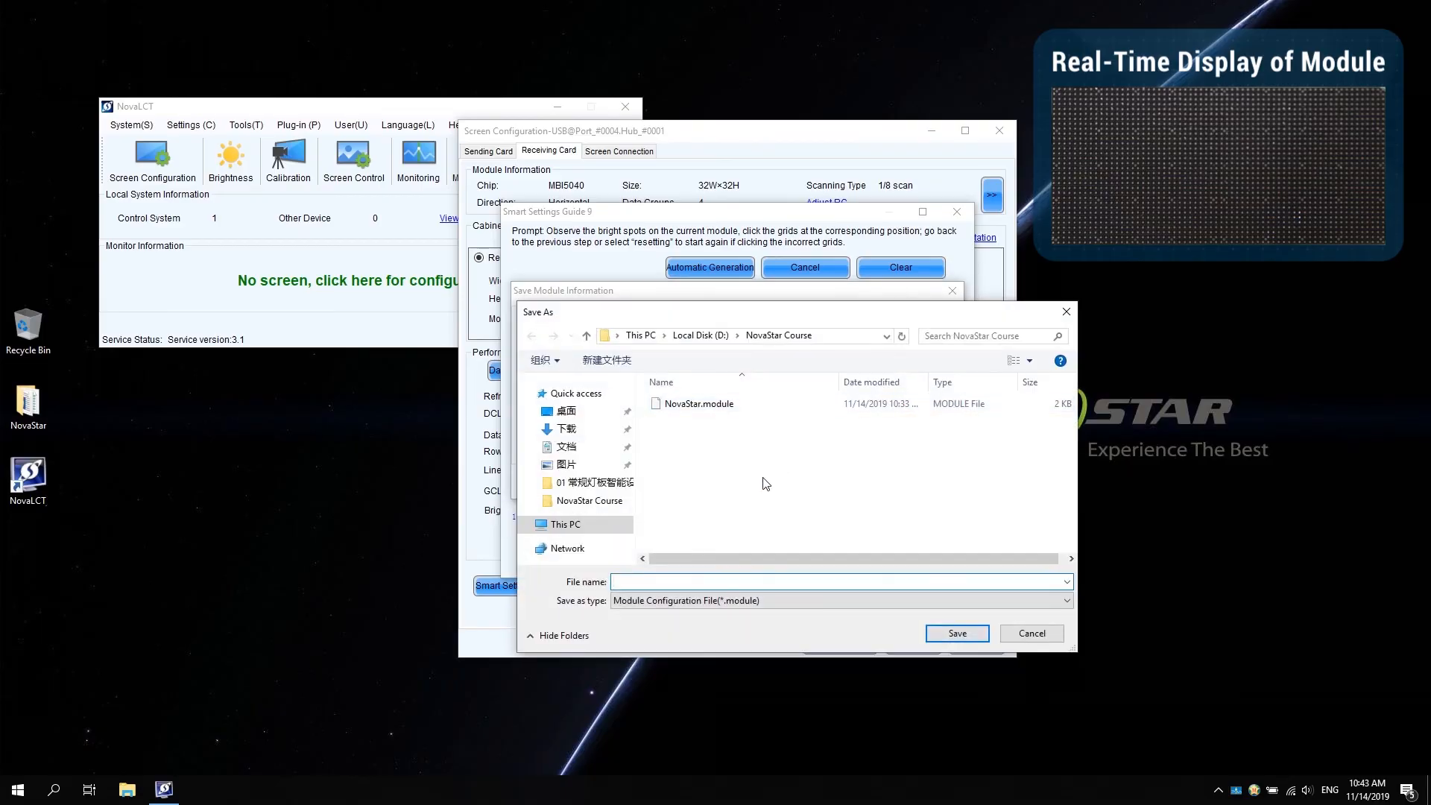
type("NovaStar")
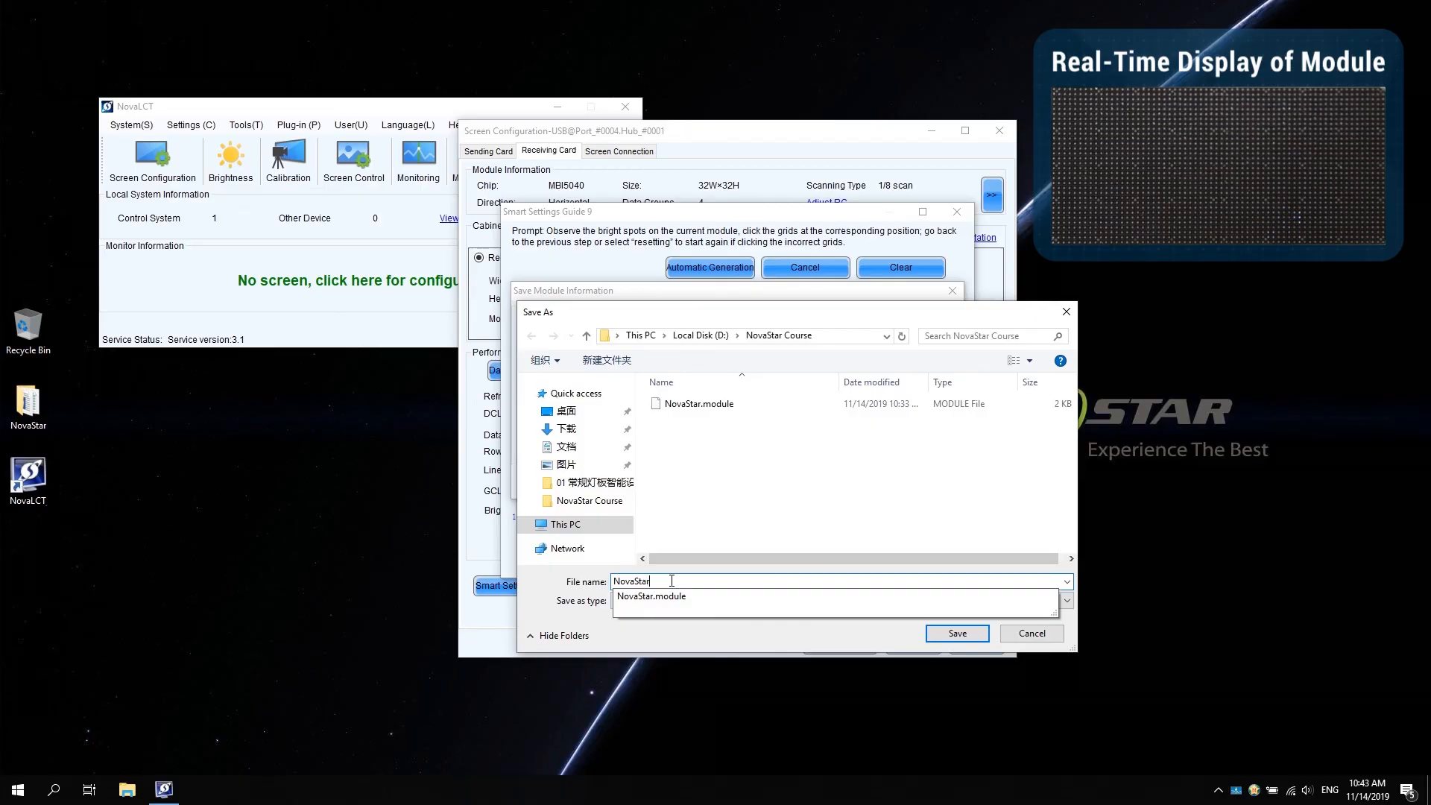
left_click(956, 632)
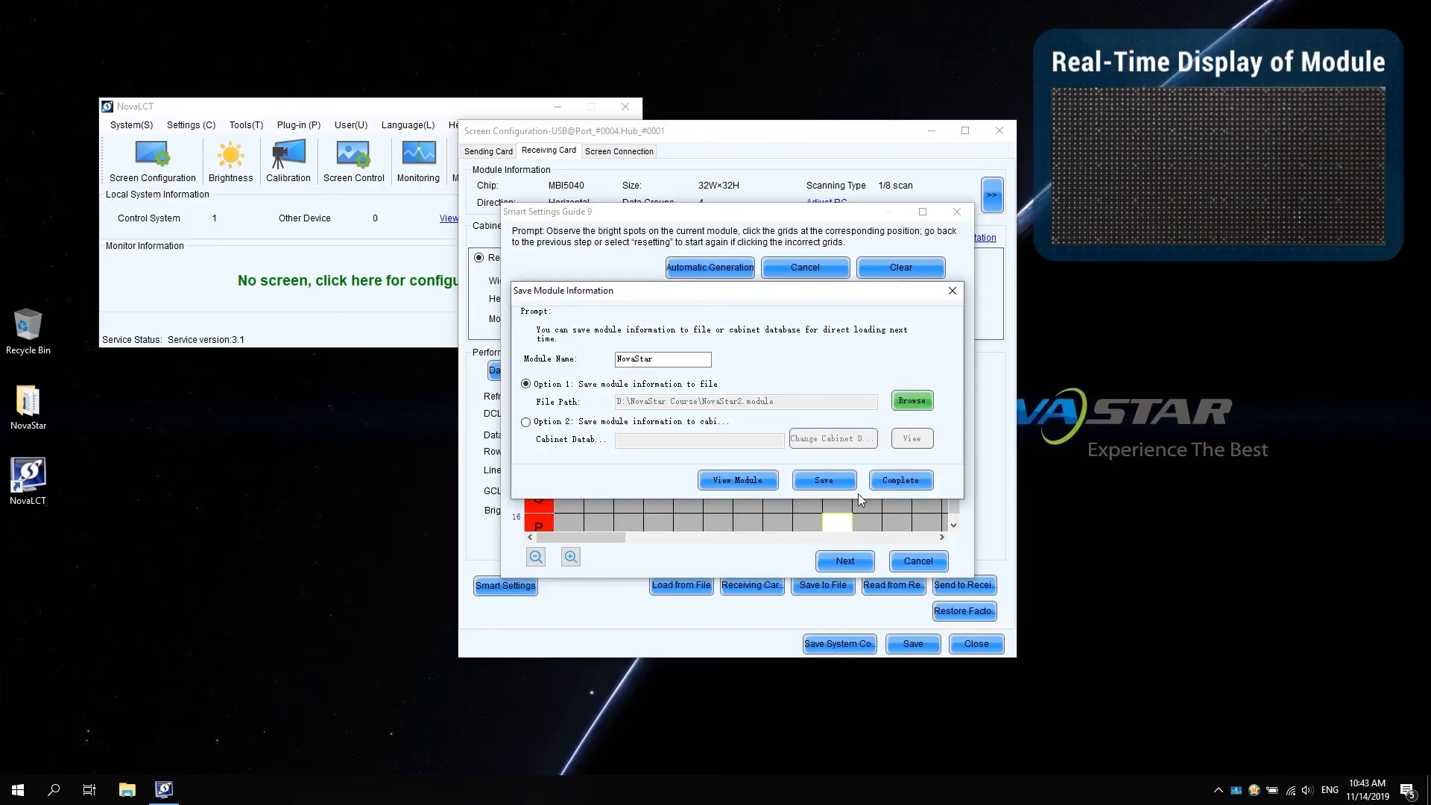
left_click(821, 480)
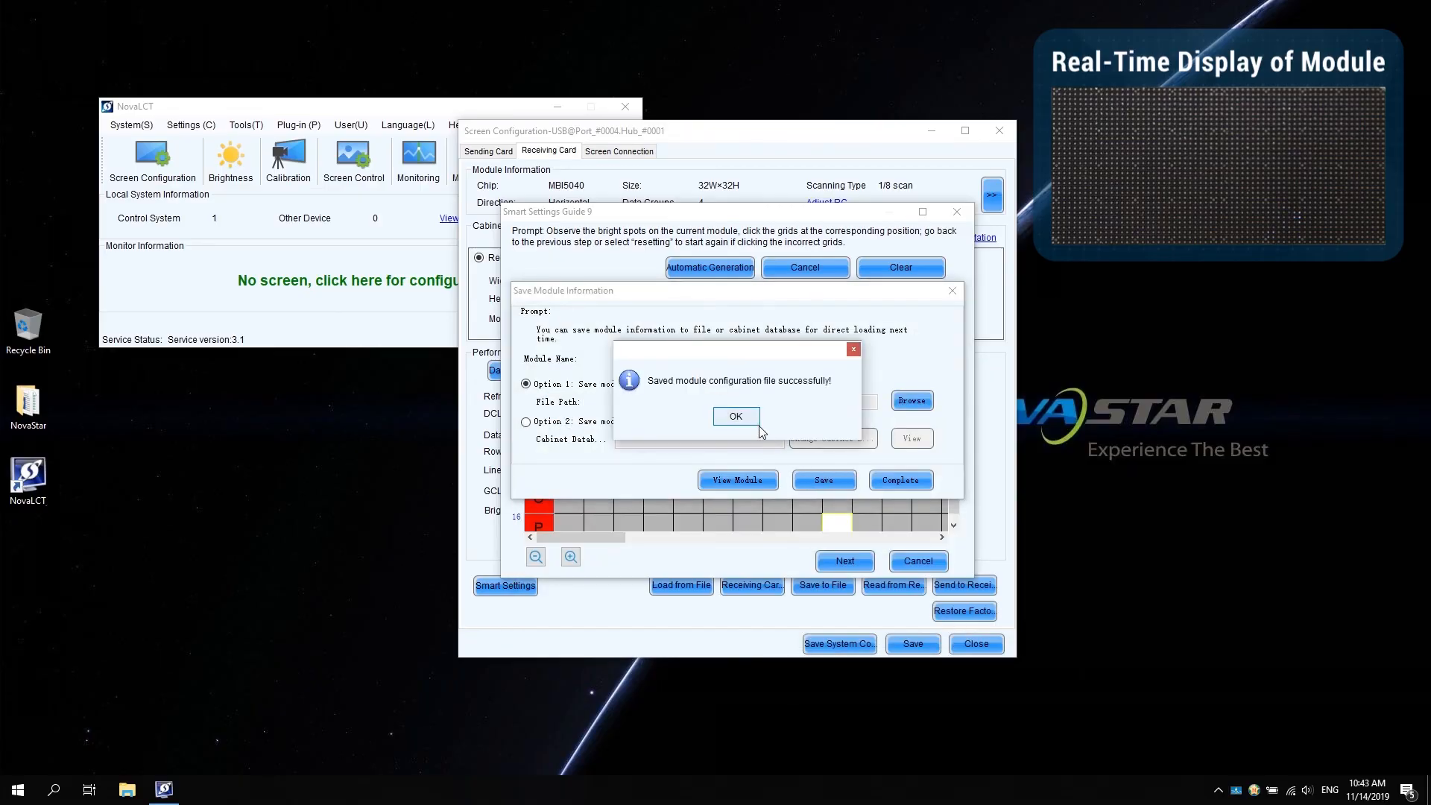
left_click(735, 416)
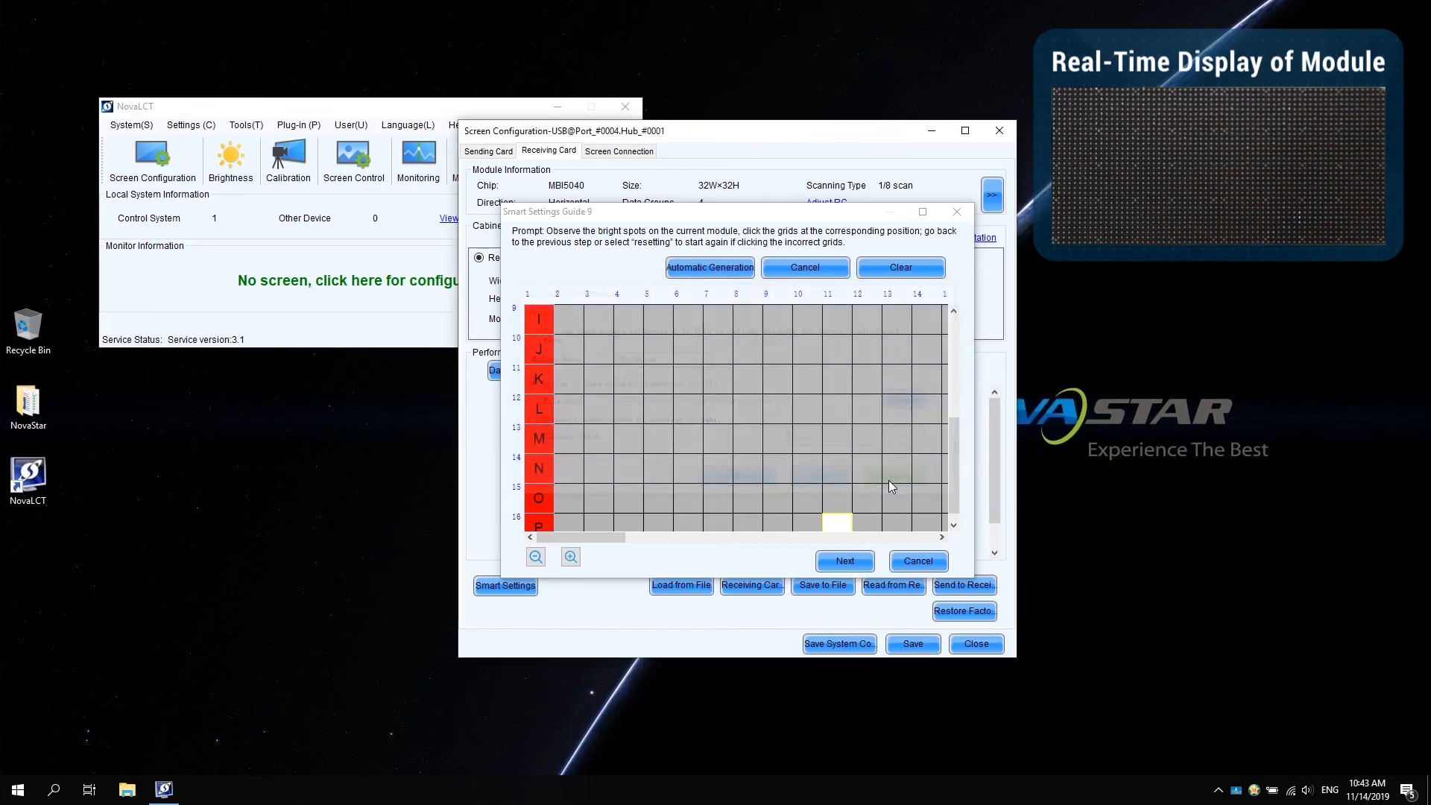